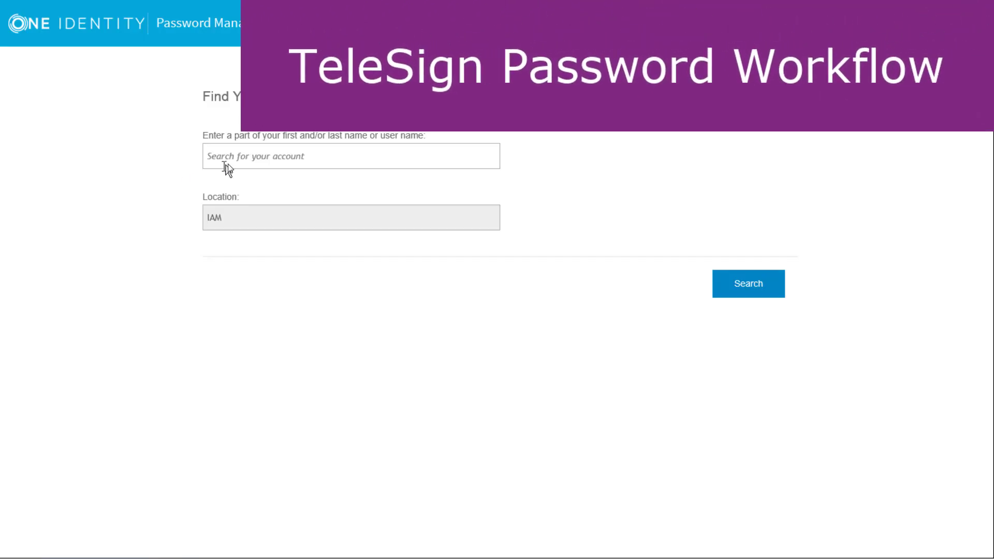
# Step: Search for the user 'williams' and start the Forgot My Password reset for the found account
pyautogui.write('w')
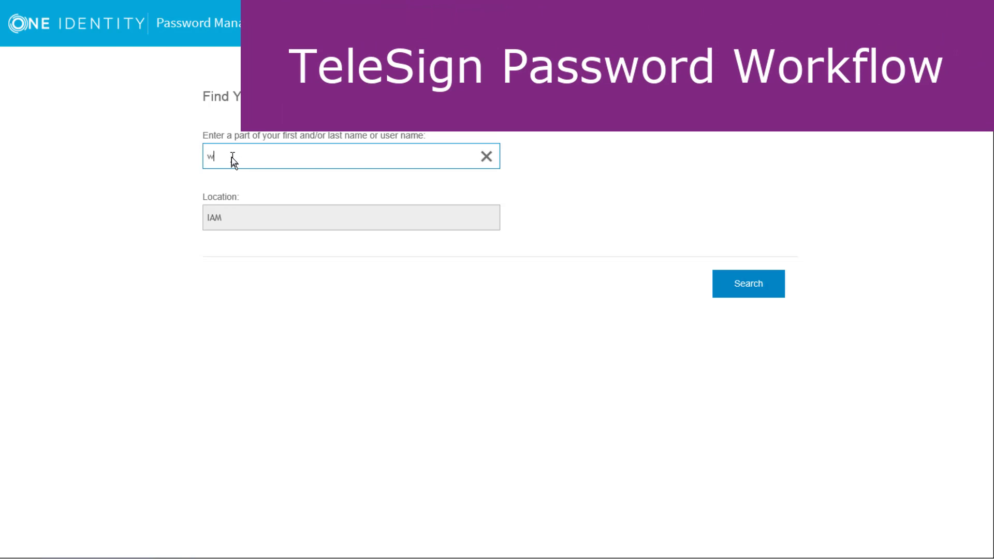
pyautogui.write('illiams')
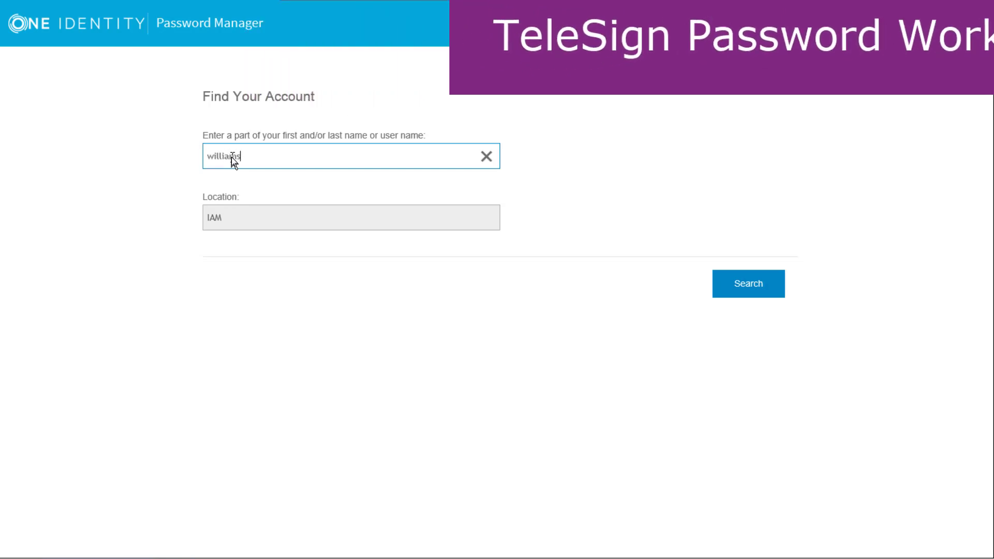
pyautogui.click(748, 283)
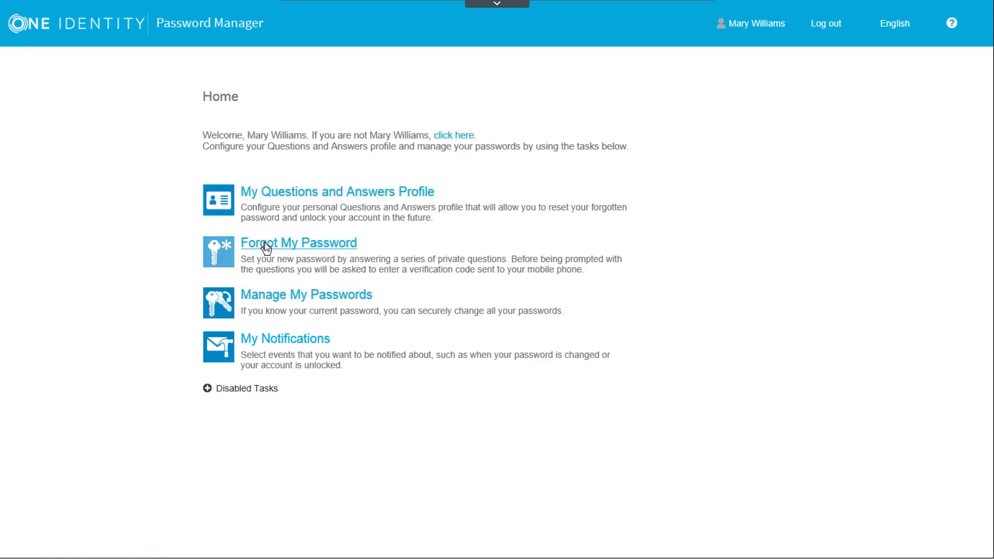
pyautogui.click(298, 242)
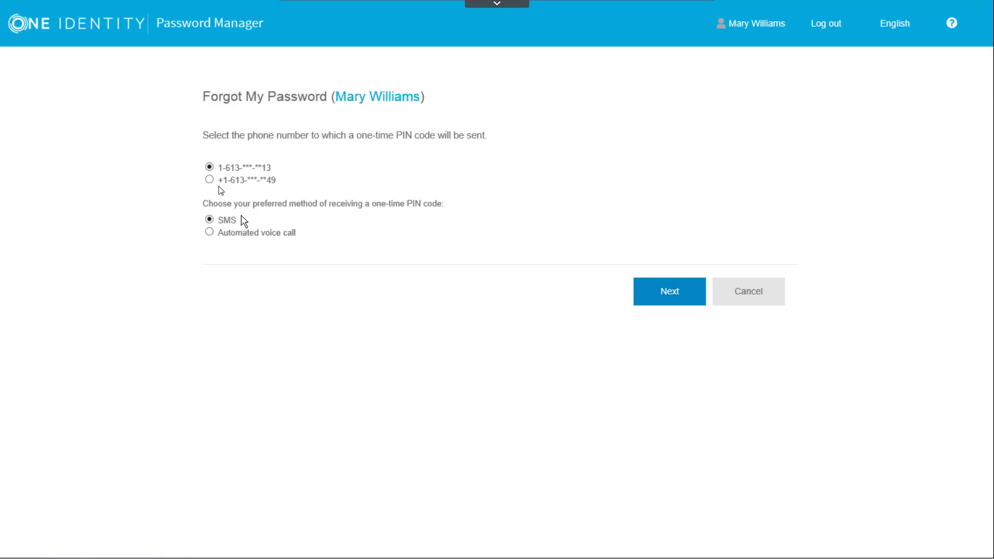
# Step: Choose the second phone number with SMS and request the one-time PIN code
pyautogui.click(209, 179)
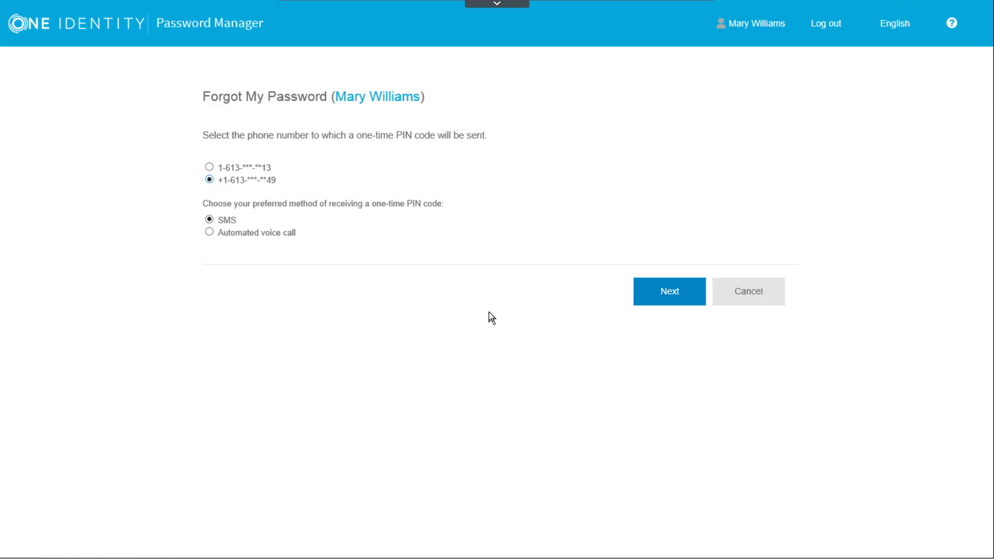
pyautogui.click(669, 291)
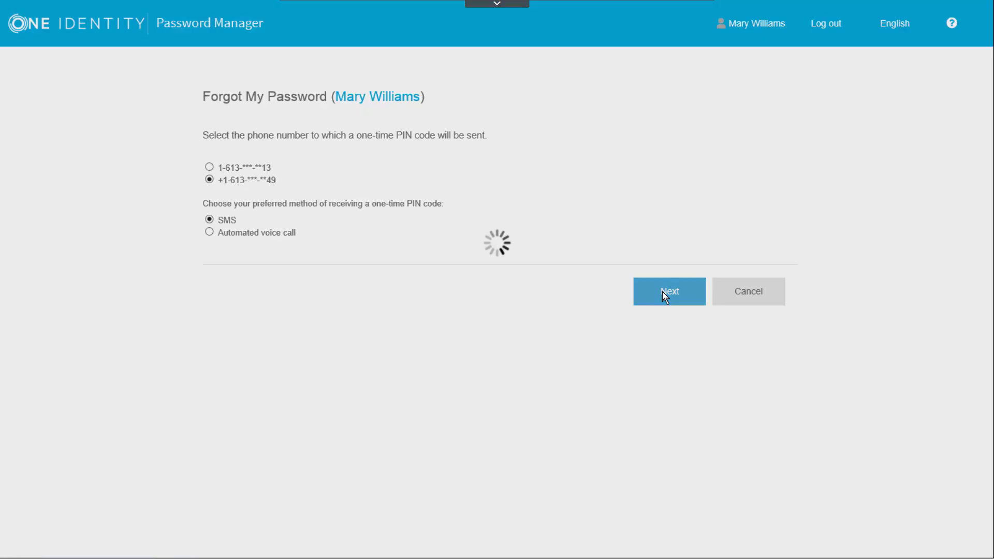
pyautogui.click(669, 291)
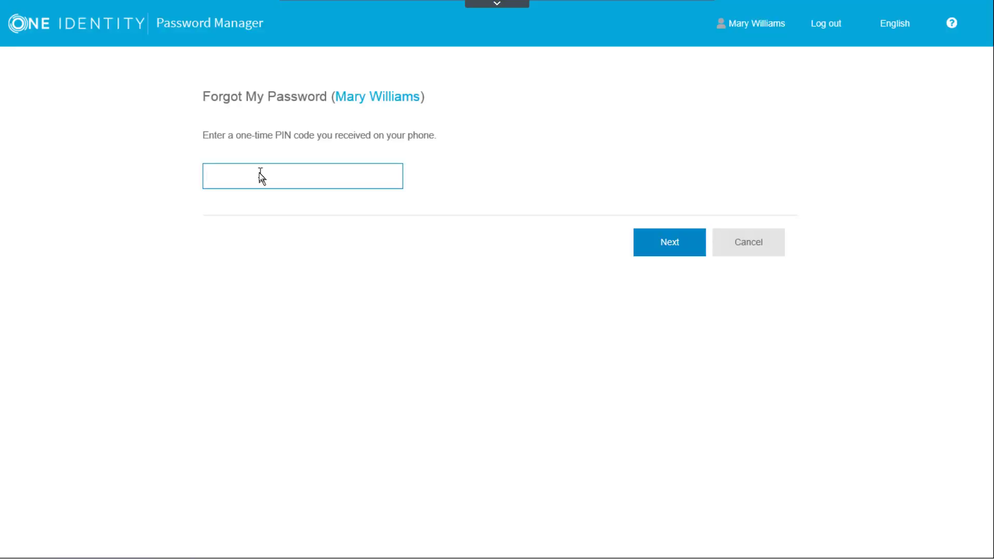
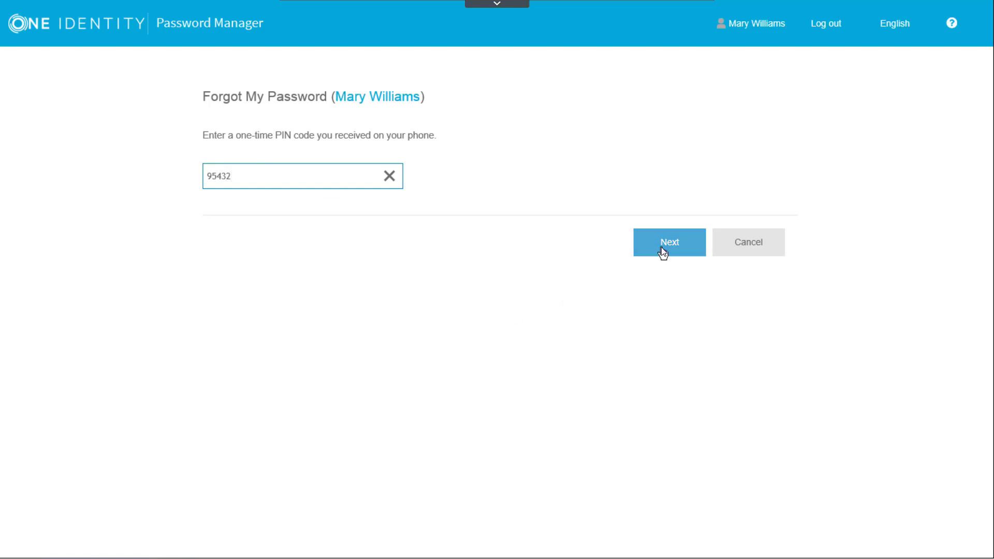
pyautogui.click(669, 242)
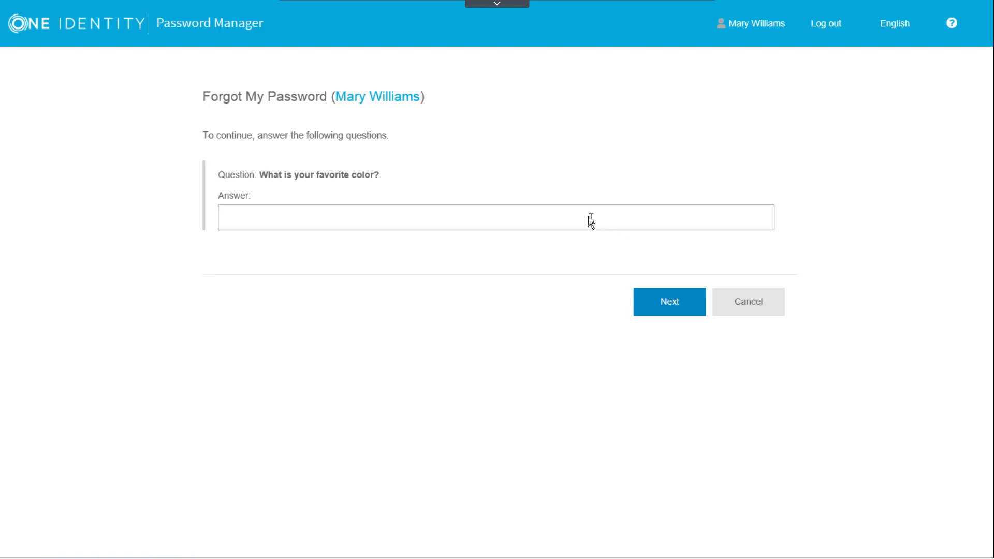
pyautogui.click(495, 217)
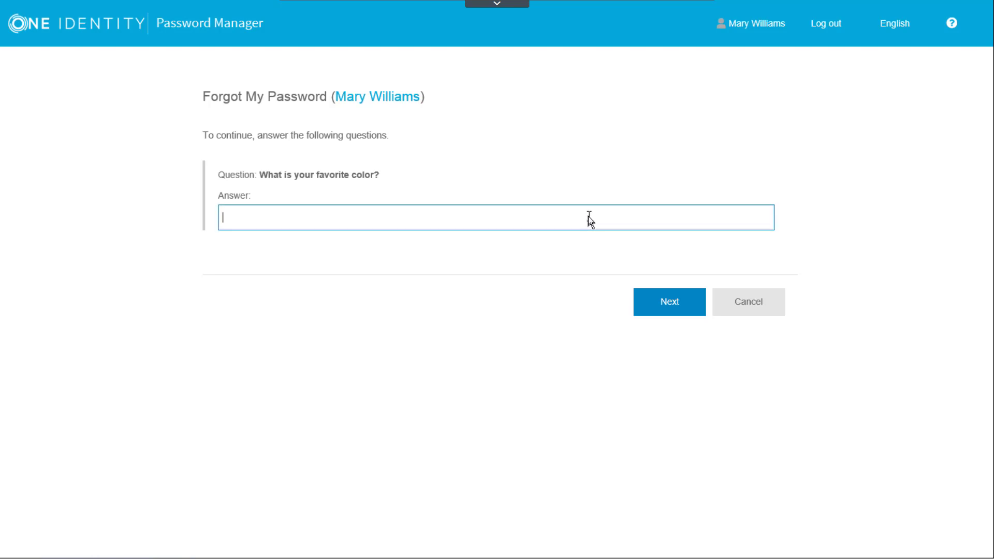
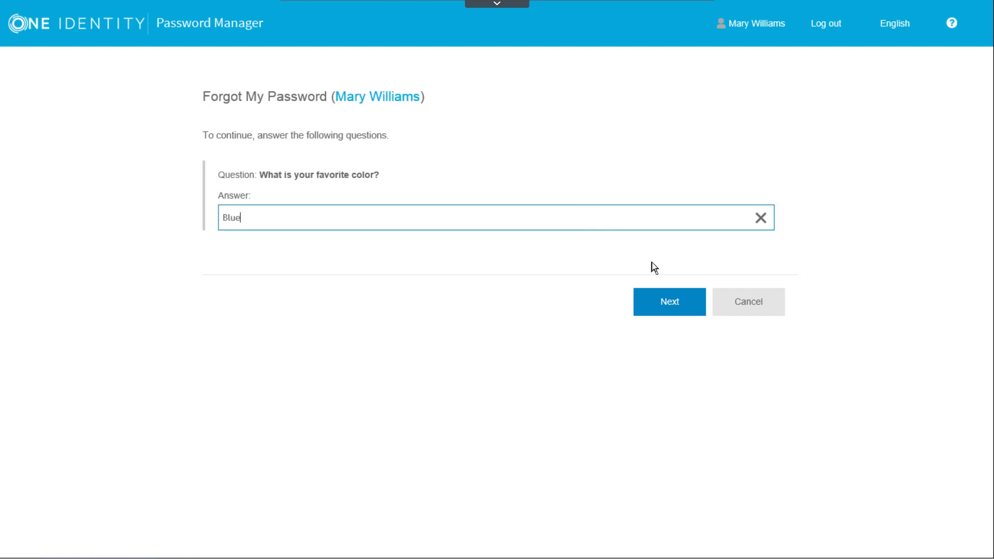
pyautogui.click(669, 301)
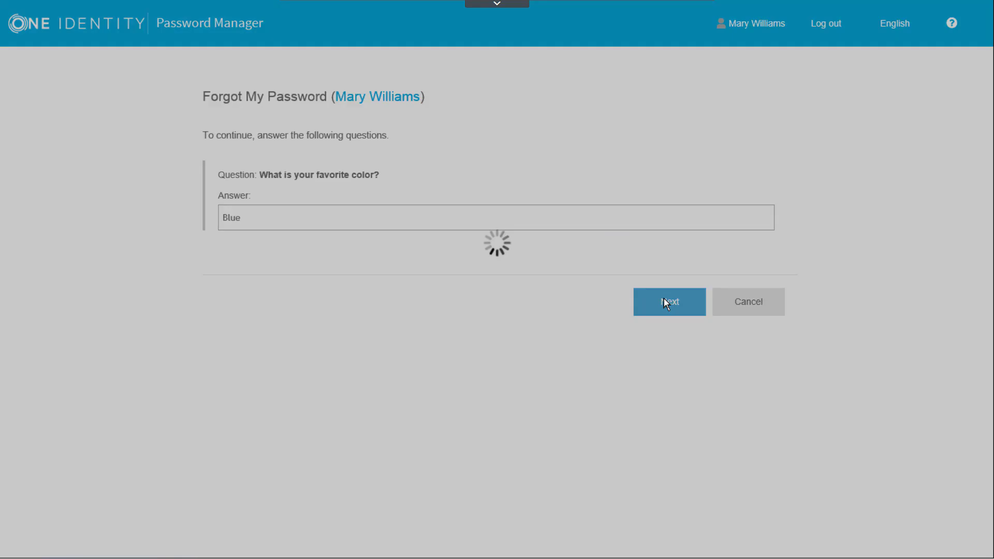
# Step: Enter and confirm a new strong password and submit the reset
pyautogui.click(668, 301)
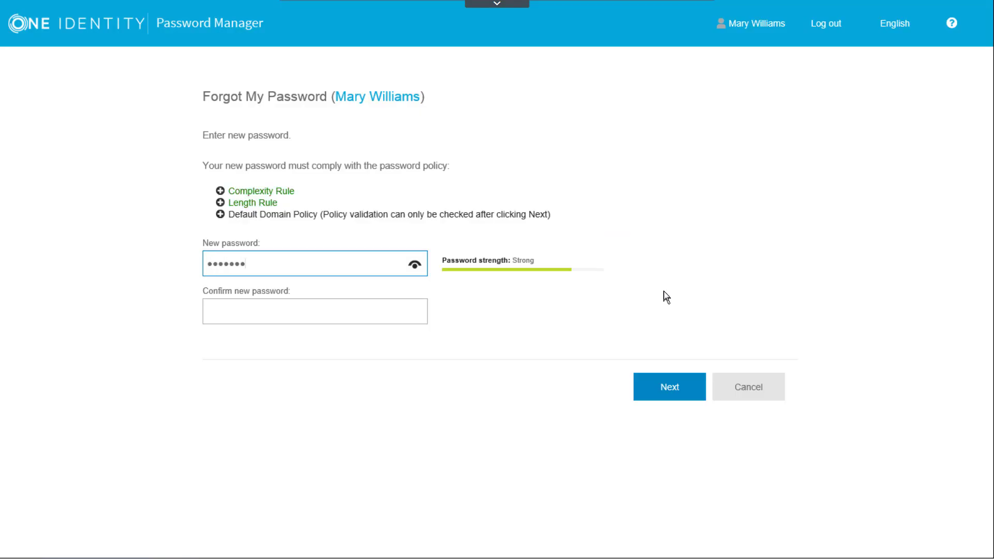
pyautogui.write('a')
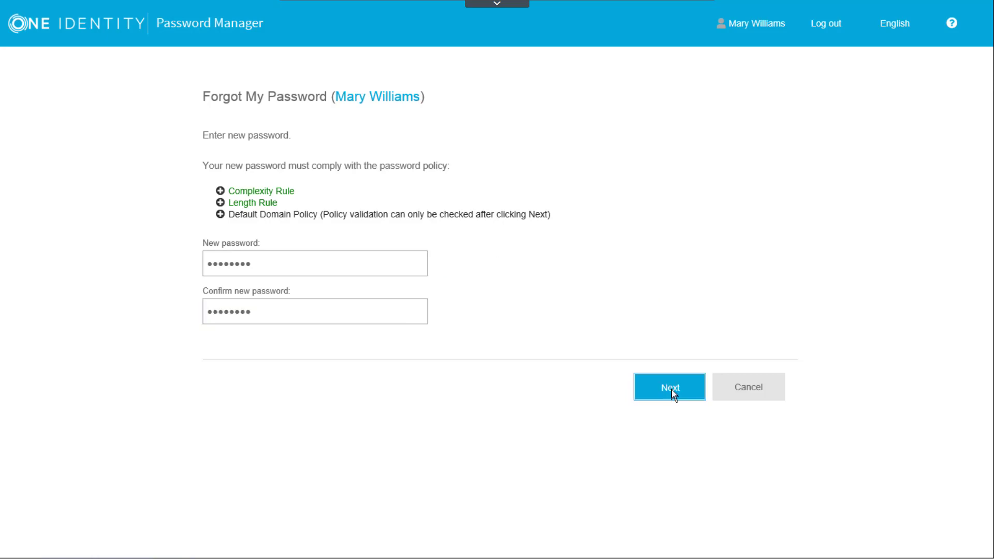
pyautogui.click(669, 386)
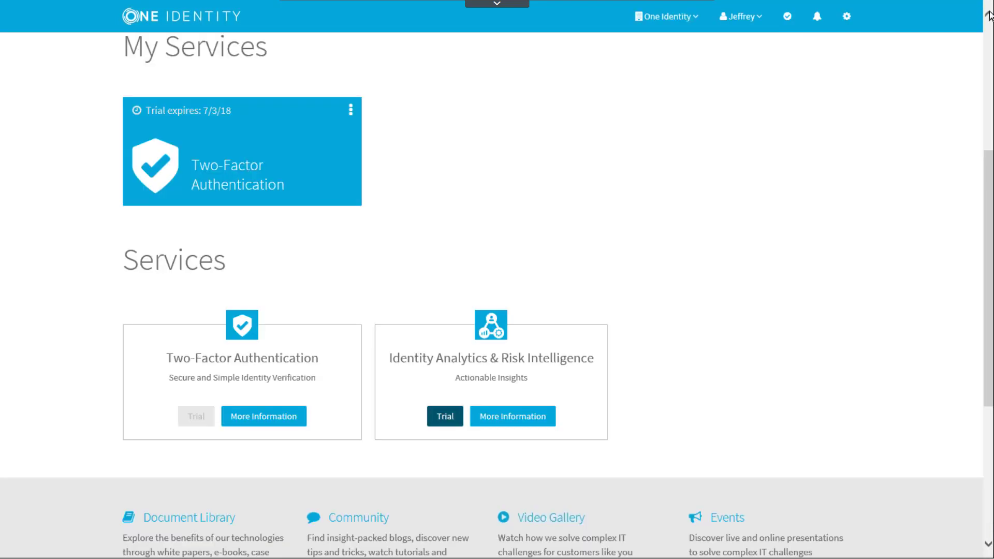
pyautogui.moveTo(280, 146)
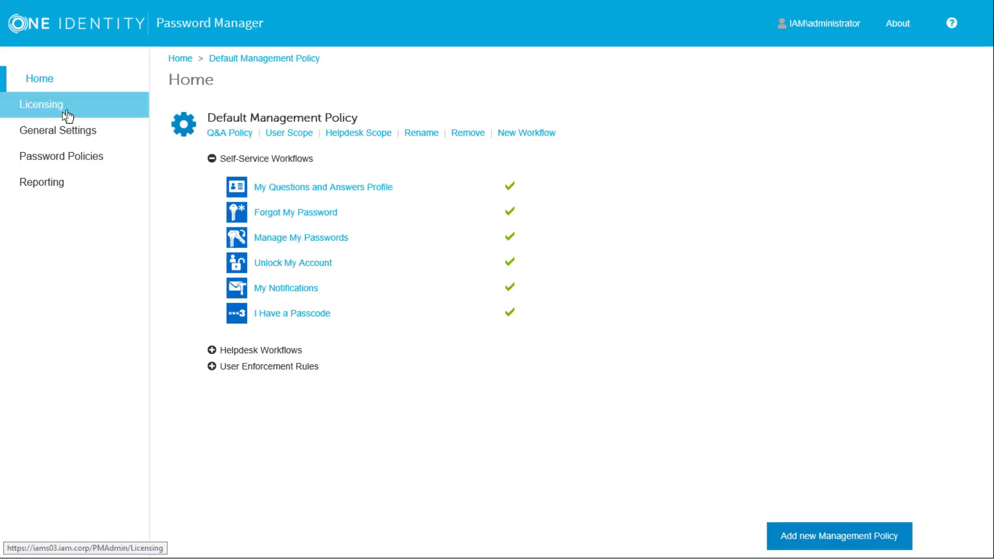
# Step: Go to General Settings and bring up the Starling Two-Factor configuration page
pyautogui.click(58, 130)
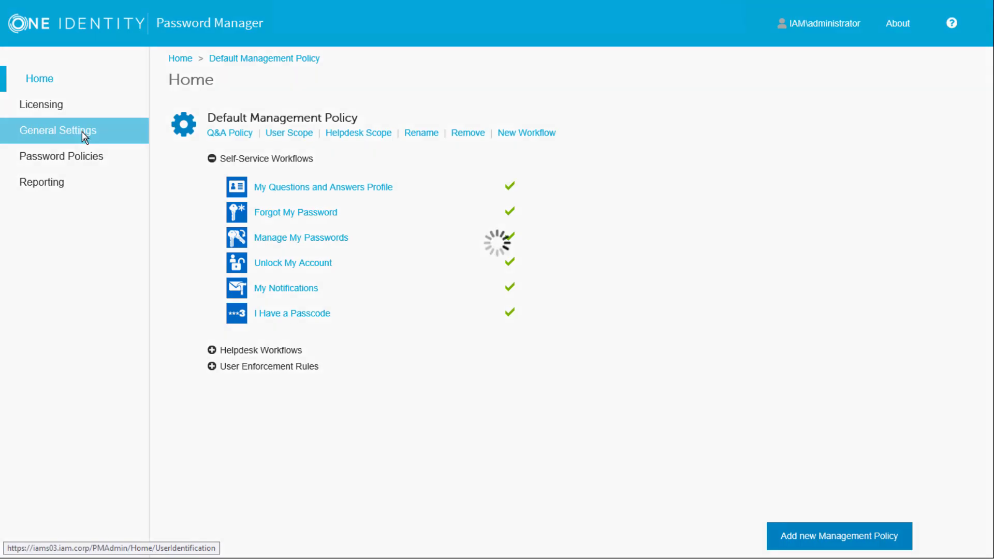
pyautogui.click(58, 131)
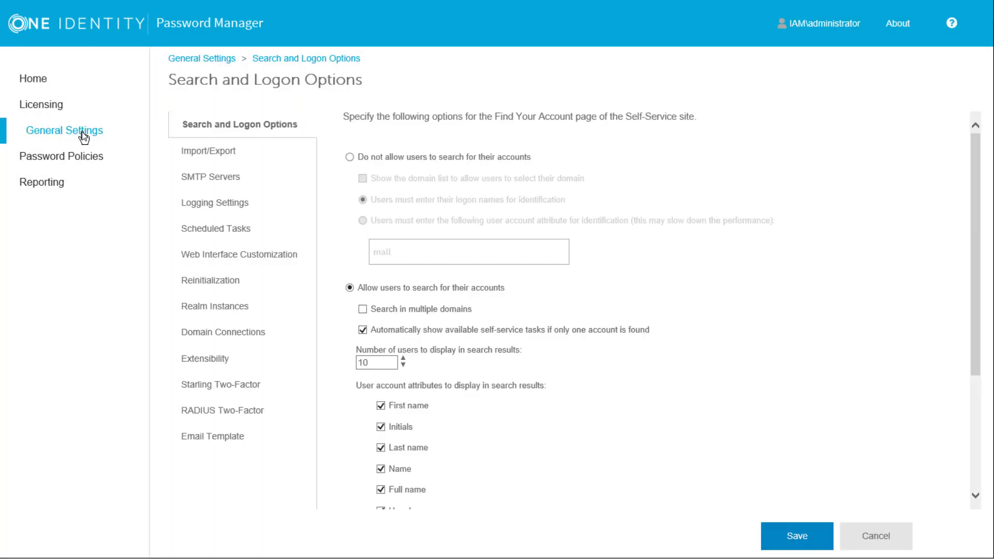
pyautogui.moveTo(107, 243)
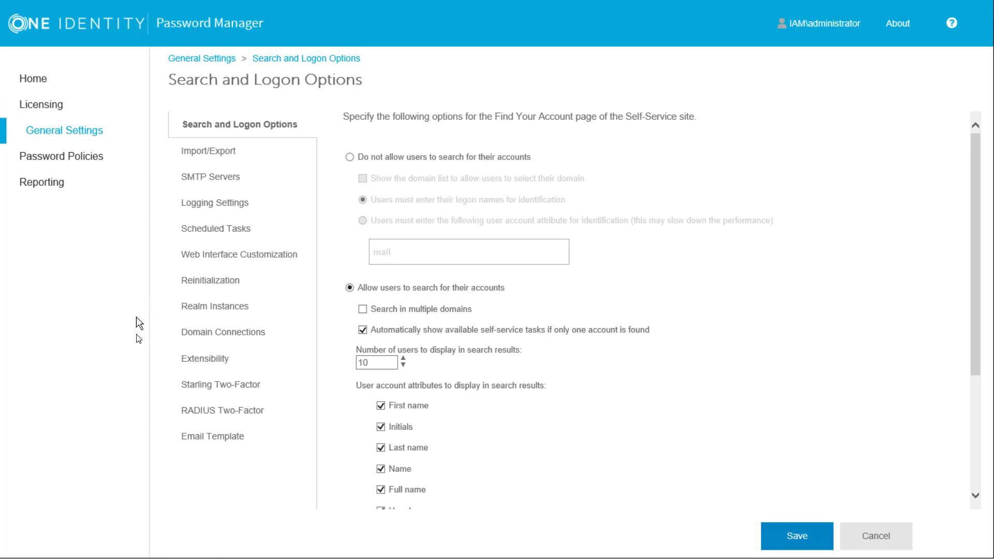
pyautogui.moveTo(221, 384)
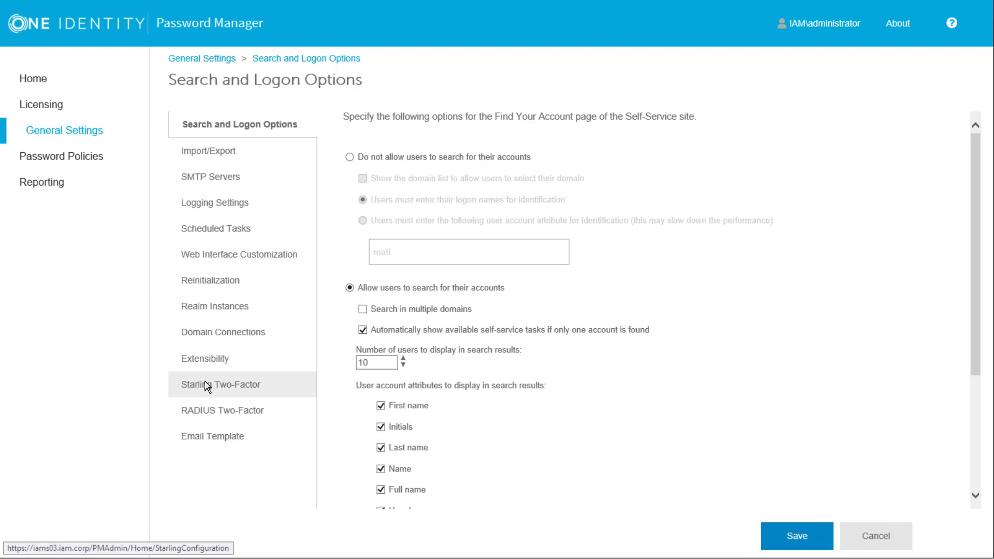
pyautogui.click(223, 384)
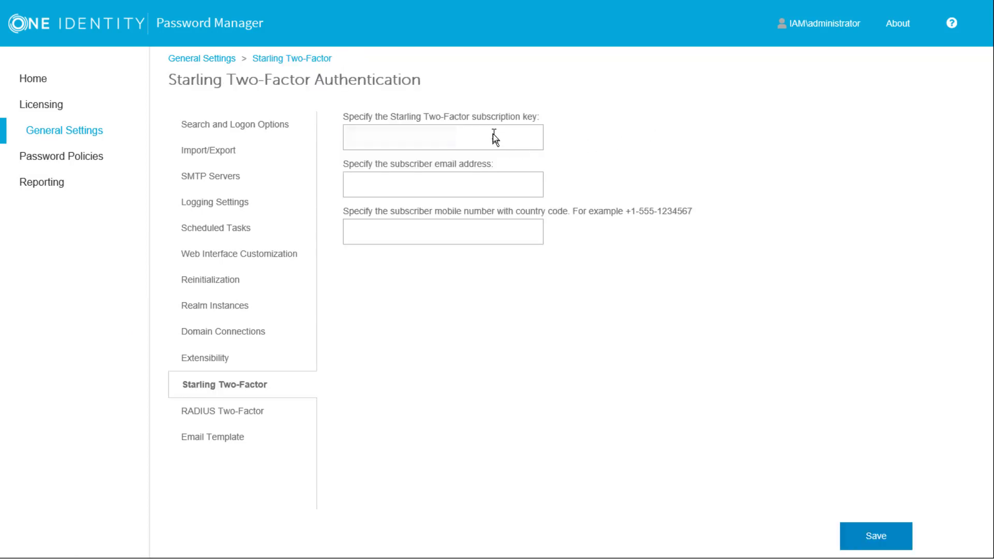
pyautogui.click(442, 137)
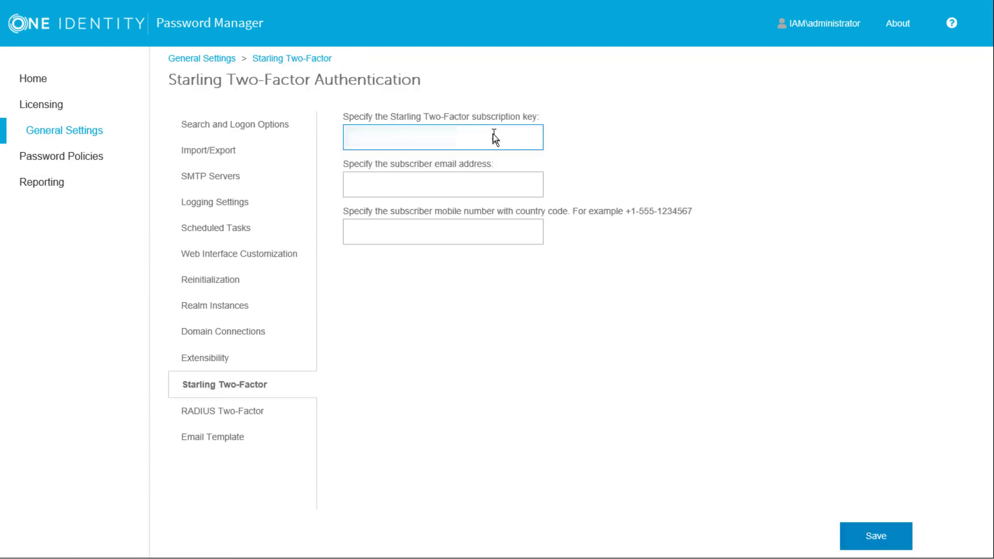
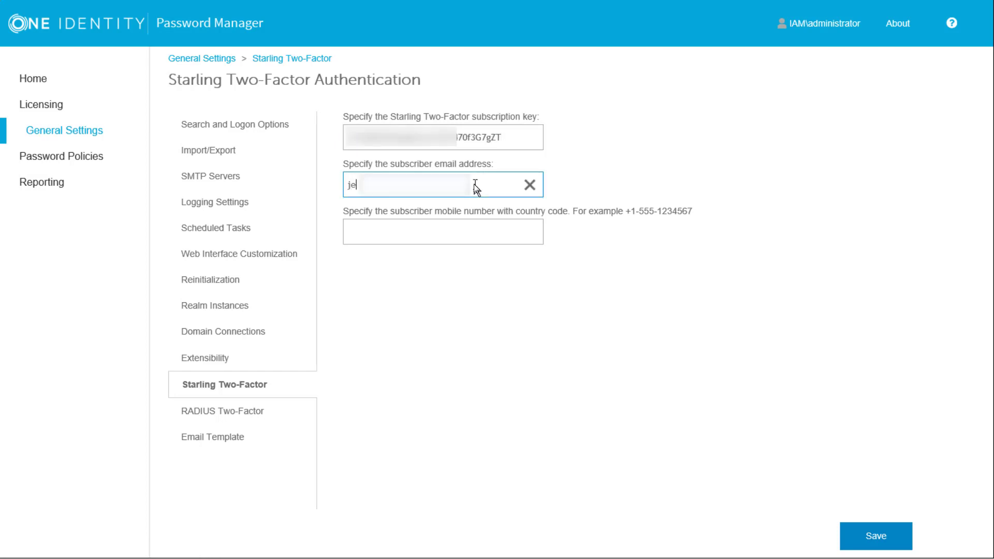
pyautogui.click(443, 231)
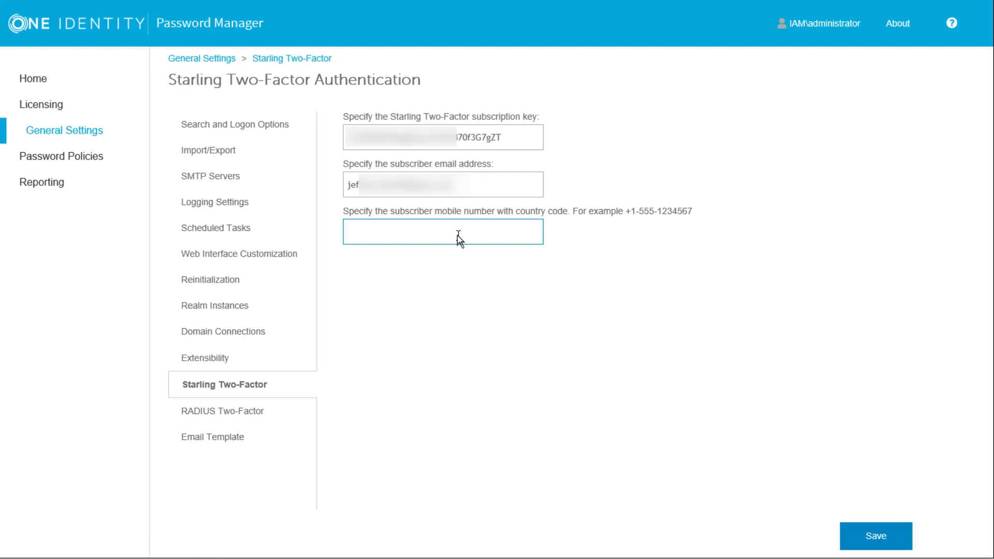
pyautogui.write('+')
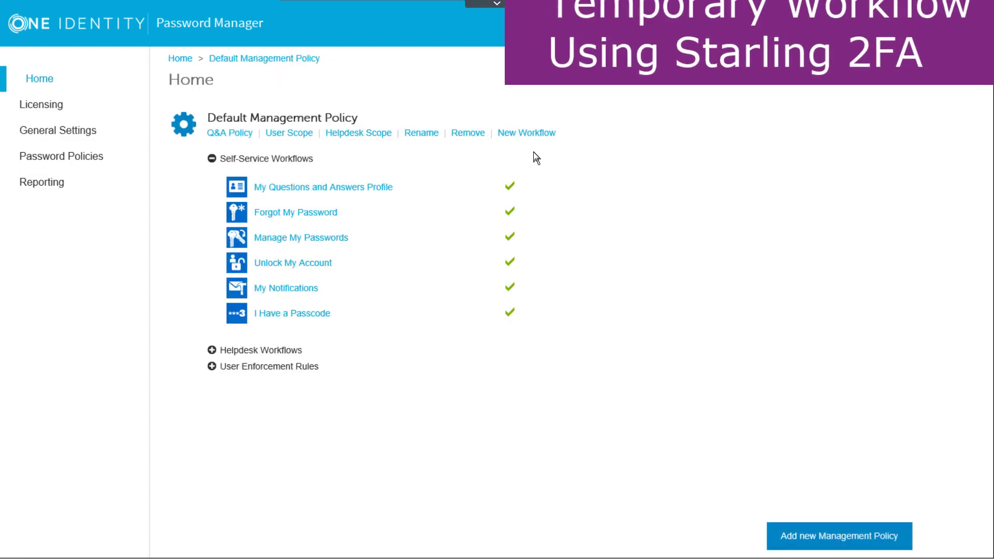
# Step: Add a new Self-Service workflow named 'Forgot My Password - Reset using Starling 2FA'
pyautogui.click(526, 133)
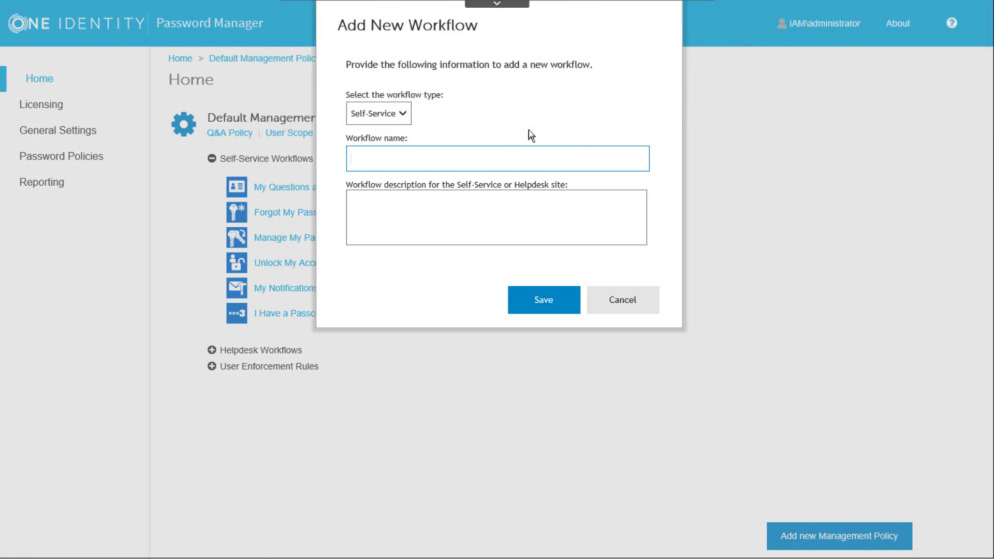
pyautogui.write('For')
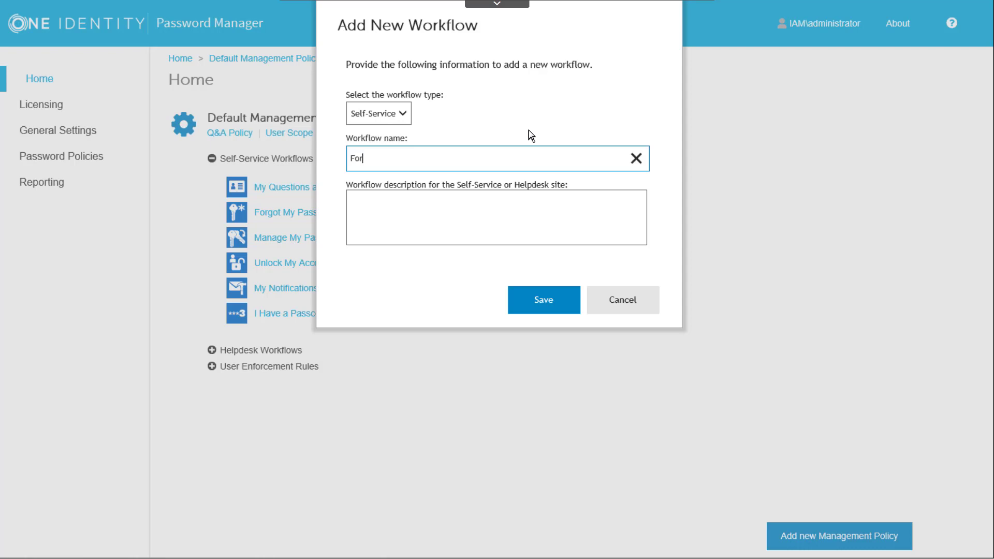
pyautogui.write('Forgot My Password - Reset using Starling 2FA')
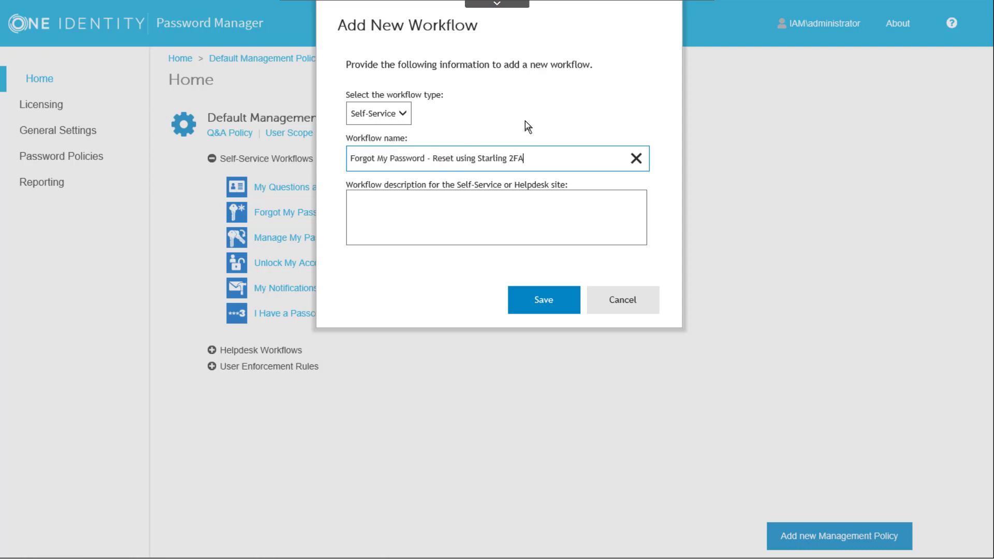
pyautogui.moveTo(518, 203)
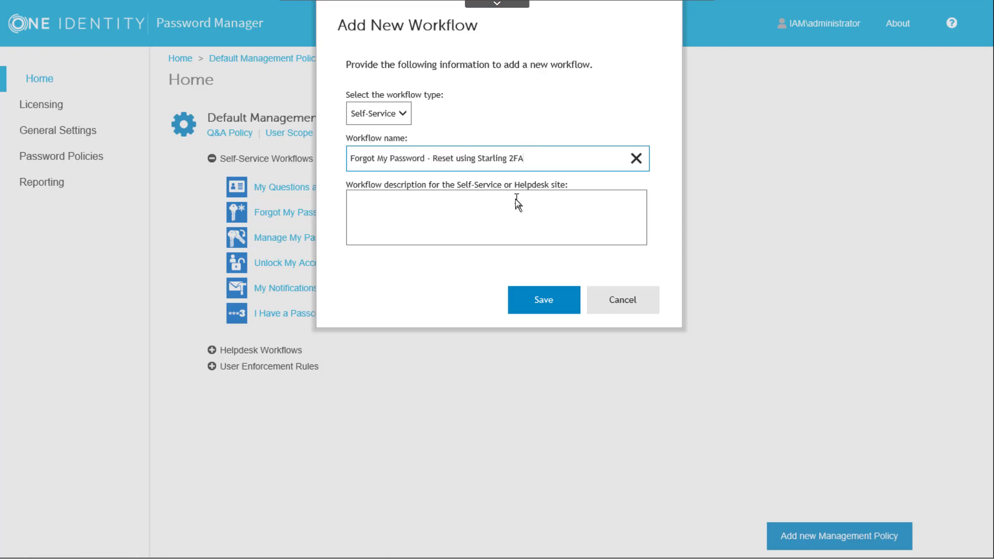
# Step: Describe it as resetting via private questions preceded by verification by Starling 2FA, and save the workflow
pyautogui.write('Set your new password by answering a series of private questions.  Before being prompted with the questions you will be asked to enter a verification code sent to your mobile phone.')
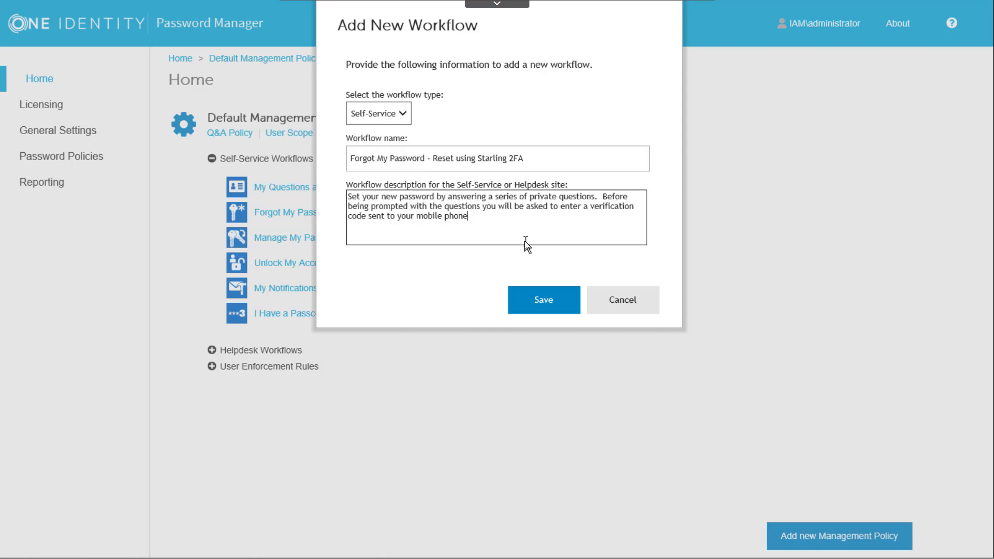
pyautogui.write('by')
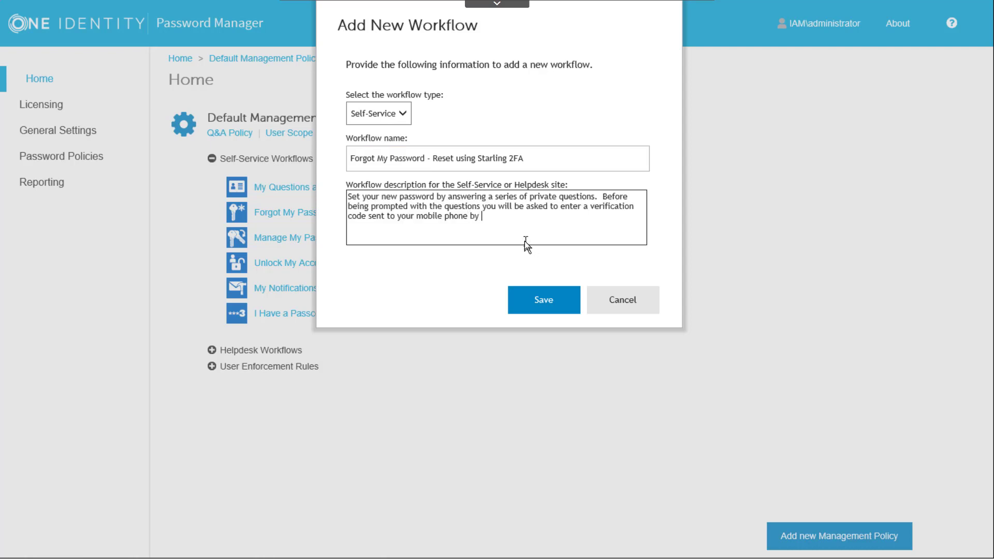
pyautogui.write('Starling')
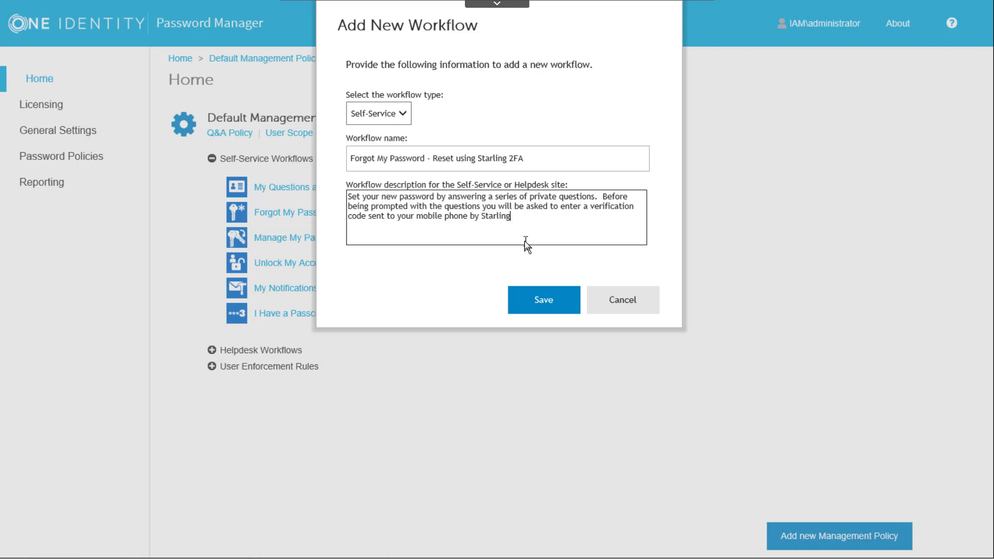
pyautogui.write('2F')
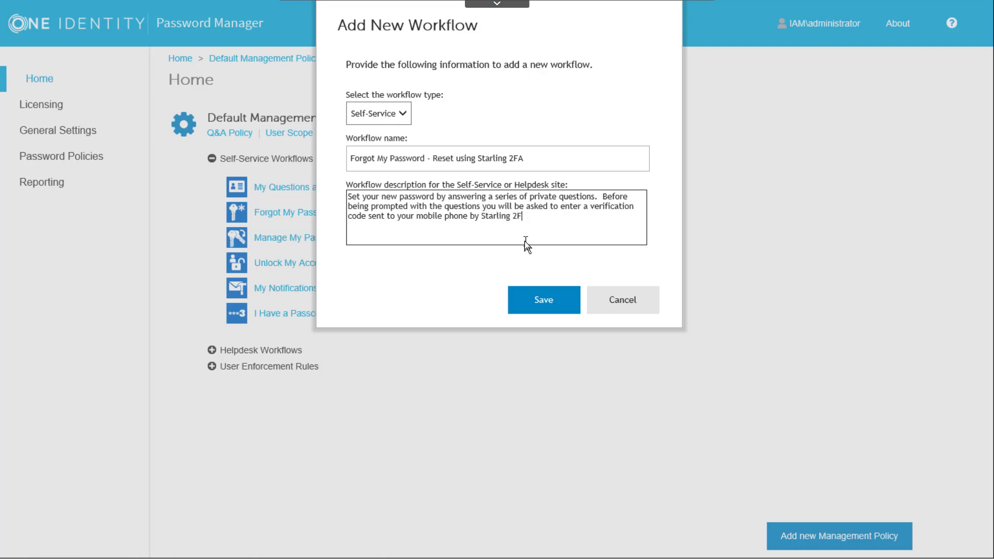
pyautogui.write('A.')
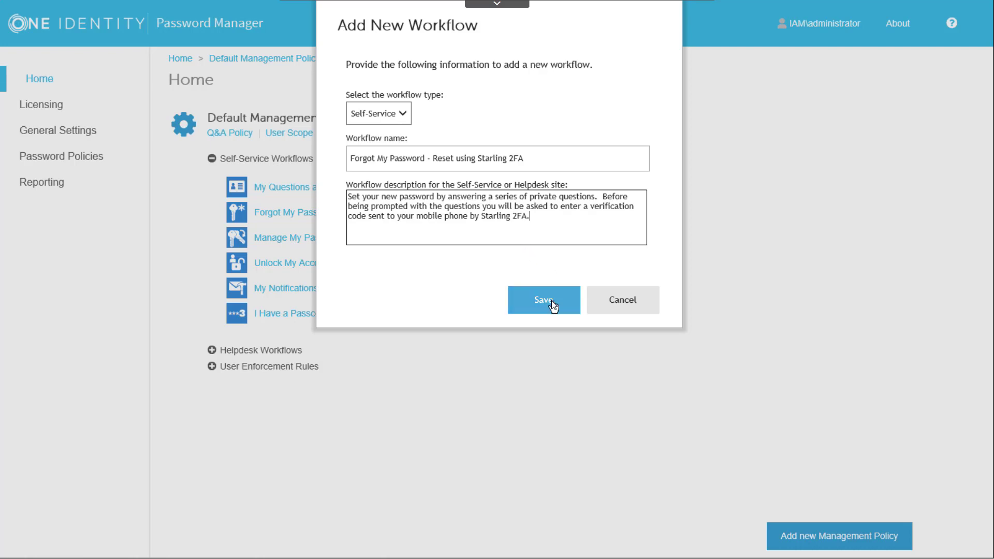
pyautogui.click(544, 301)
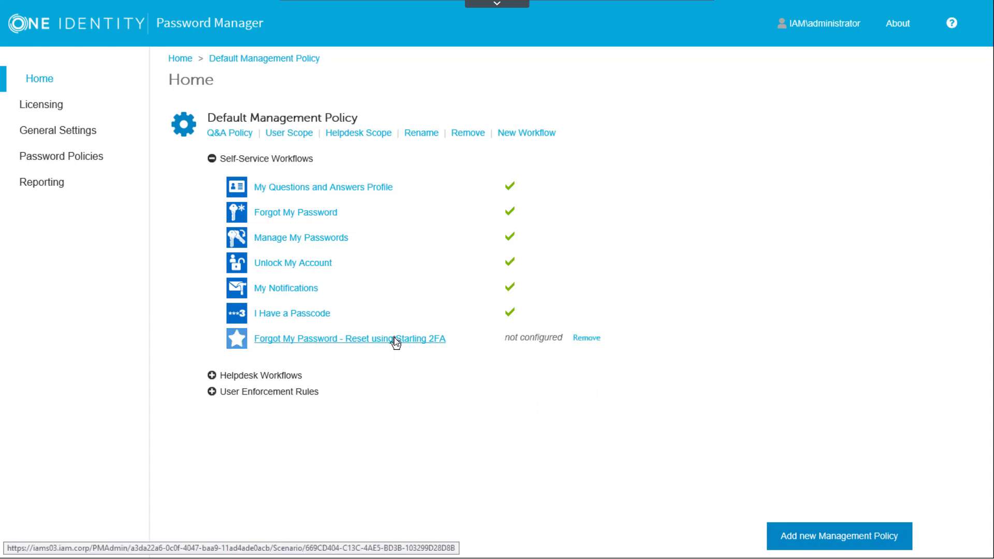
# Step: Open the 'Forgot My Password - Reset using Starling 2FA' workflow in the designer and browse the Authentication activities
pyautogui.click(349, 337)
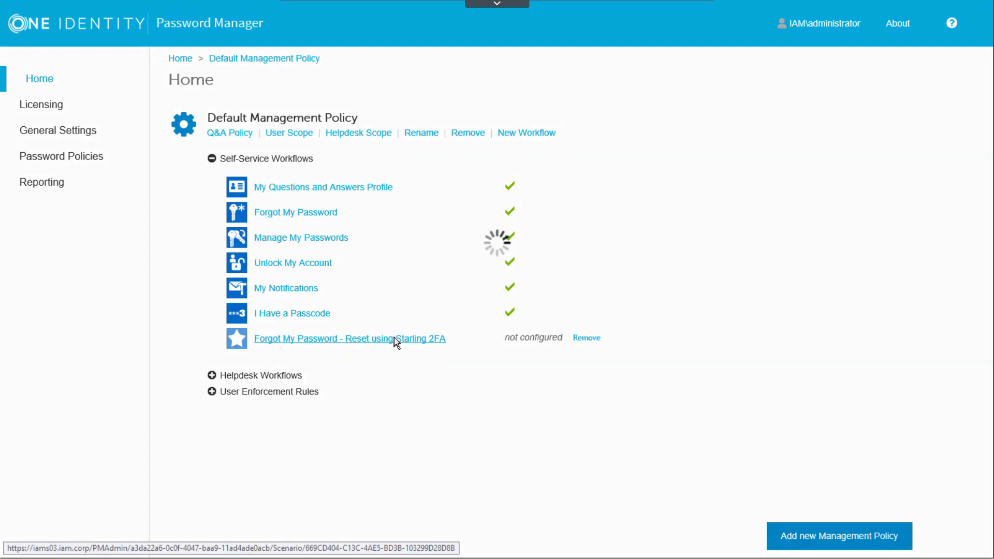
pyautogui.click(349, 337)
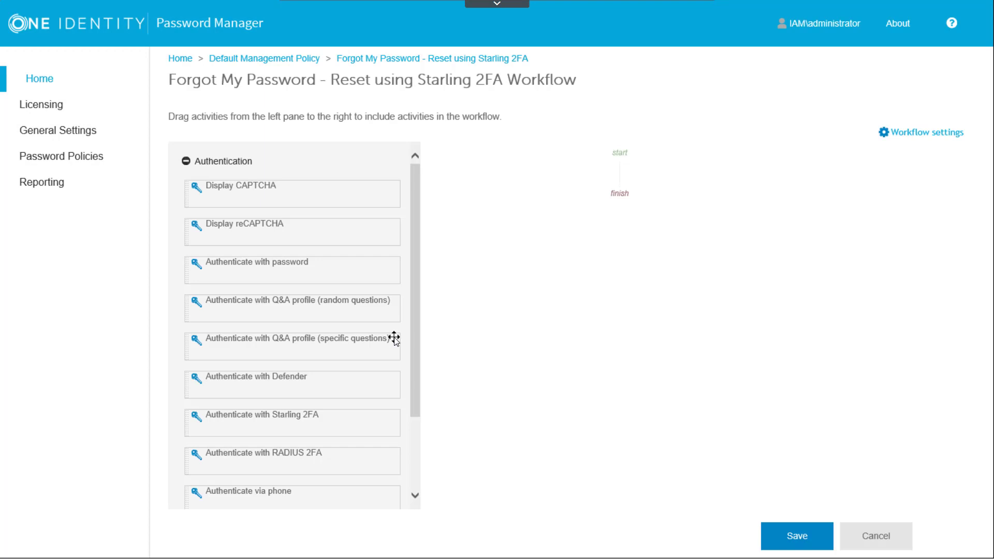
pyautogui.moveTo(421, 458)
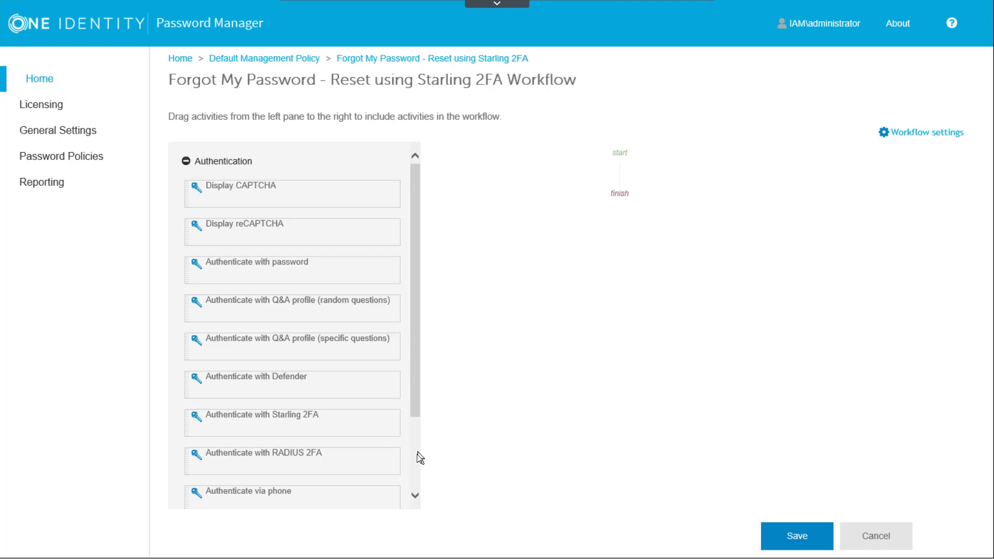
pyautogui.scroll(-3)
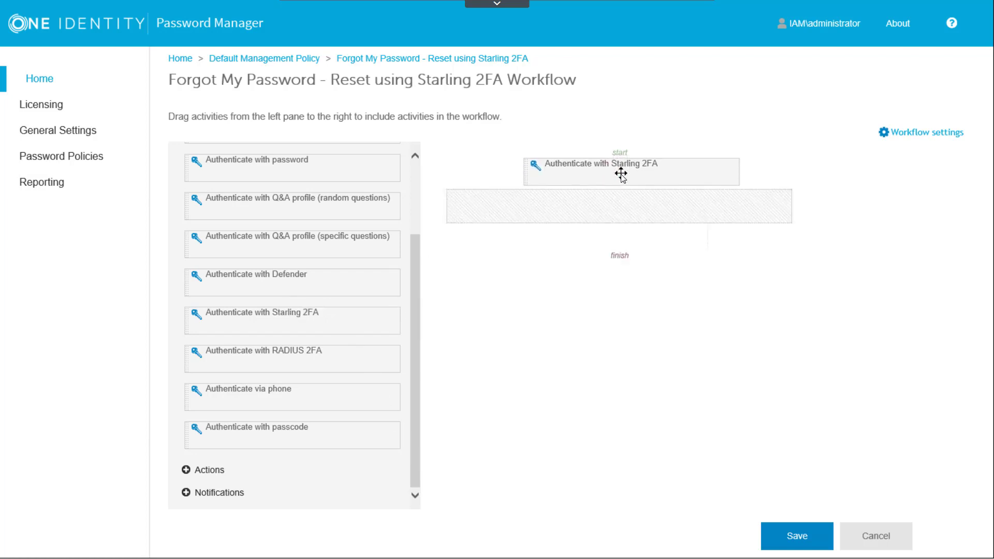
# Step: Place Authenticate with Starling 2FA first, then Q&A profile random questions, then Lock Q&A profile
pyautogui.moveTo(620, 171); pyautogui.dragTo(619, 206)
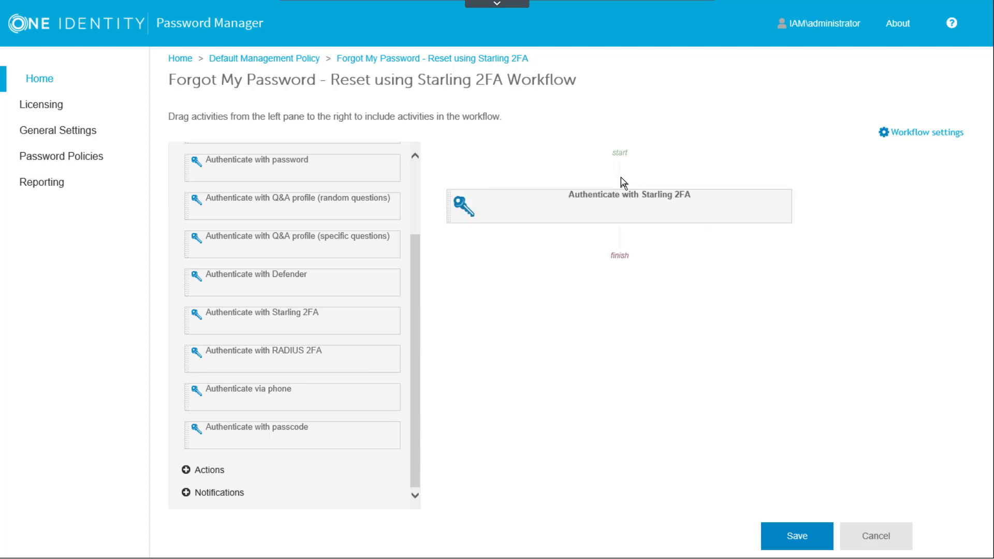
pyautogui.moveTo(331, 205)
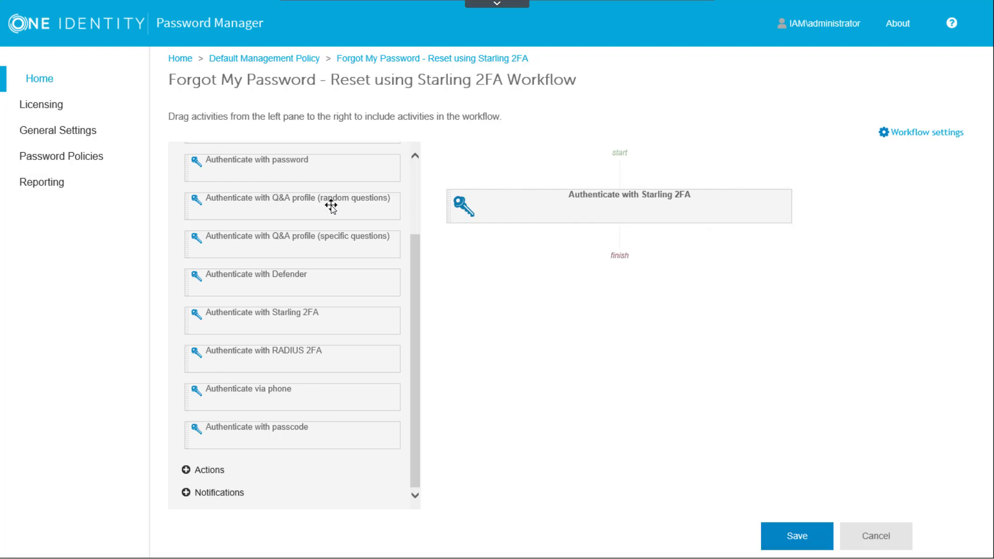
pyautogui.moveTo(292, 205); pyautogui.dragTo(573, 250)
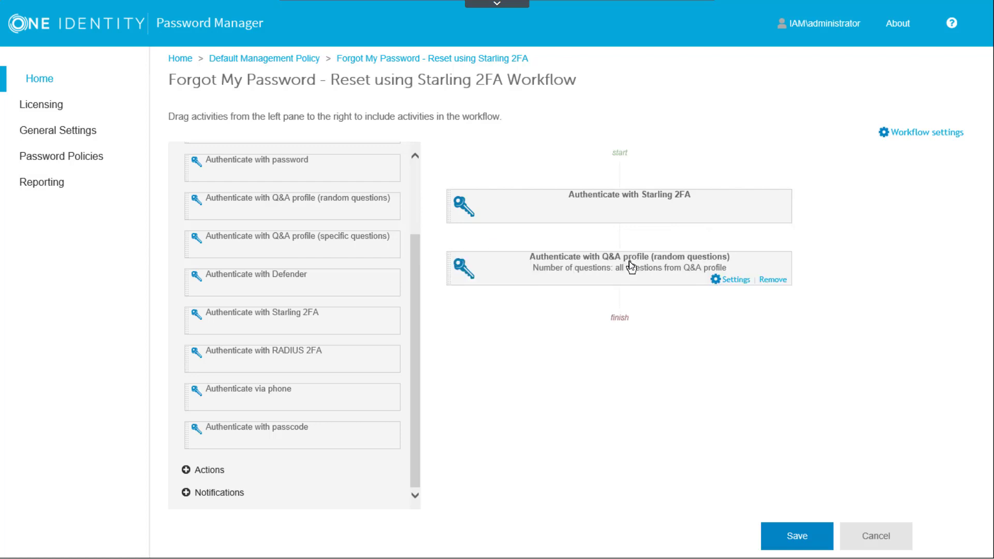
pyautogui.scroll(-3)
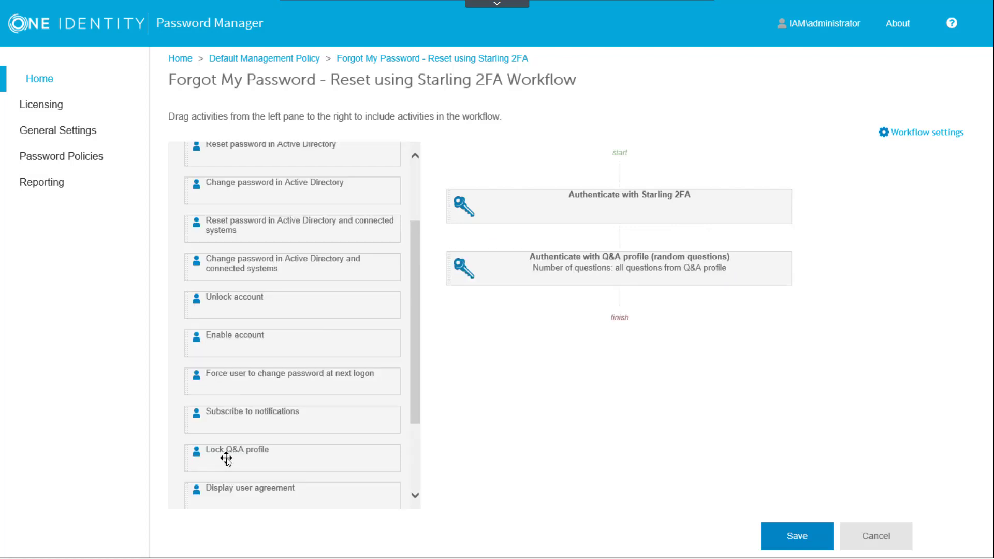
pyautogui.moveTo(227, 458); pyautogui.dragTo(535, 390)
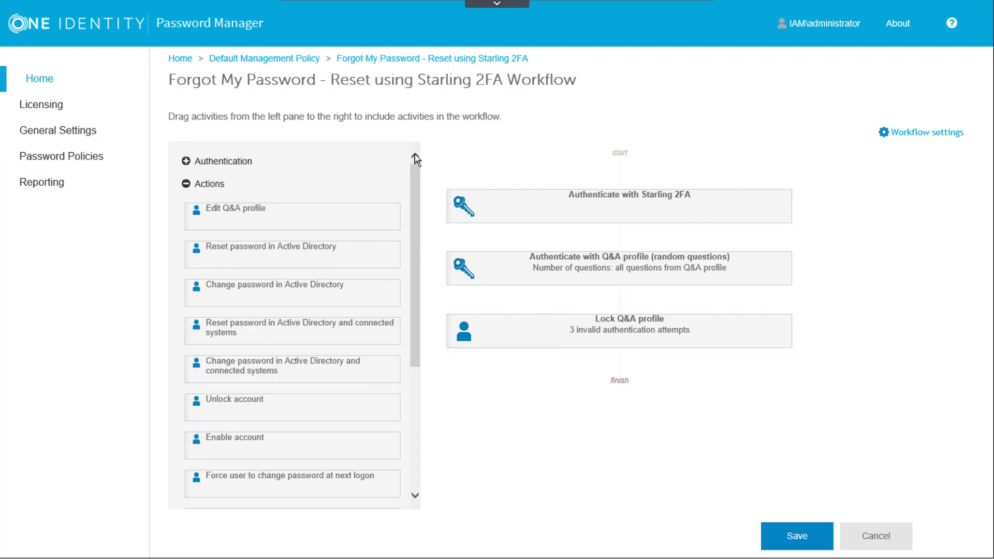
pyautogui.moveTo(286, 261)
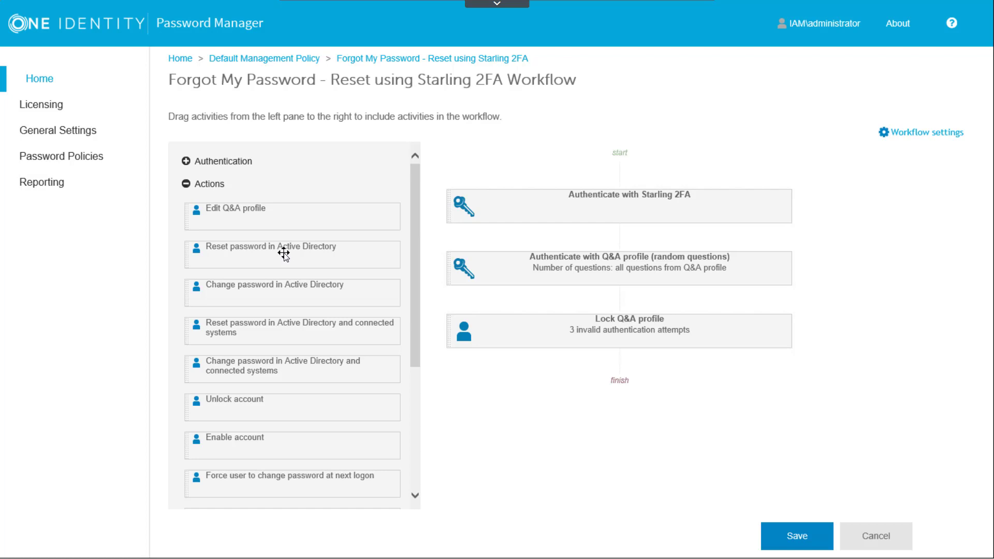
# Step: Add Reset password in Active Directory after the lock step and show the notification activities
pyautogui.moveTo(285, 255); pyautogui.dragTo(469, 363)
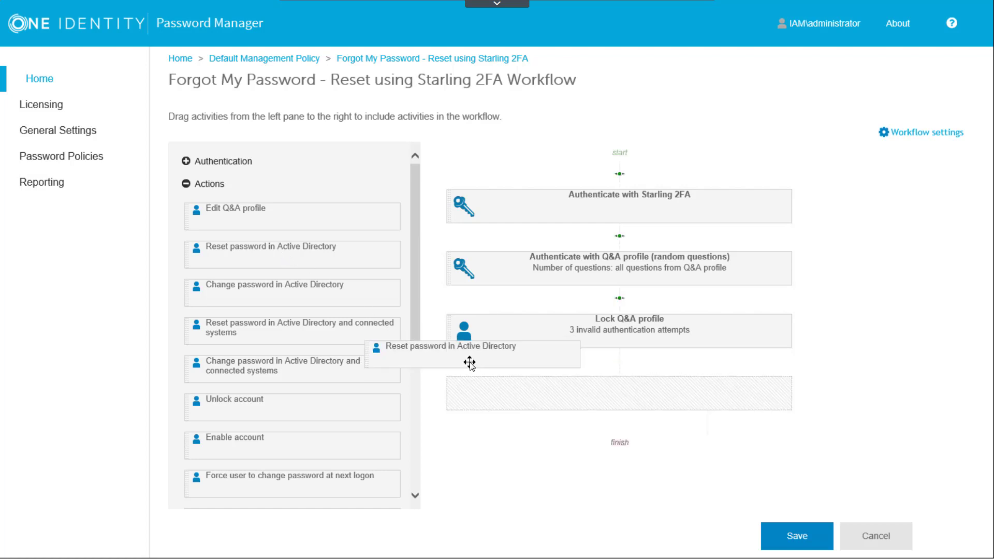
pyautogui.moveTo(470, 362); pyautogui.dragTo(619, 394)
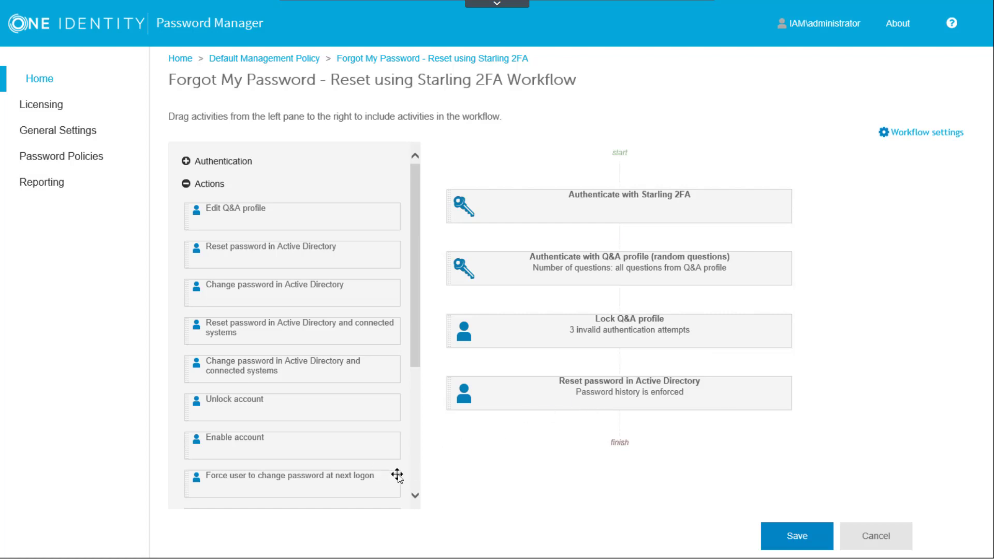
pyautogui.moveTo(417, 488)
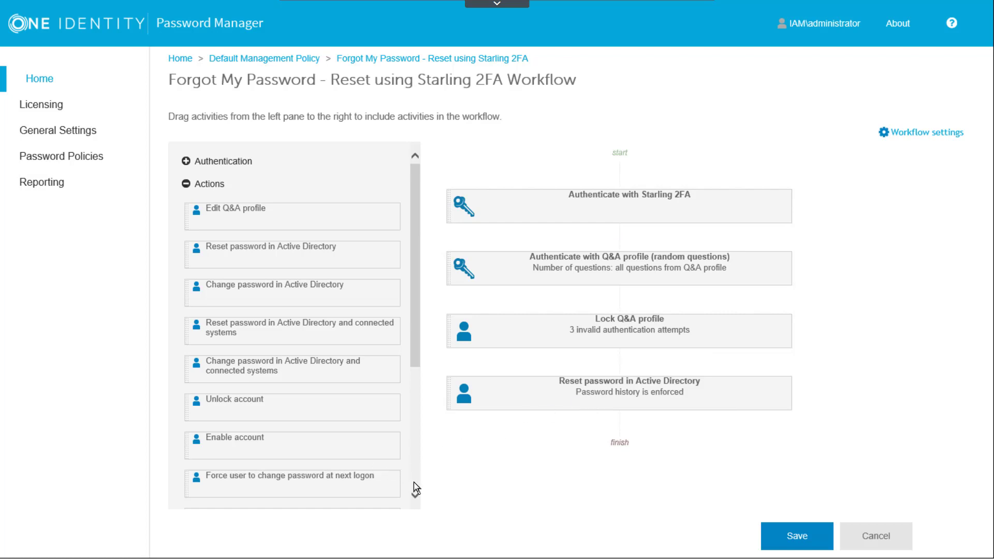
pyautogui.scroll(-3)
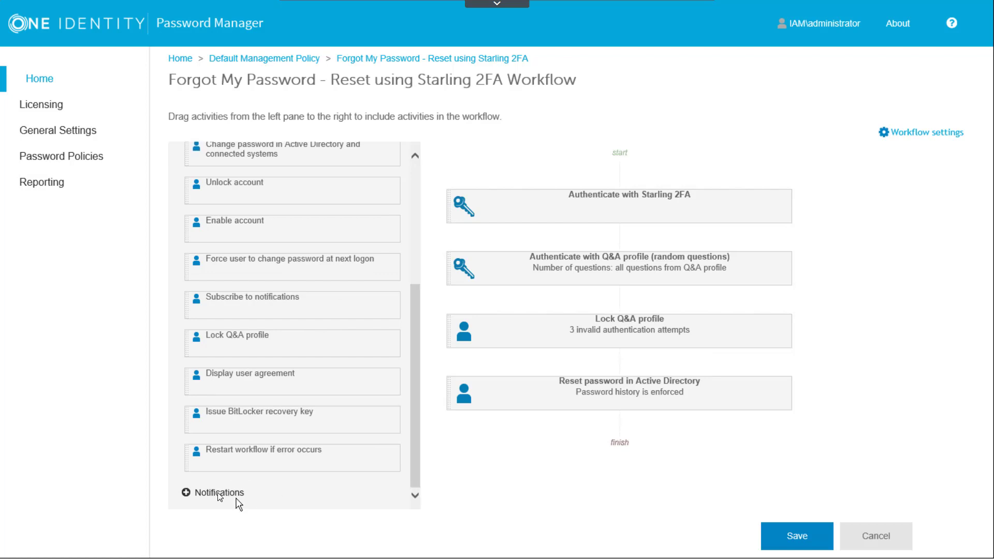
pyautogui.click(219, 493)
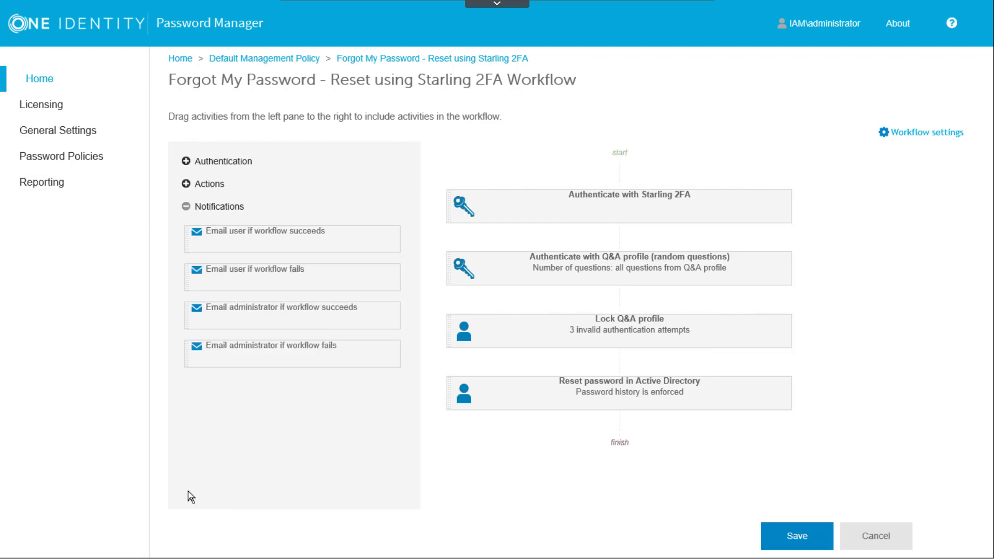
pyautogui.moveTo(238, 236)
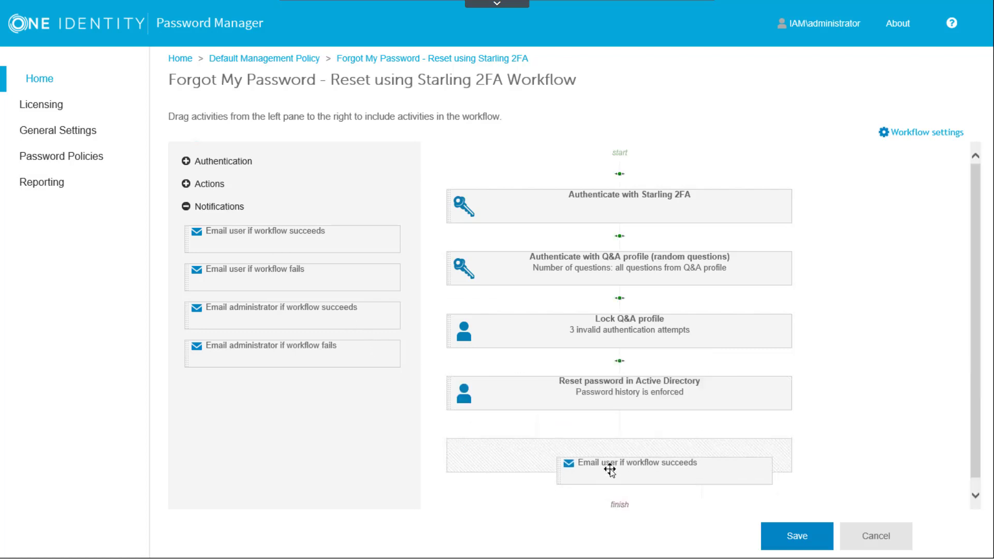
# Step: Add 'Email user if workflow succeeds' and 'Email user if workflow fails' notifications to the workflow
pyautogui.moveTo(664, 470); pyautogui.dragTo(618, 456)
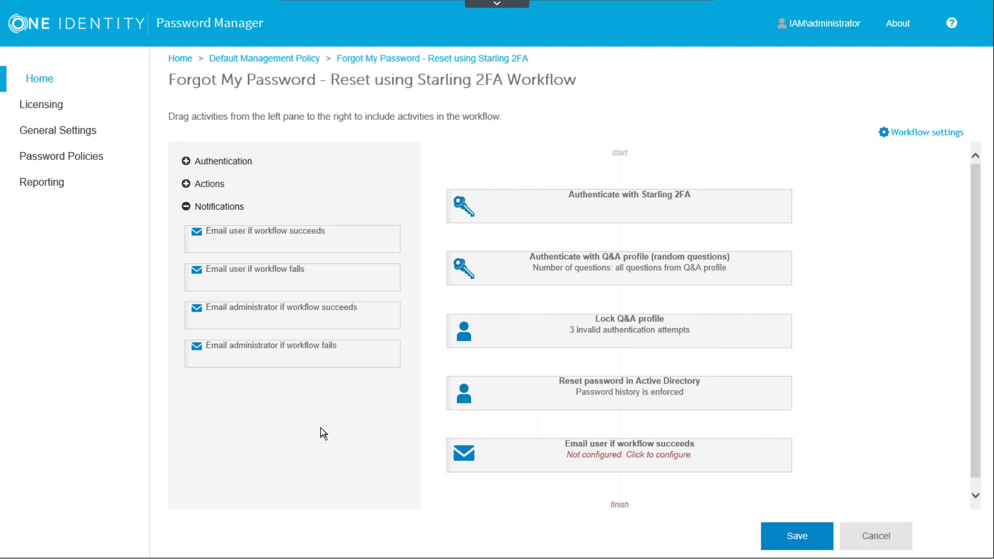
pyautogui.moveTo(281, 275)
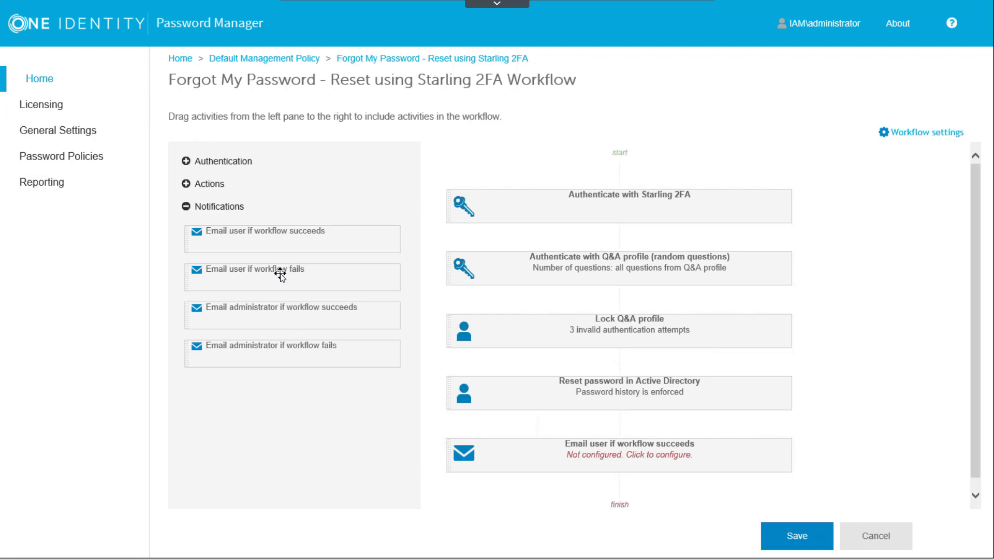
pyautogui.moveTo(280, 275); pyautogui.dragTo(593, 487)
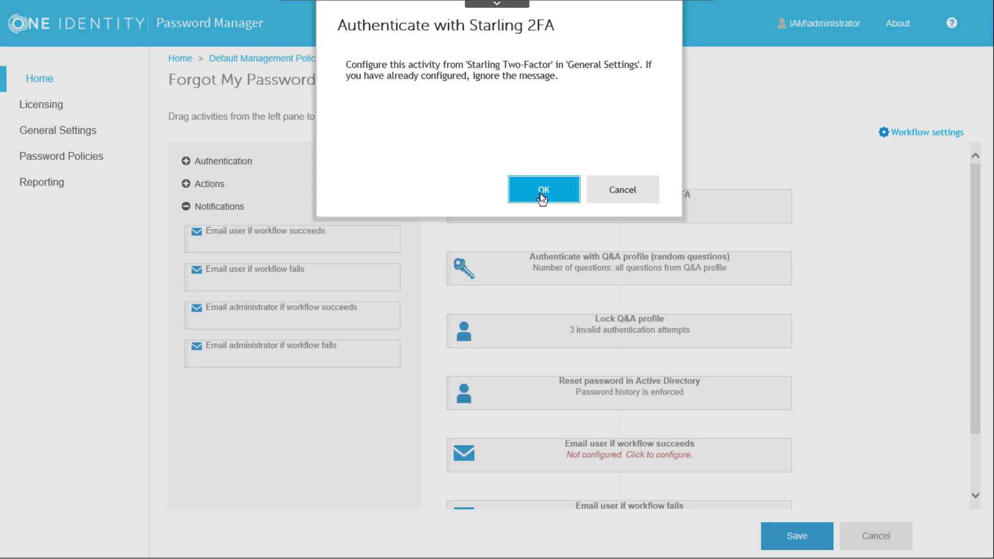
# Step: Acknowledge the Starling 2FA notice and keep all questions from the user's Q&A profile in the random-questions step
pyautogui.click(543, 189)
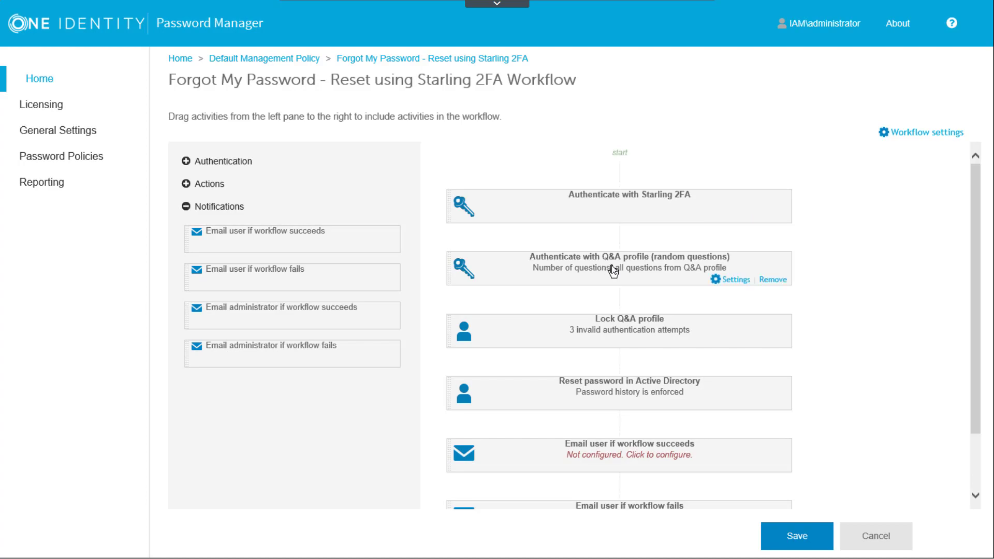
pyautogui.click(735, 280)
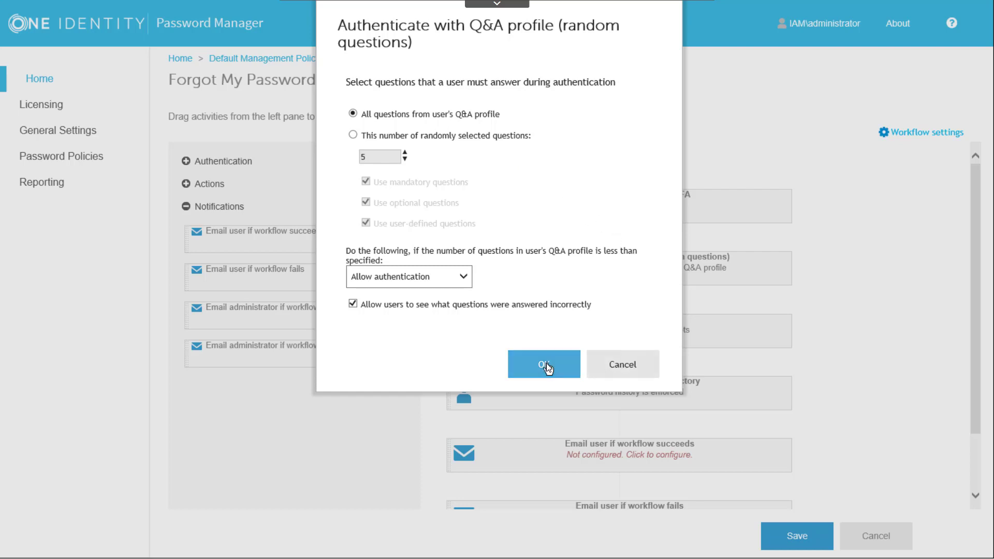
pyautogui.click(544, 364)
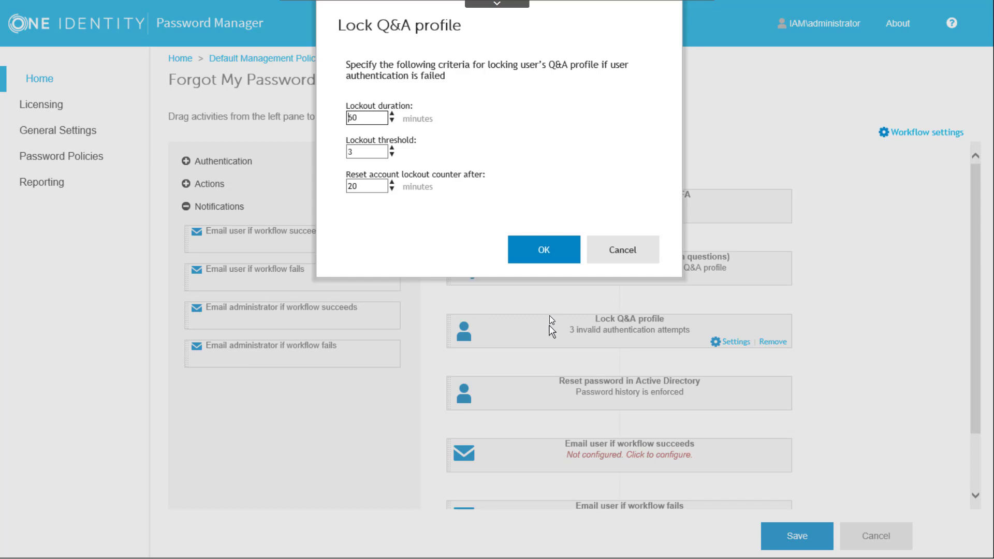
# Step: Confirm Q&A profile lockout after 3 failed attempts and the Active Directory reset with password history enforced
pyautogui.click(542, 250)
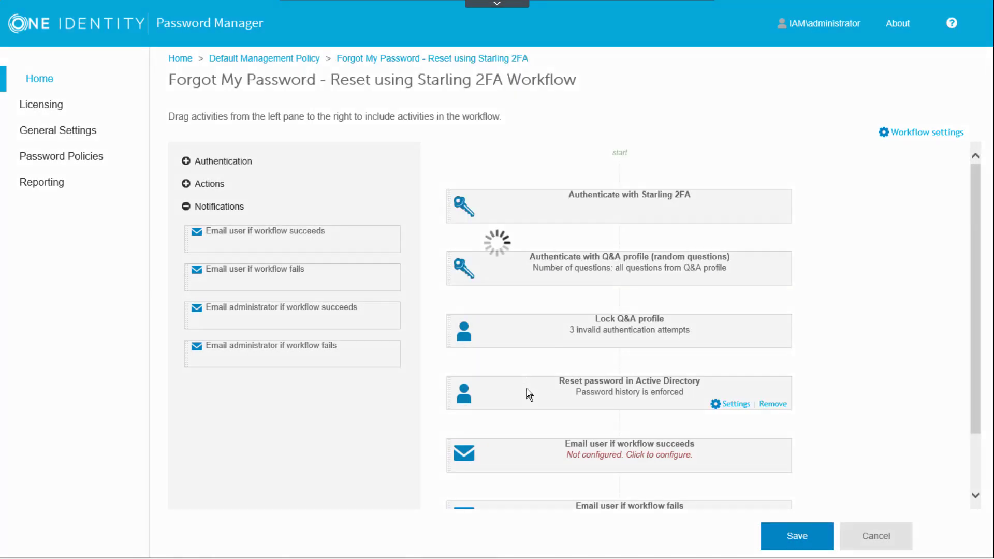
pyautogui.click(736, 404)
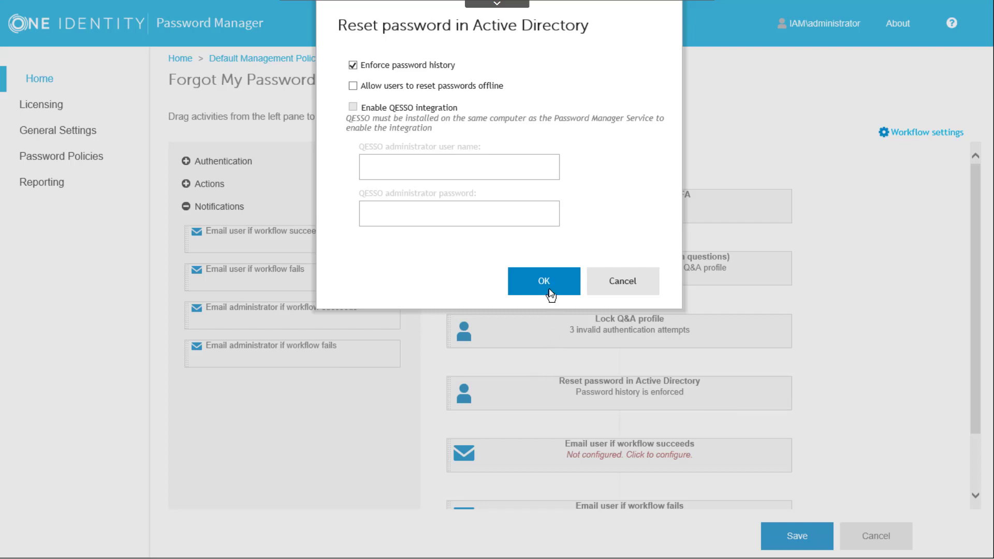
pyautogui.click(544, 280)
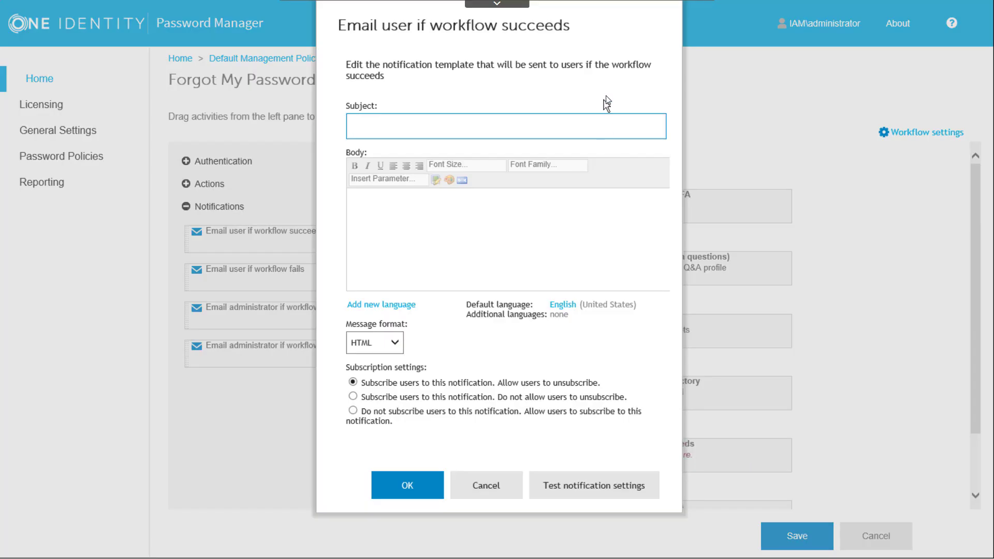
# Step: Give the success email a 'Your password...' reset subject and help-desk body, and confirm the template
pyautogui.click(506, 126)
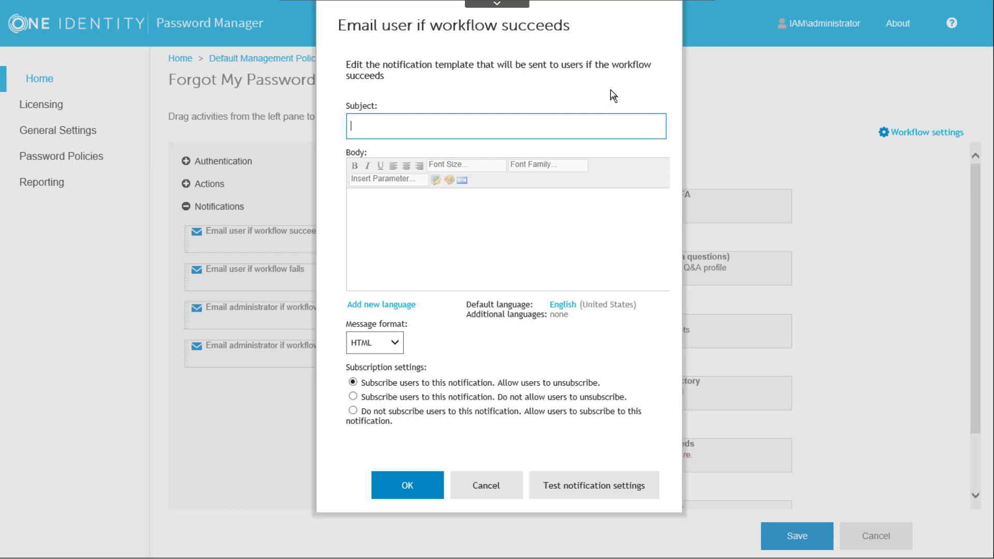
pyautogui.write('Your')
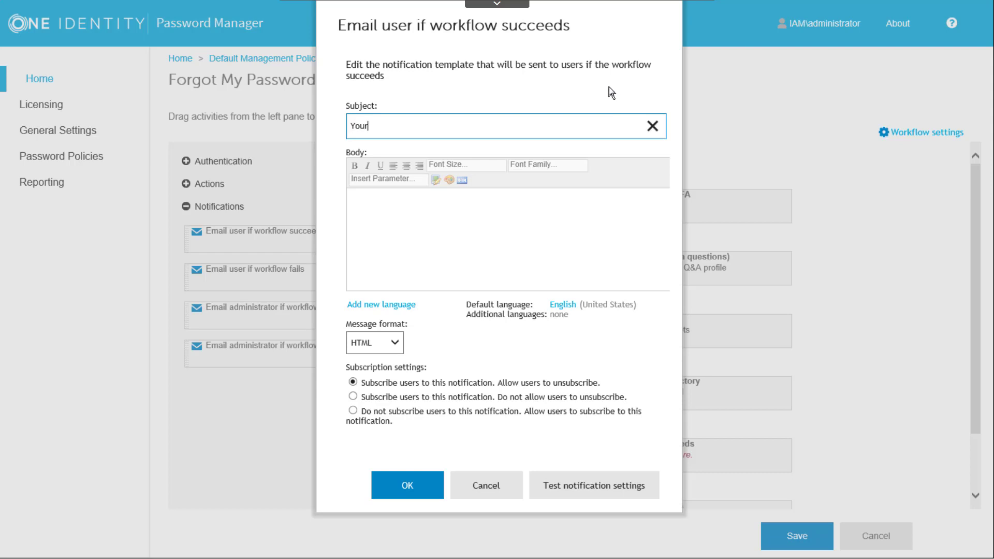
pyautogui.write('password was recently reset.')
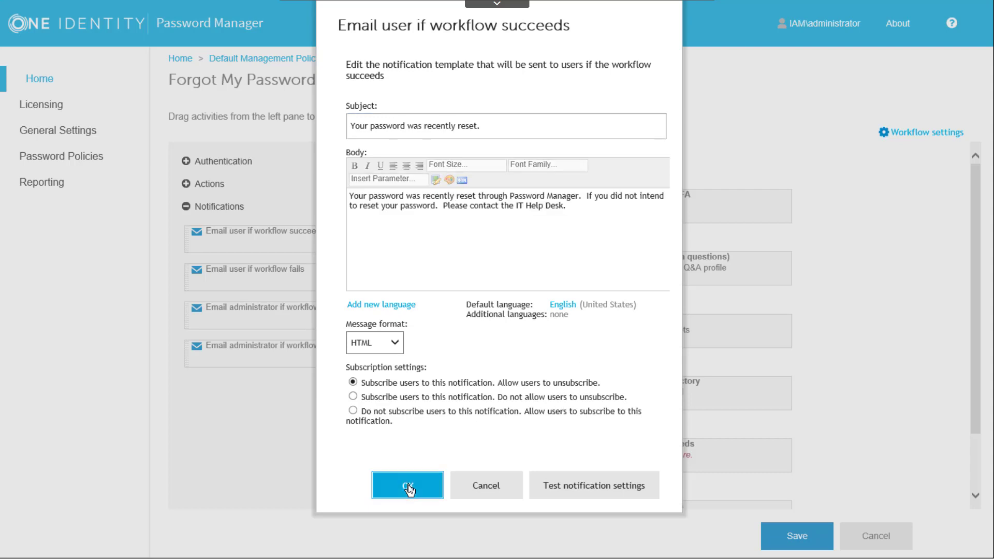
pyautogui.click(408, 485)
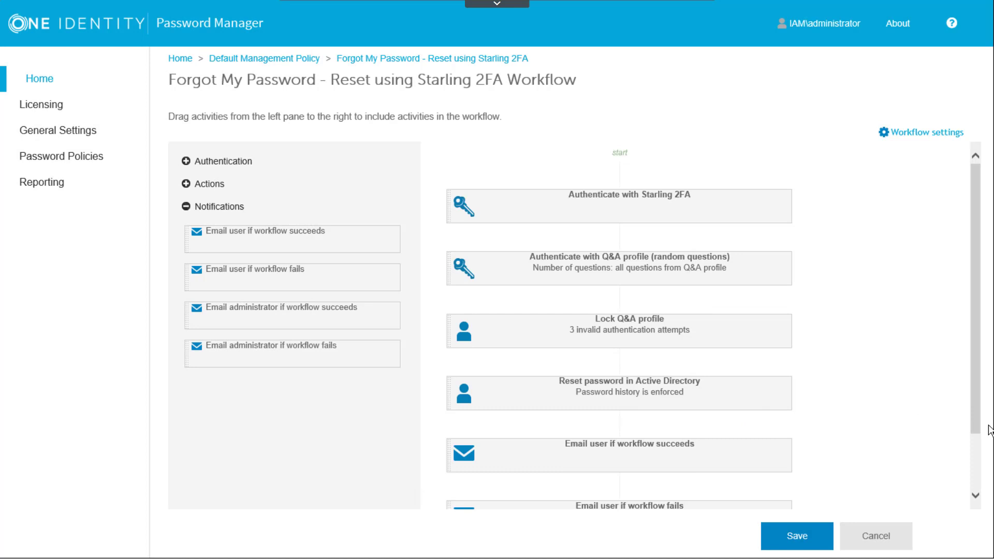
# Step: Review the failure email's template with its subject and help-desk message and confirm it
pyautogui.scroll(-3)
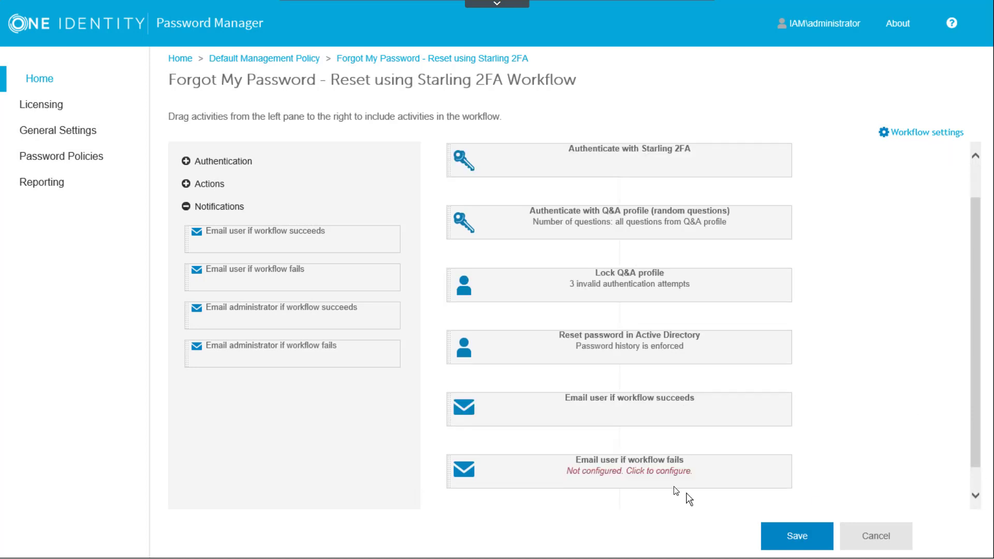
pyautogui.click(618, 470)
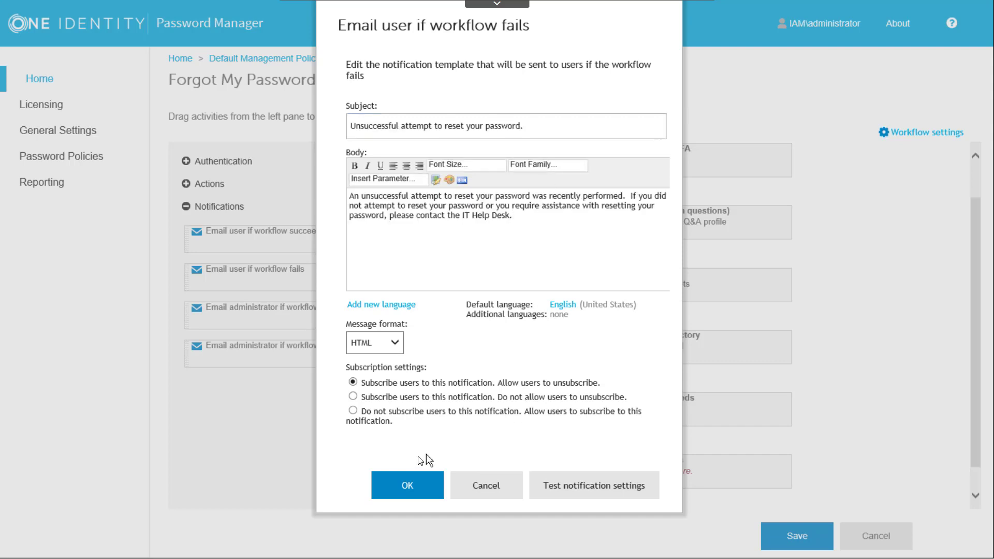
pyautogui.click(407, 485)
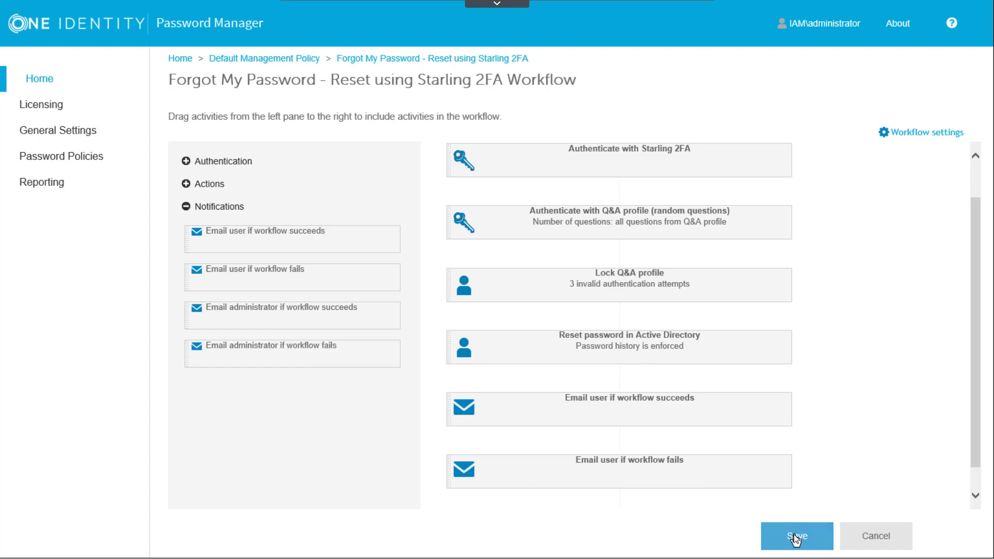
# Step: Save the updated workflow, then search the self-service site for the account 'williams'
pyautogui.click(796, 535)
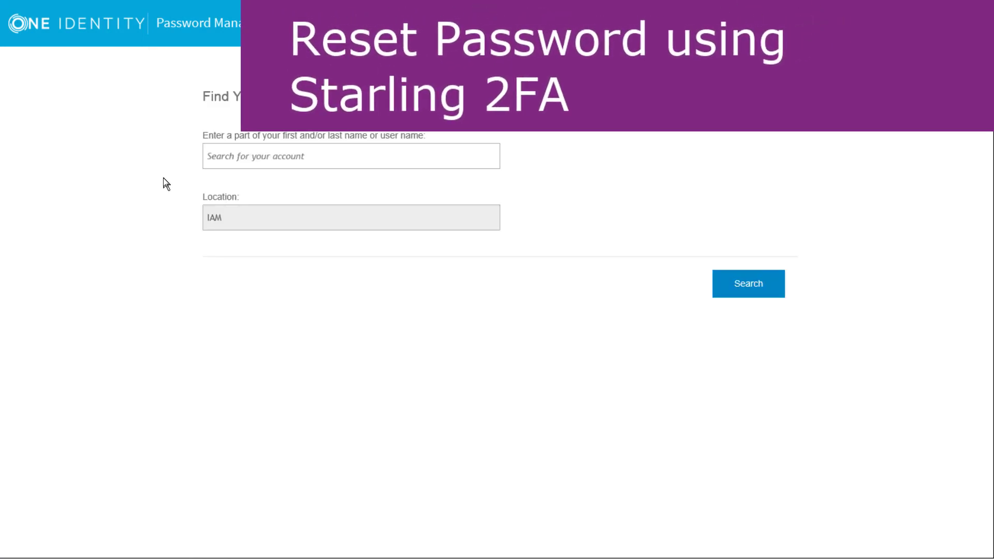
pyautogui.click(351, 156)
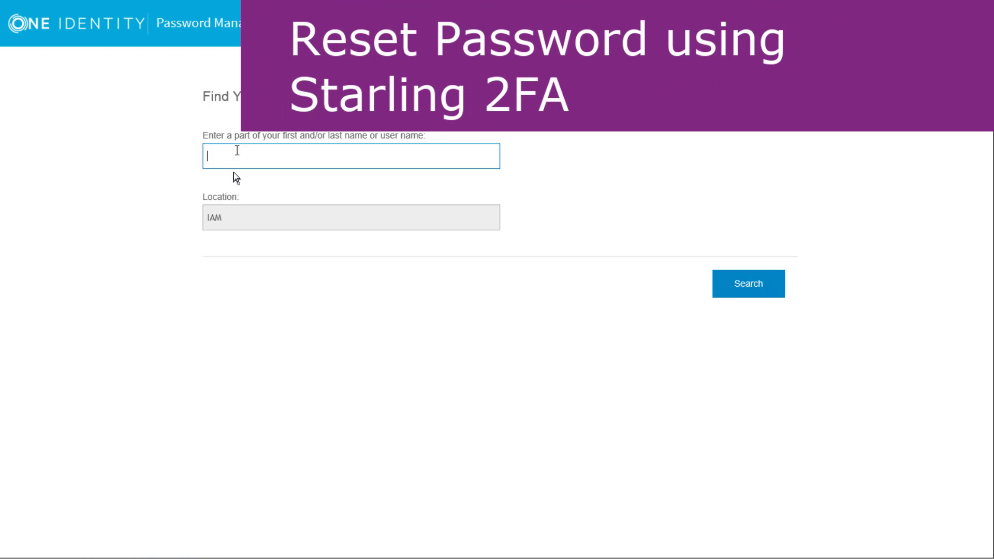
pyautogui.write('williams')
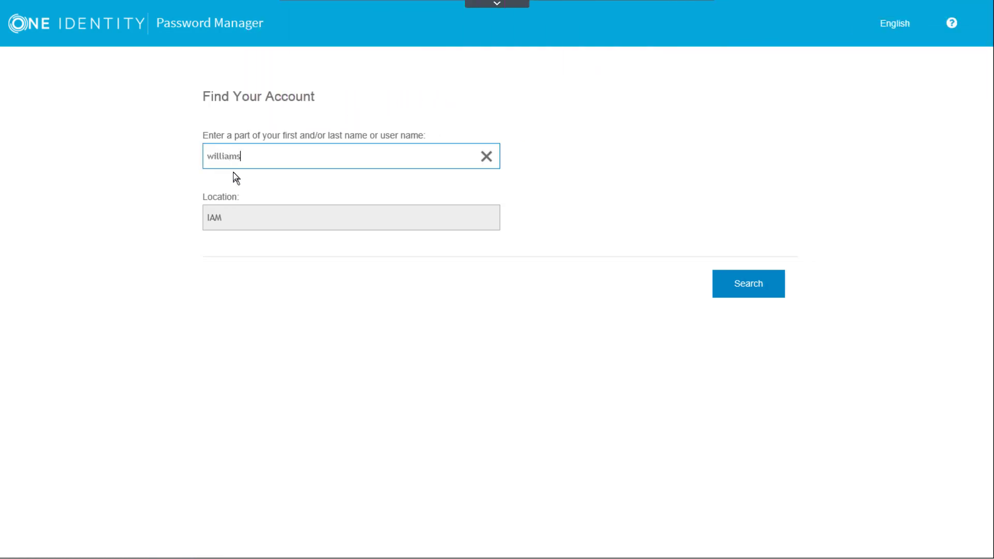
pyautogui.click(748, 284)
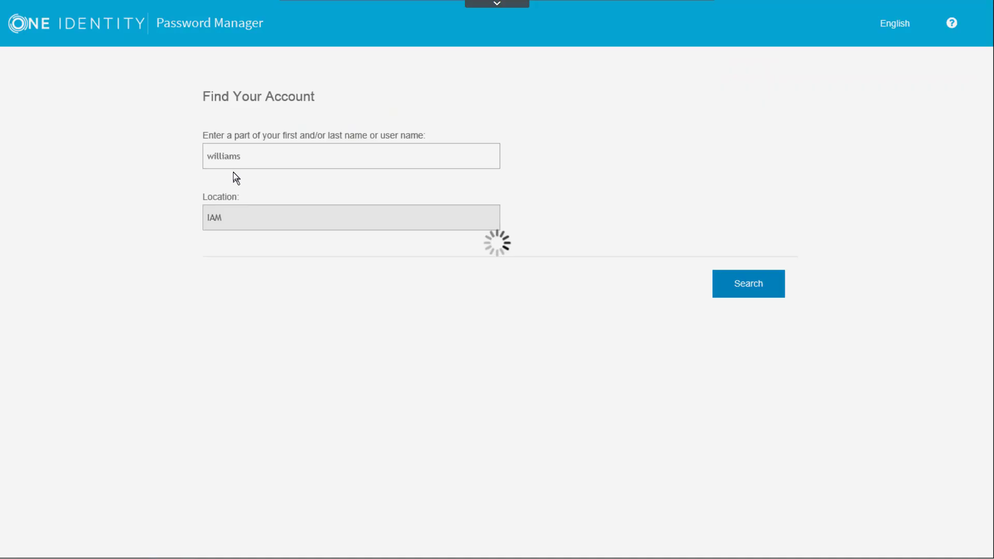
pyautogui.click(748, 284)
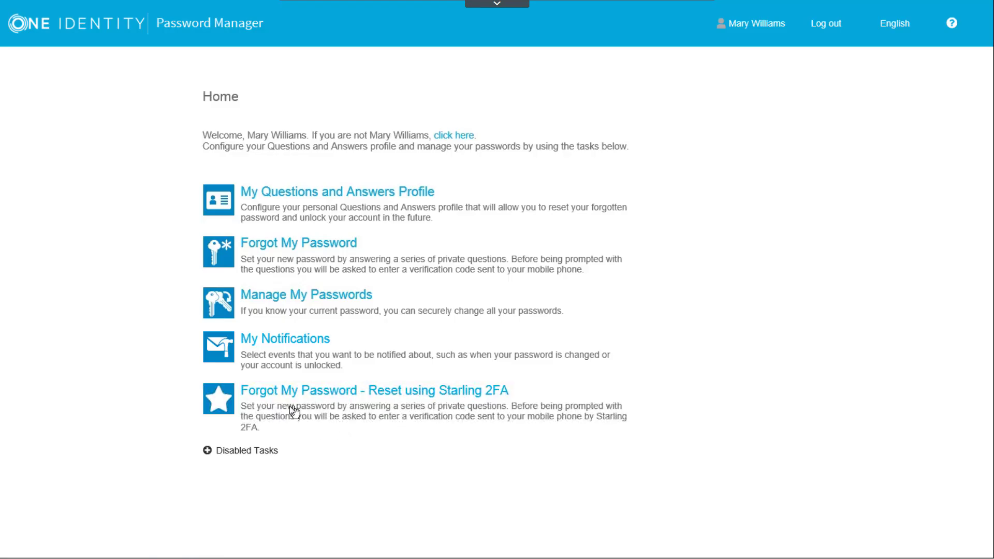
pyautogui.click(374, 390)
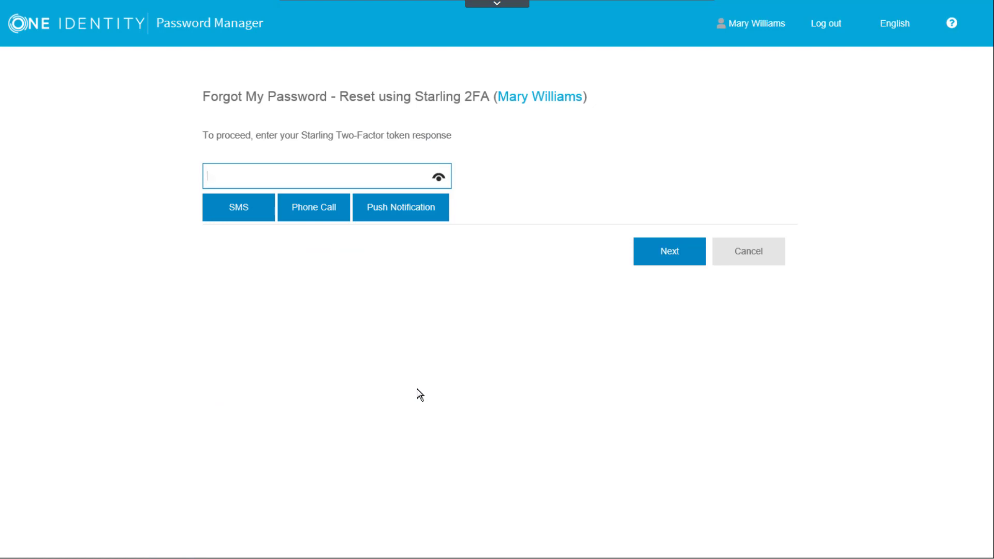
pyautogui.moveTo(193, 286)
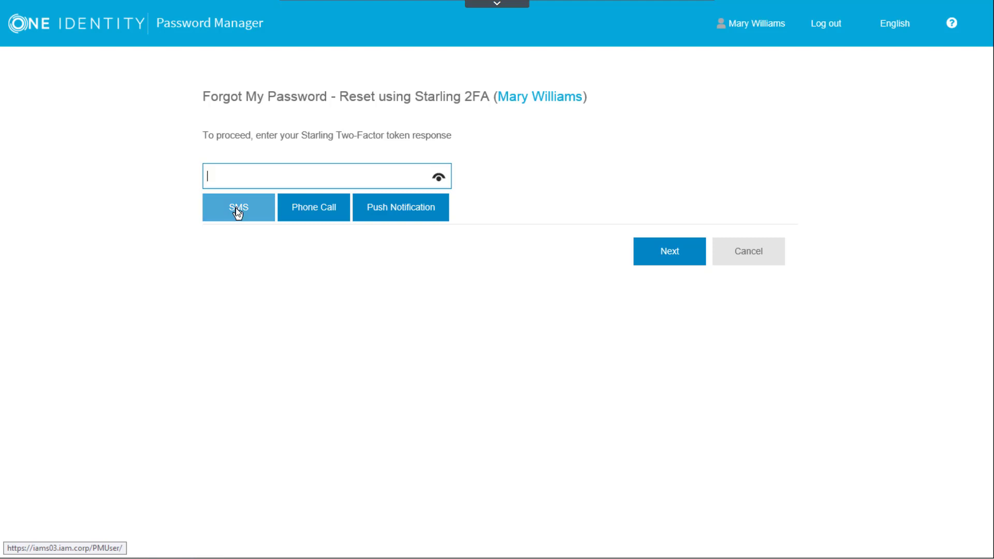
pyautogui.click(238, 207)
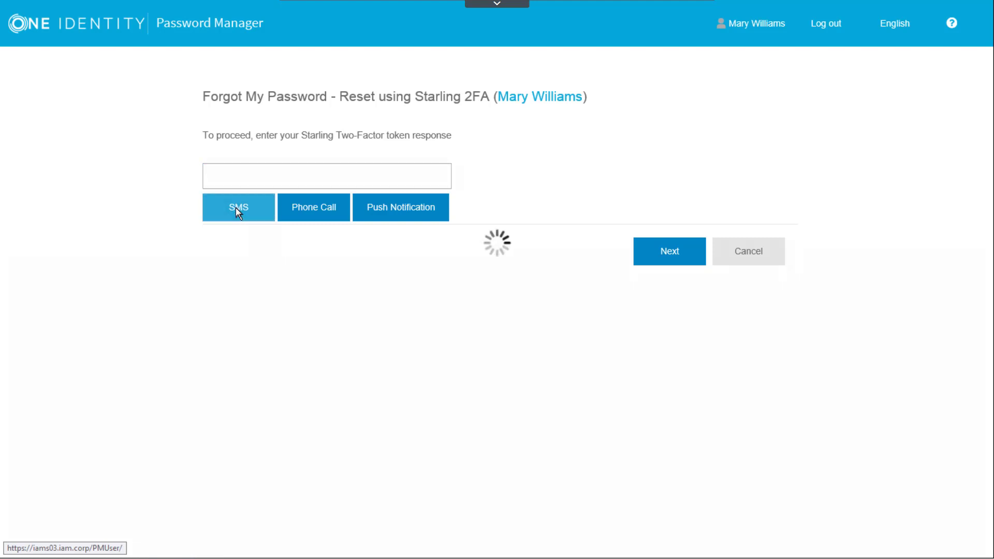
pyautogui.click(238, 207)
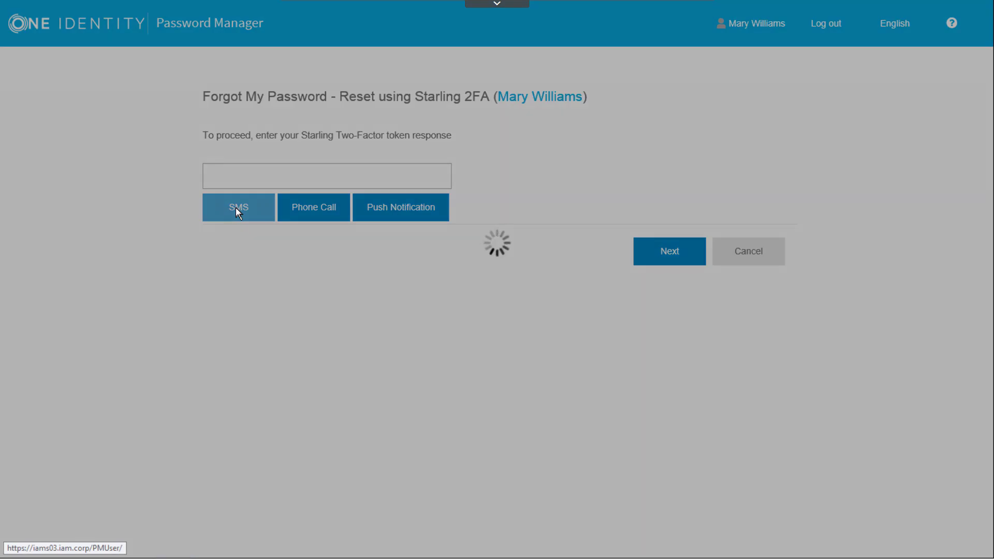
pyautogui.click(238, 207)
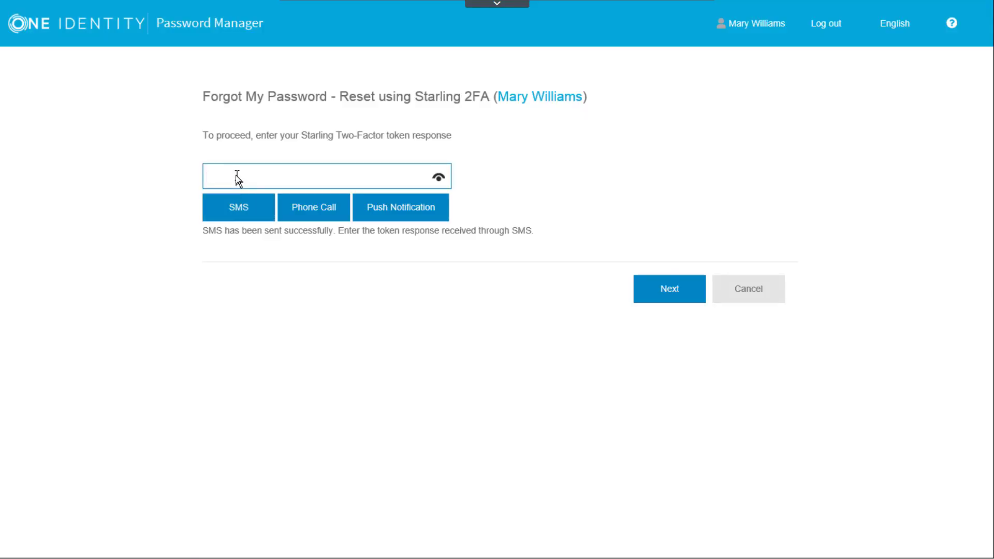
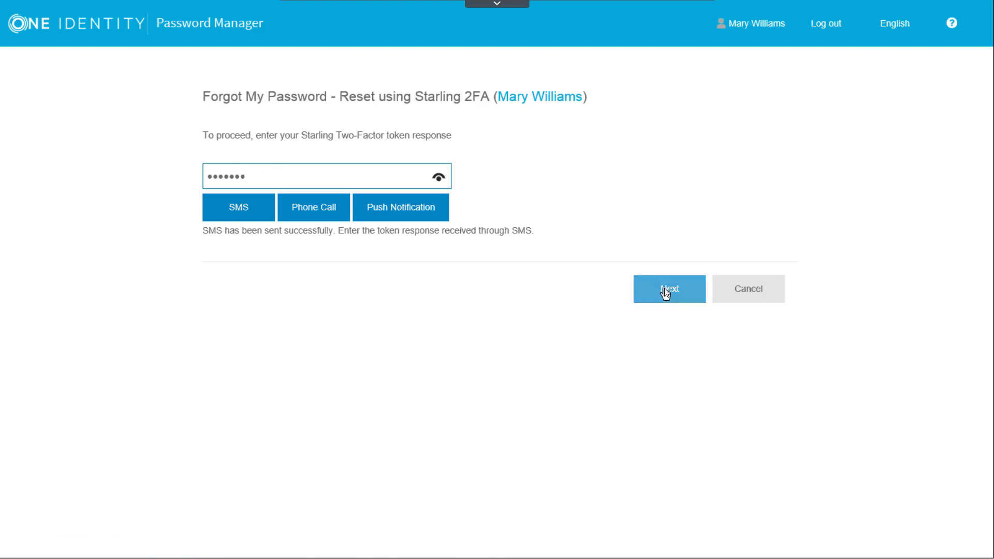
# Step: Submit the Starling token, then answer the favorite color question with 'Bl' and continue
pyautogui.click(669, 288)
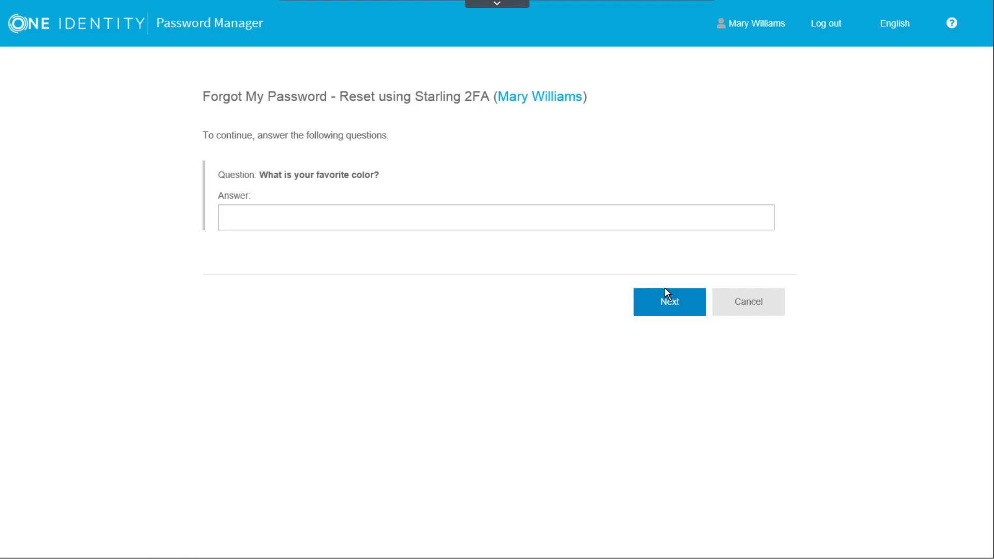
pyautogui.click(495, 218)
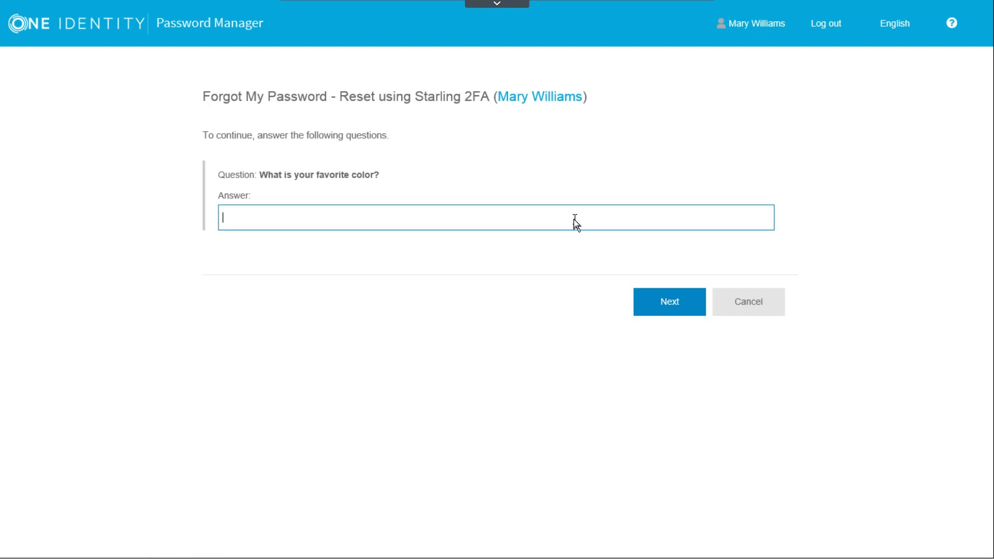
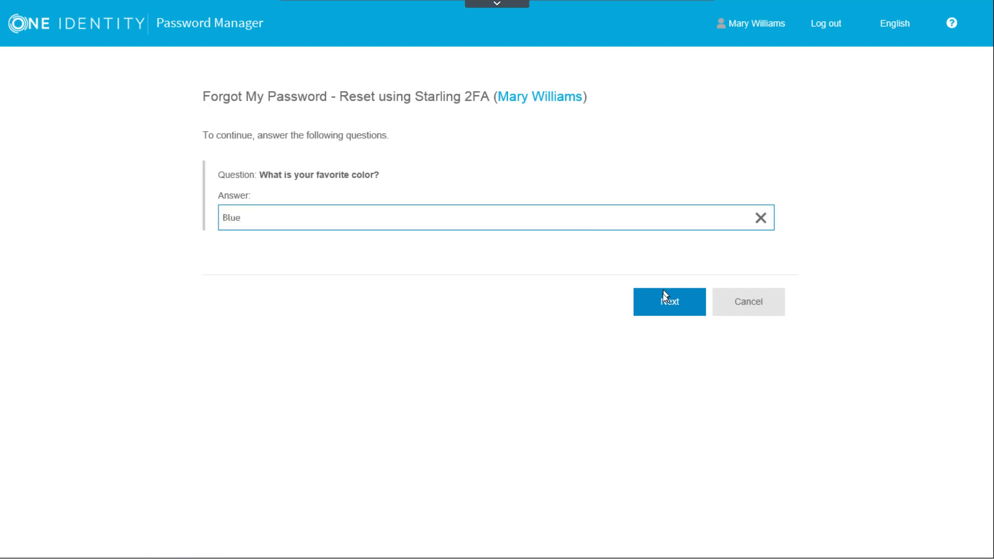
pyautogui.click(669, 301)
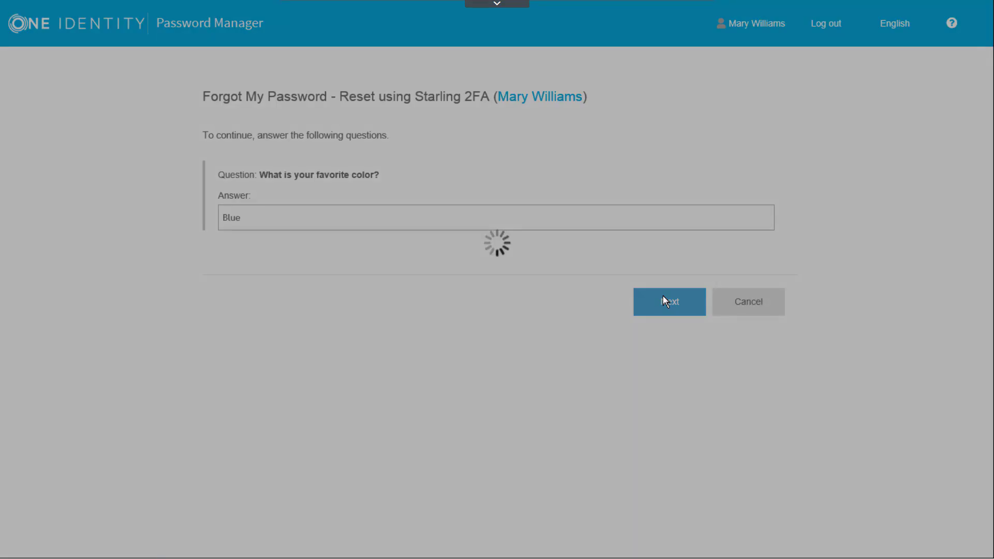
pyautogui.click(669, 301)
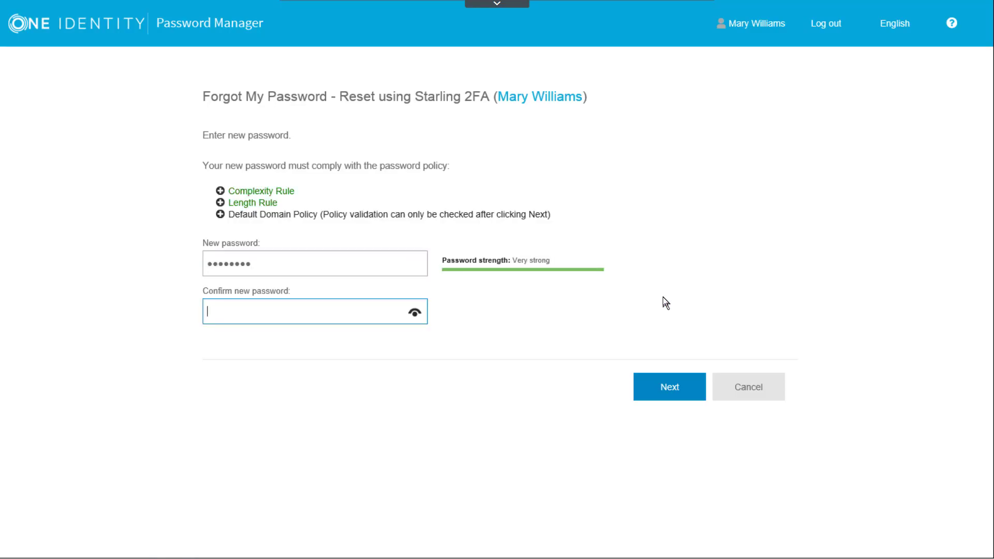
# Step: Enter and confirm the new very strong password and submit it
pyautogui.write('•')
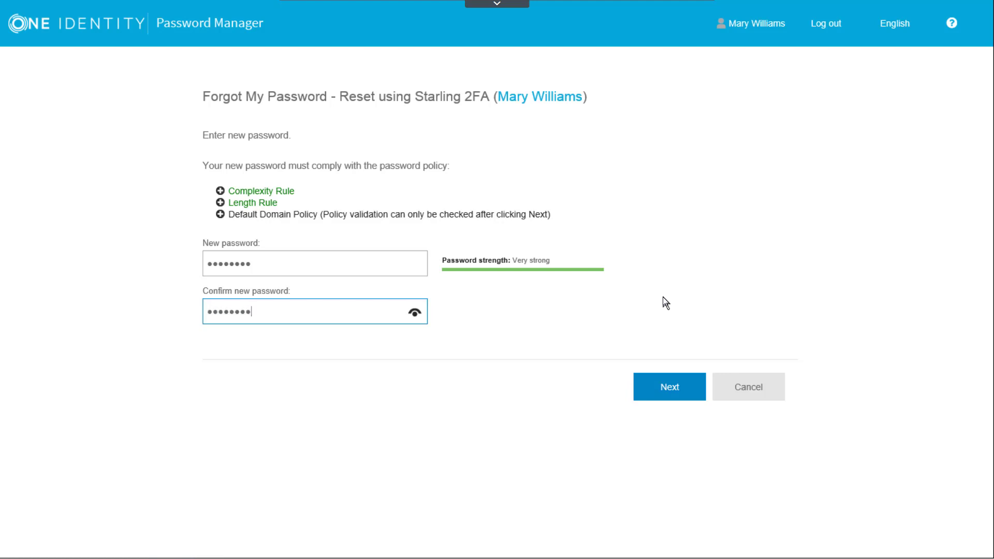
pyautogui.click(669, 386)
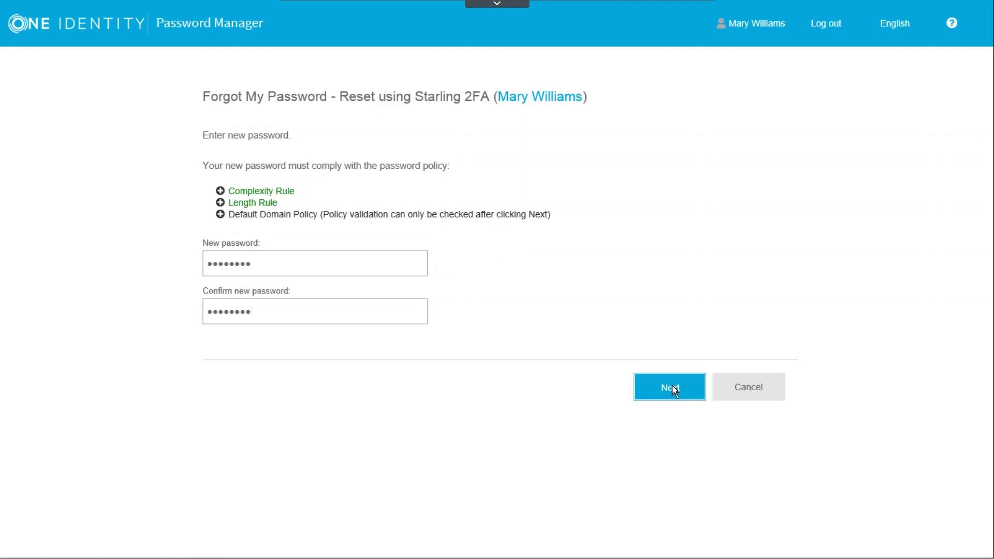
pyautogui.click(670, 386)
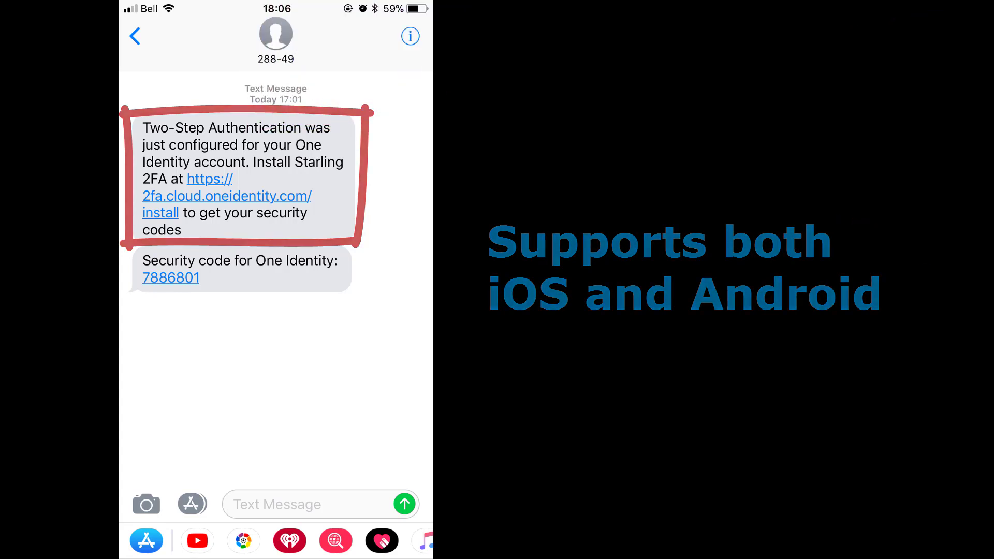
# Step: Let Safari open the Starling 2FA link's page in the App Store
pyautogui.click(227, 196)
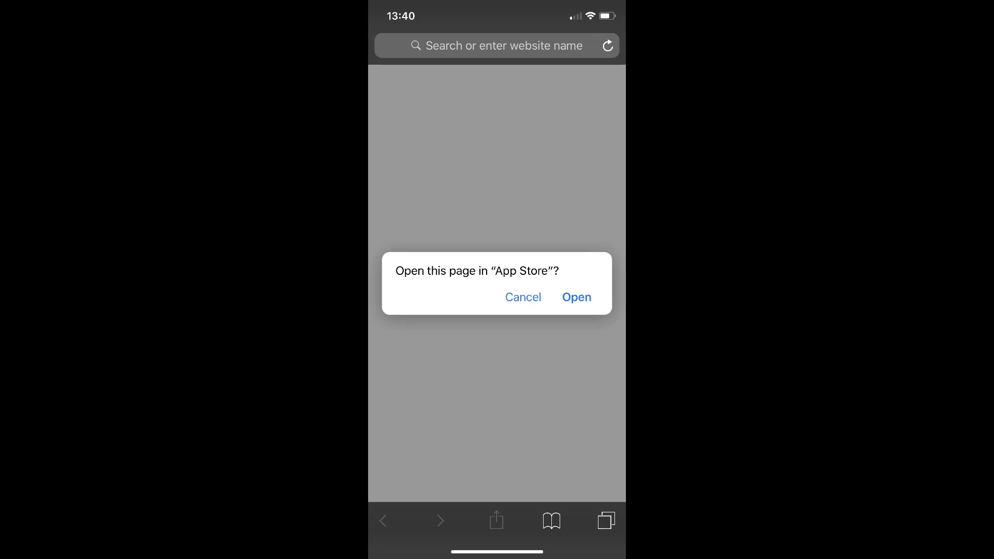
pyautogui.click(577, 297)
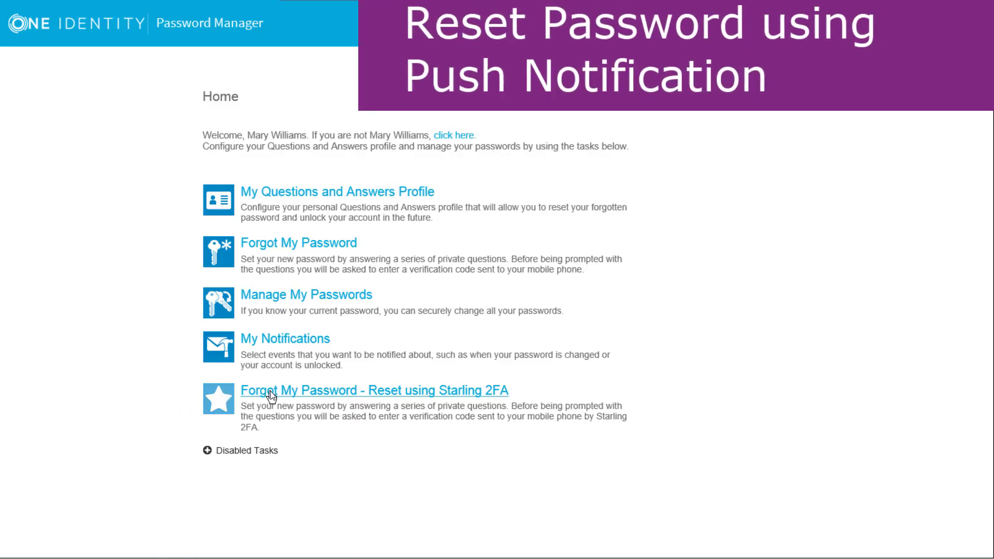
# Step: Start the 'Forgot My Password - Reset using Starling 2FA' task and send a push notification to the phone
pyautogui.click(374, 391)
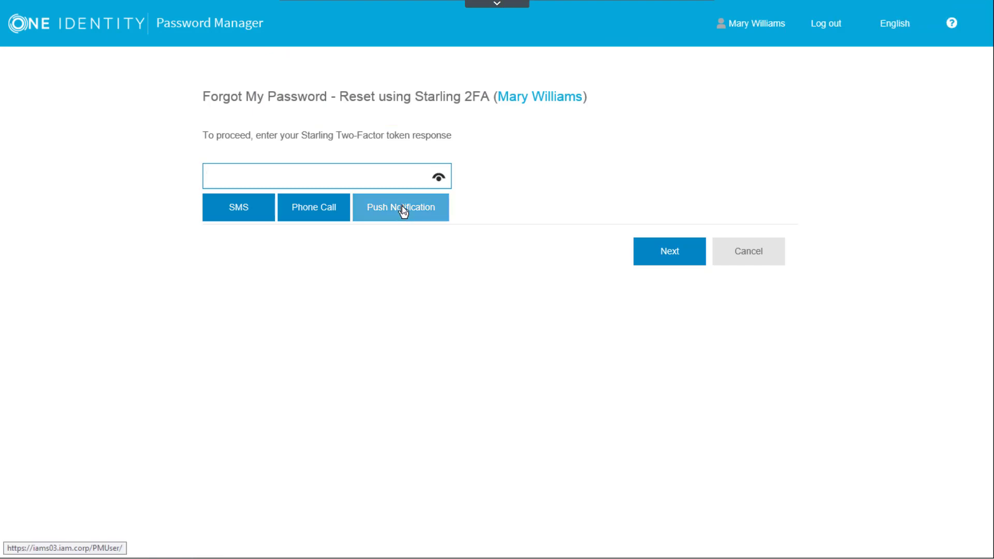
pyautogui.click(400, 207)
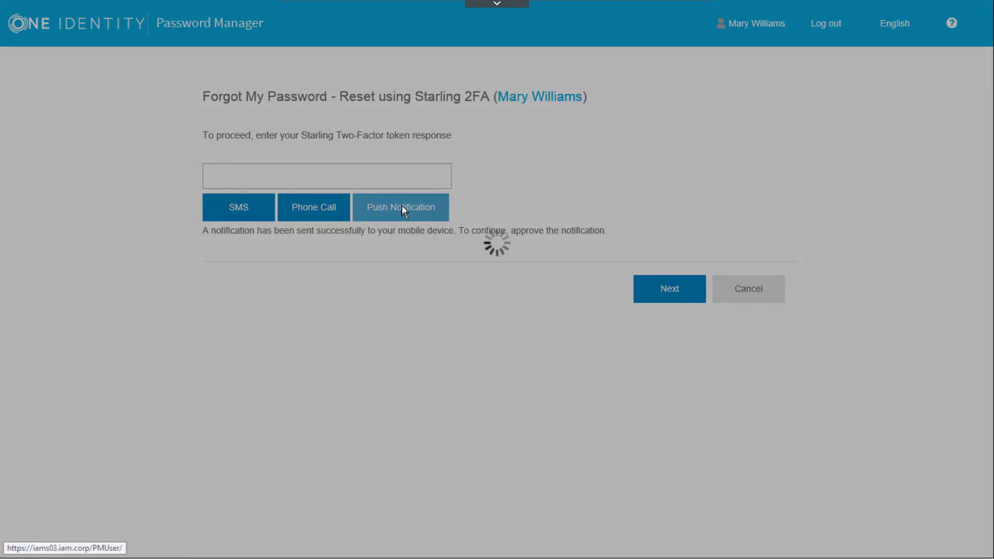
pyautogui.moveTo(427, 283)
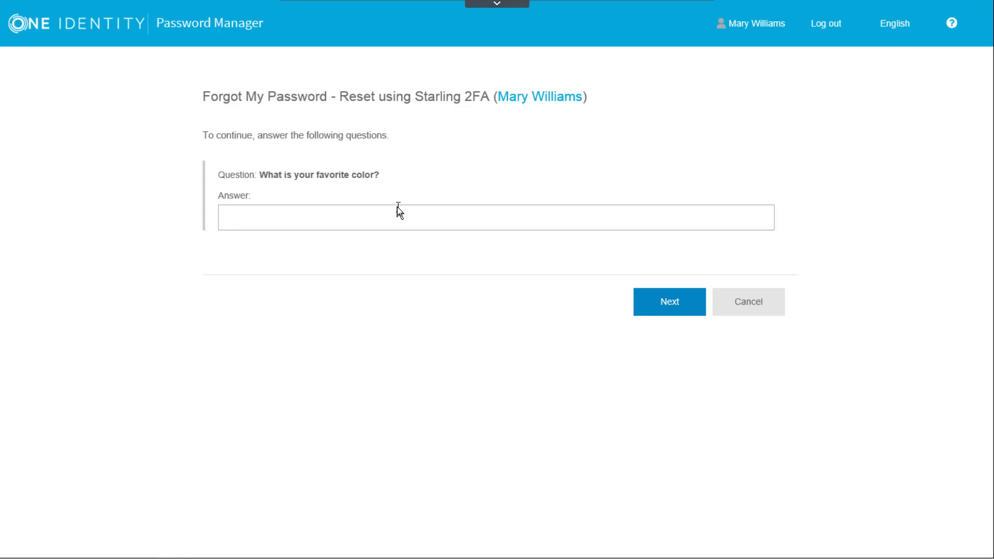
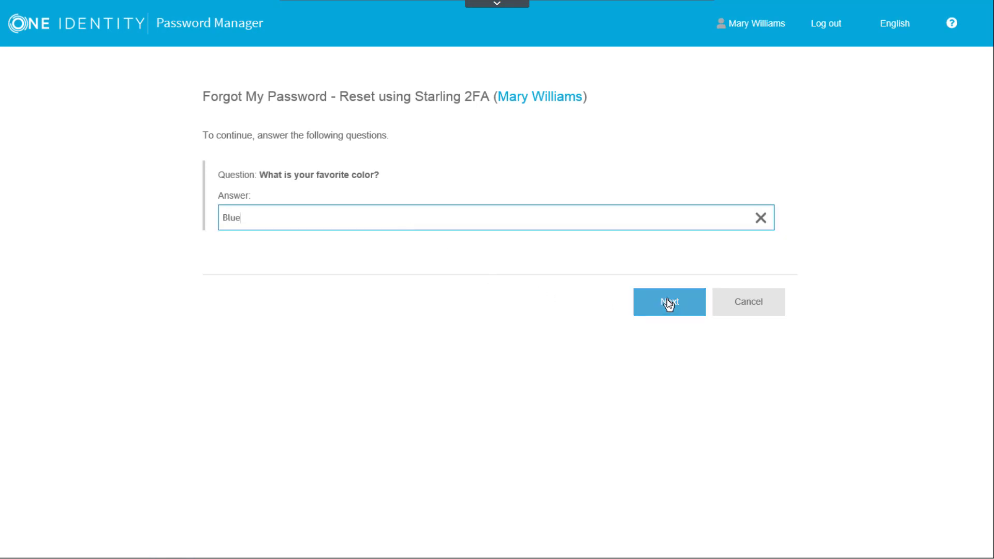
pyautogui.click(669, 301)
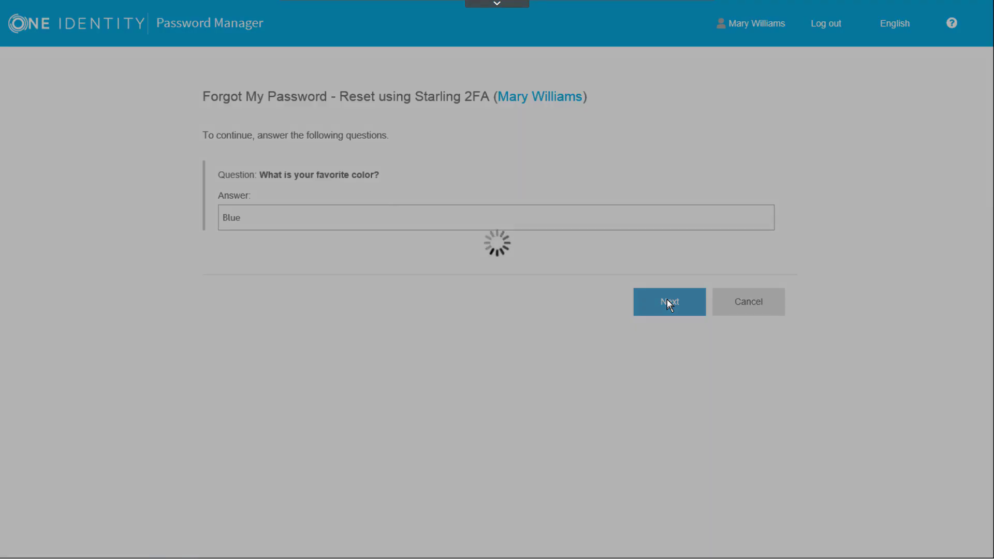
pyautogui.click(669, 301)
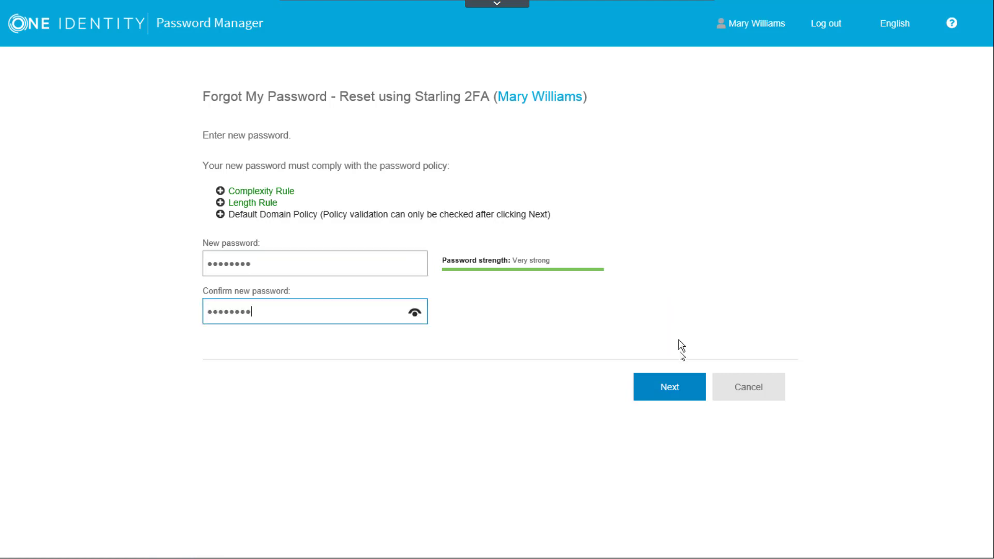
pyautogui.click(669, 387)
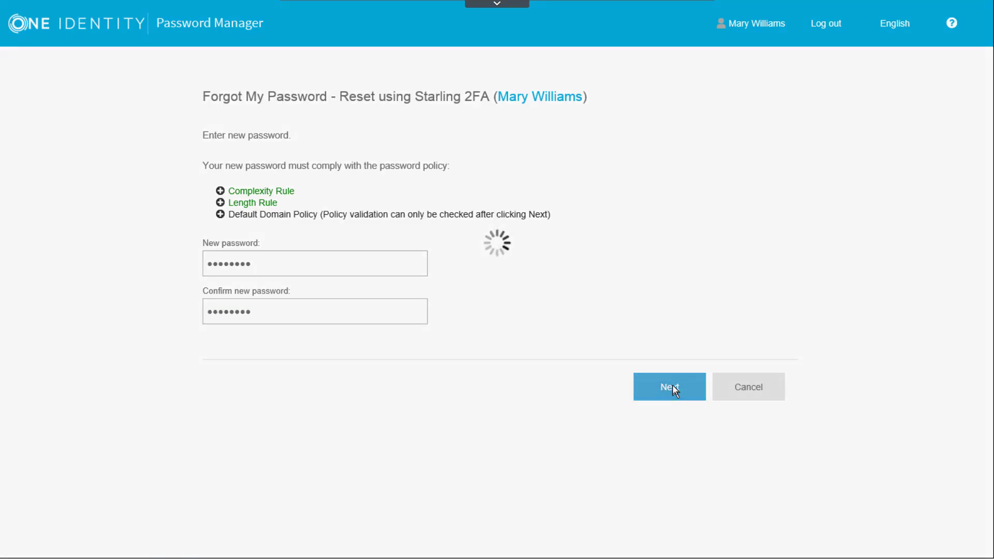
pyautogui.click(669, 386)
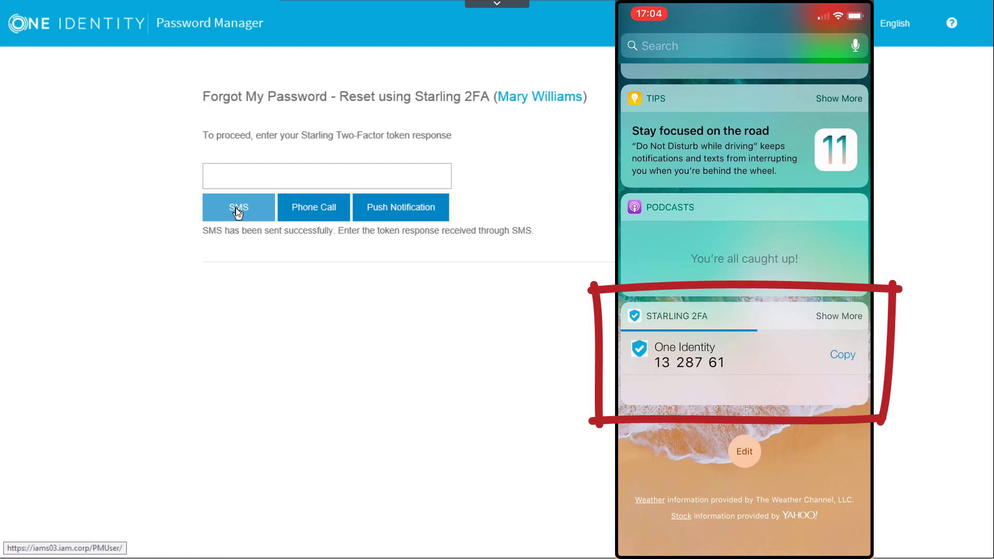
pyautogui.click(327, 176)
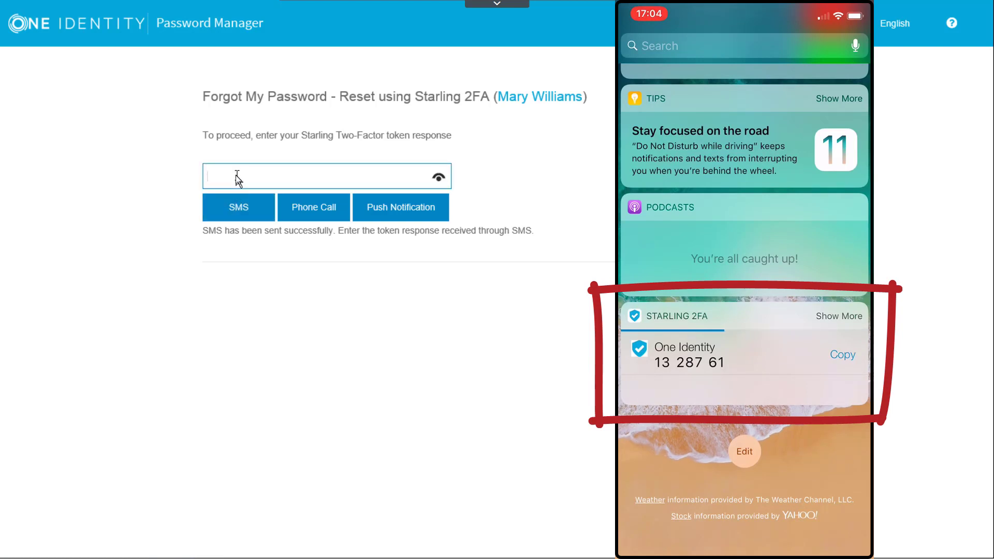
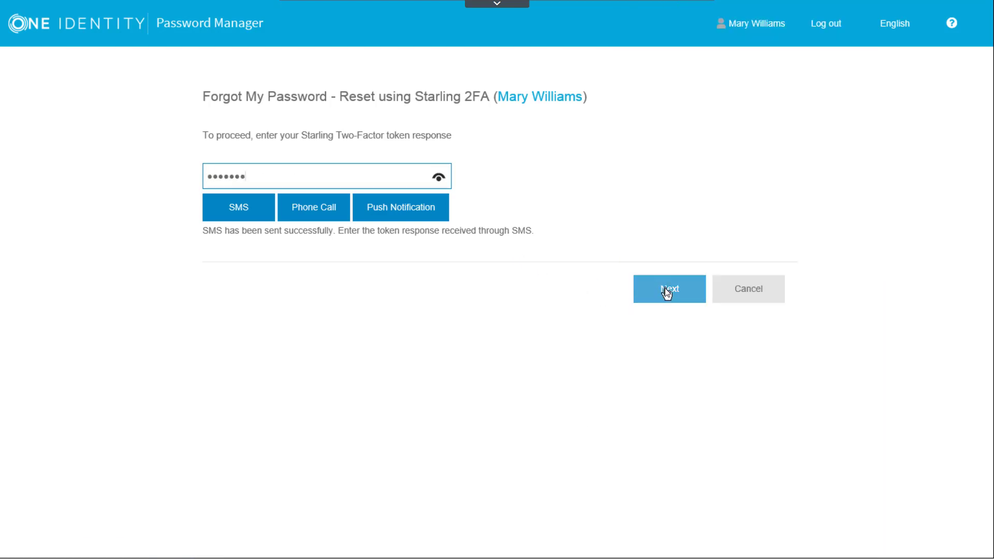
pyautogui.click(669, 289)
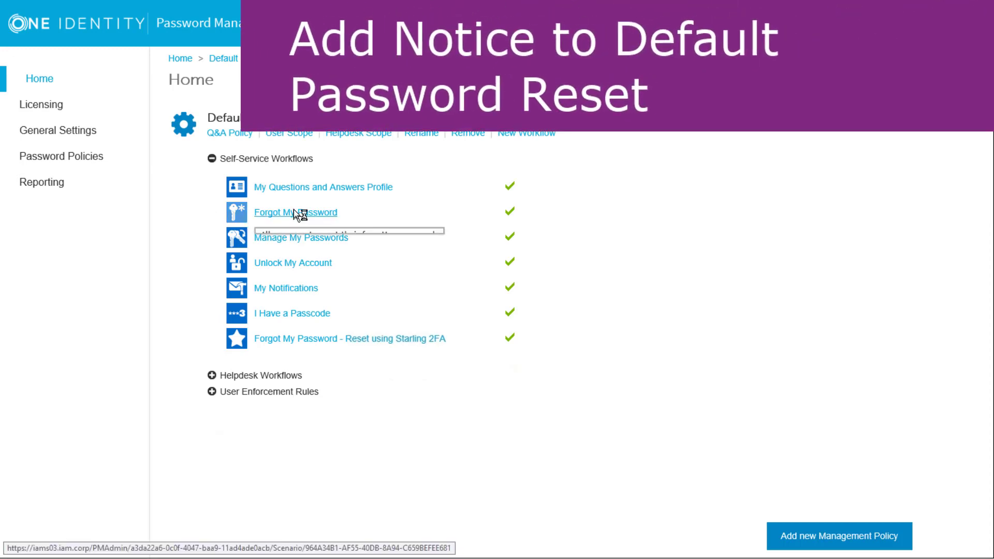
# Step: Place the 'Display user agreement' activity at the start of the Forgot My Password workflow
pyautogui.click(295, 212)
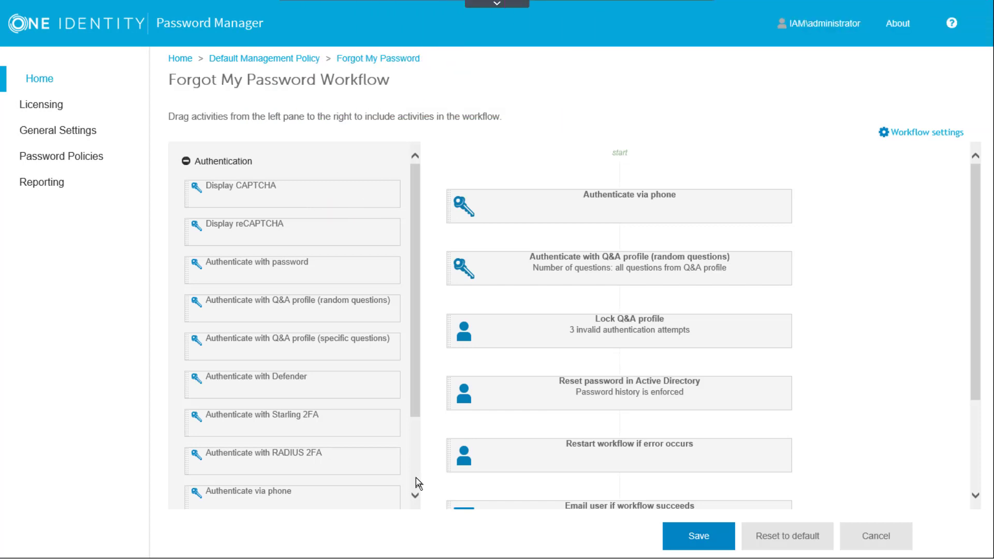
pyautogui.scroll(-3)
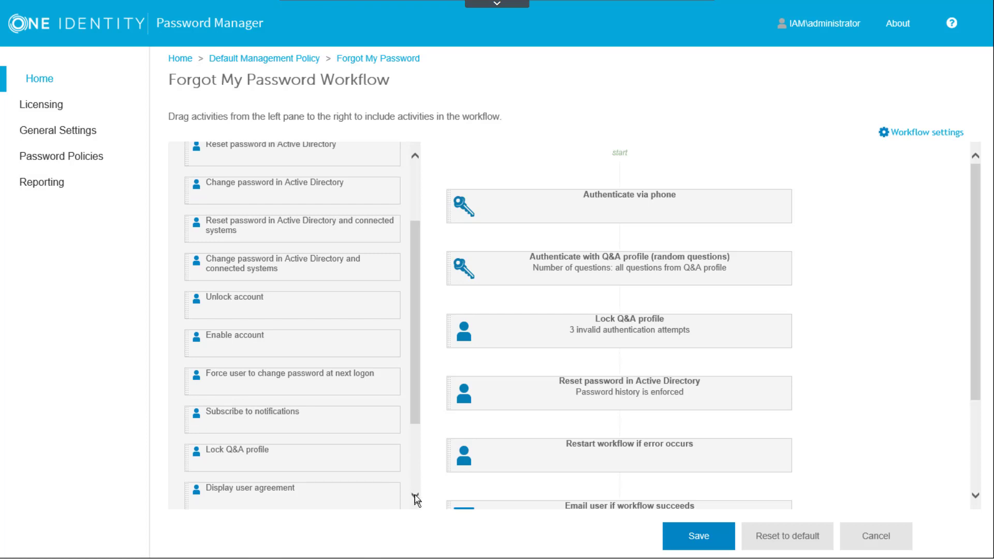
pyautogui.scroll(-3)
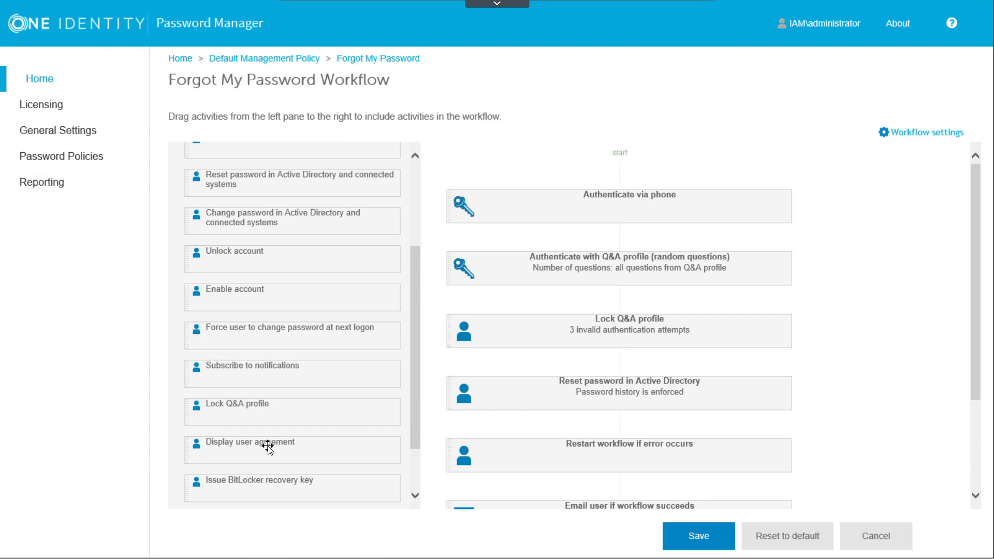
pyautogui.moveTo(289, 444)
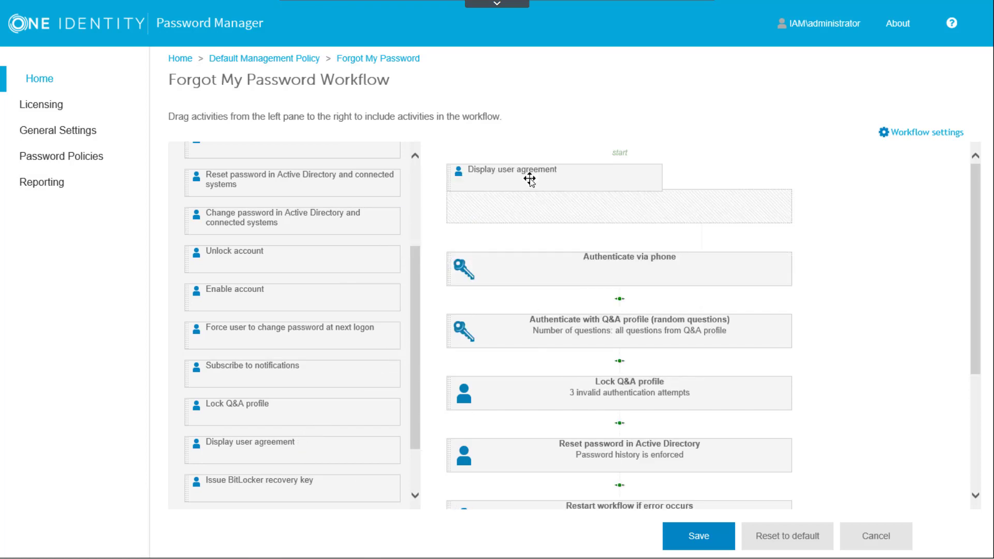
pyautogui.moveTo(529, 177); pyautogui.dragTo(592, 204)
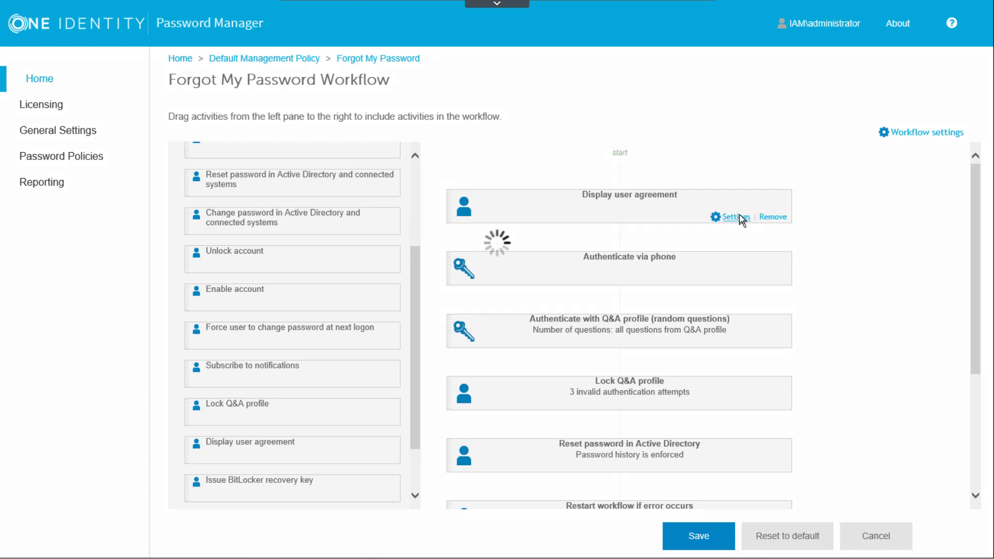
# Step: Set the agreement text to 'NOTE: Telephone verification will be replace by Starling 2FA verification…' and save the workflow
pyautogui.click(735, 217)
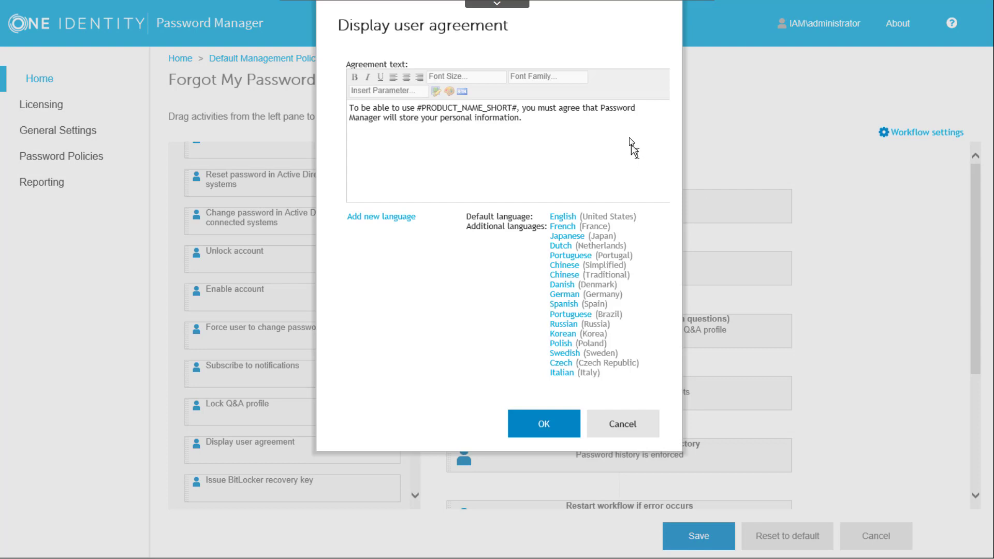
pyautogui.moveTo(632, 141)
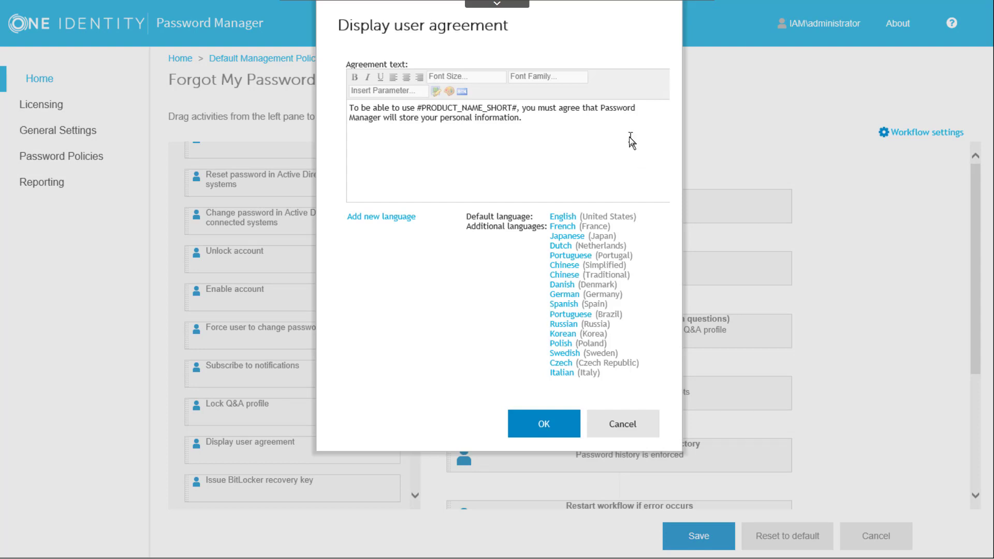
pyautogui.write('NOTE: Telephone verification will be replace by Starling 2FA verification.  When implemented, you will receive a text message from Starling 2FA on your mobile phone.')
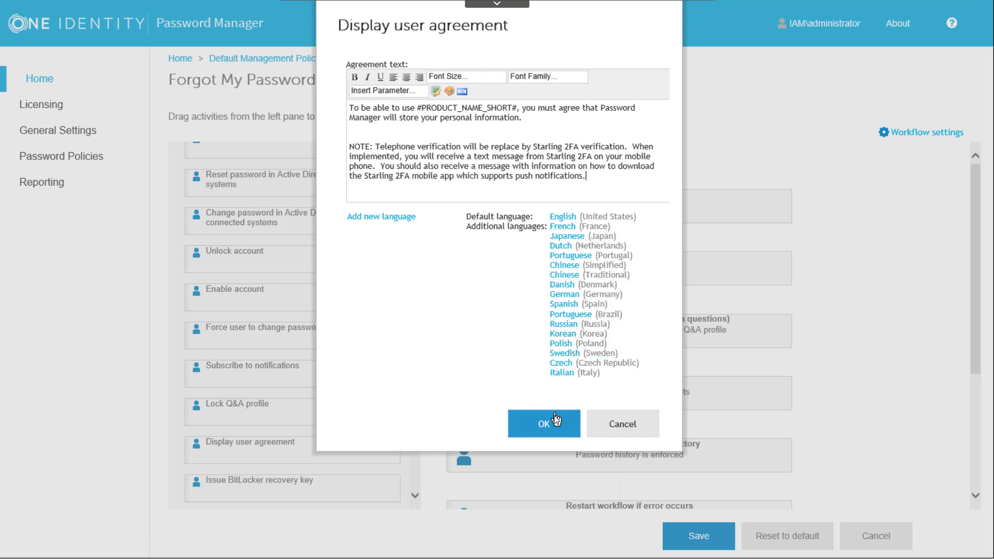
pyautogui.click(543, 424)
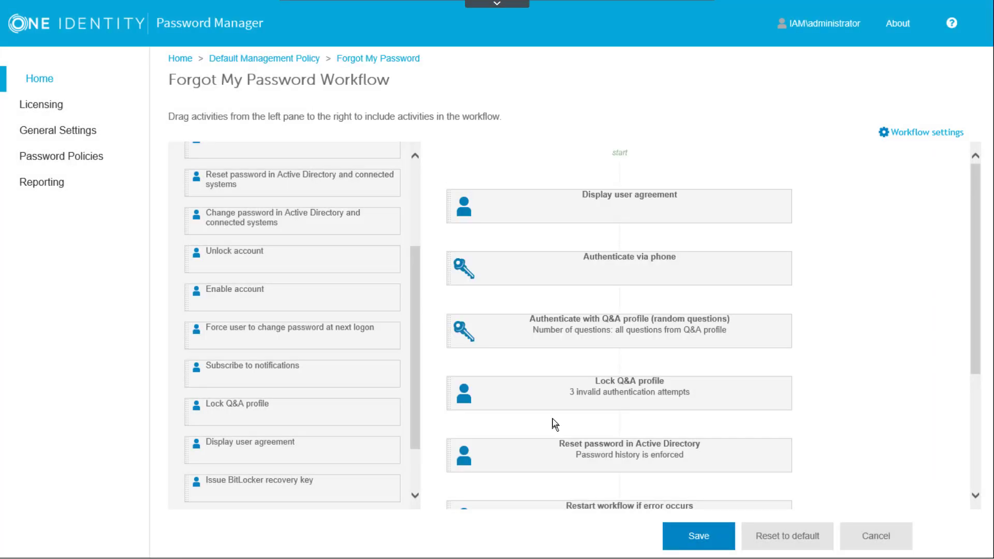
pyautogui.click(698, 536)
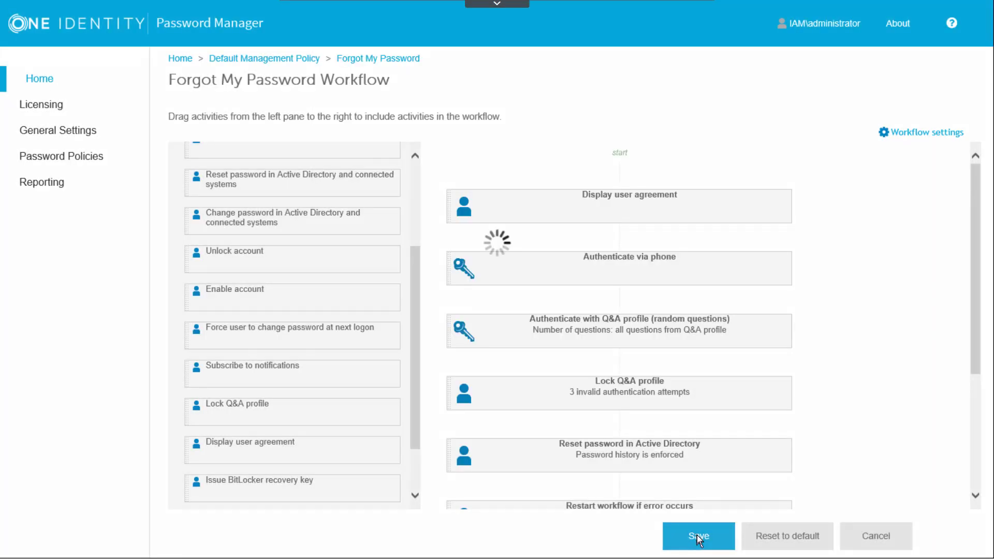
pyautogui.click(697, 535)
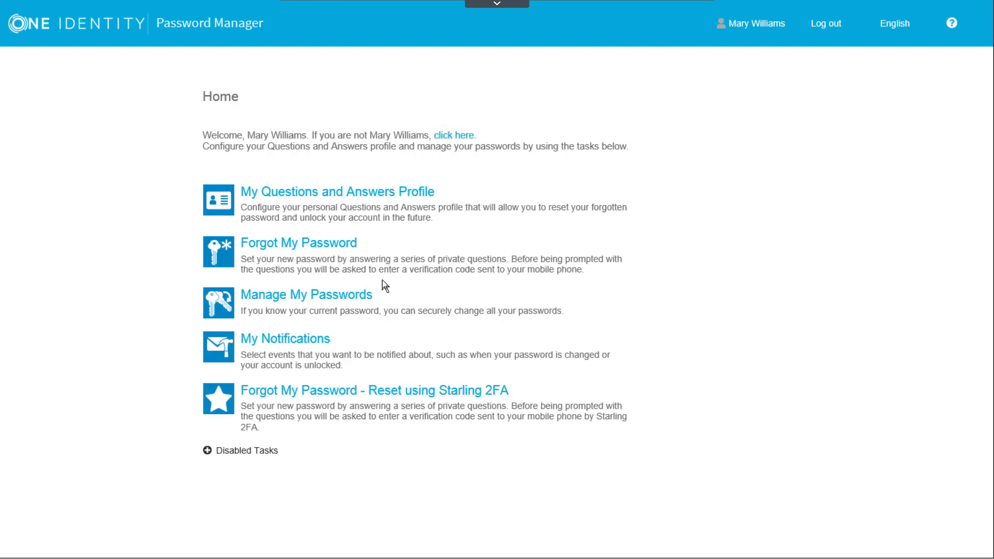
pyautogui.click(298, 243)
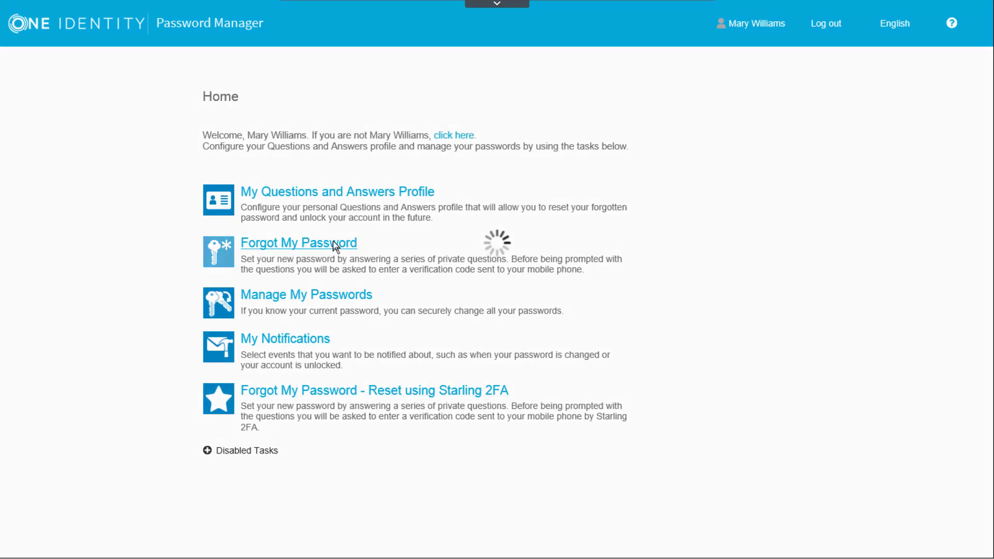
pyautogui.click(298, 243)
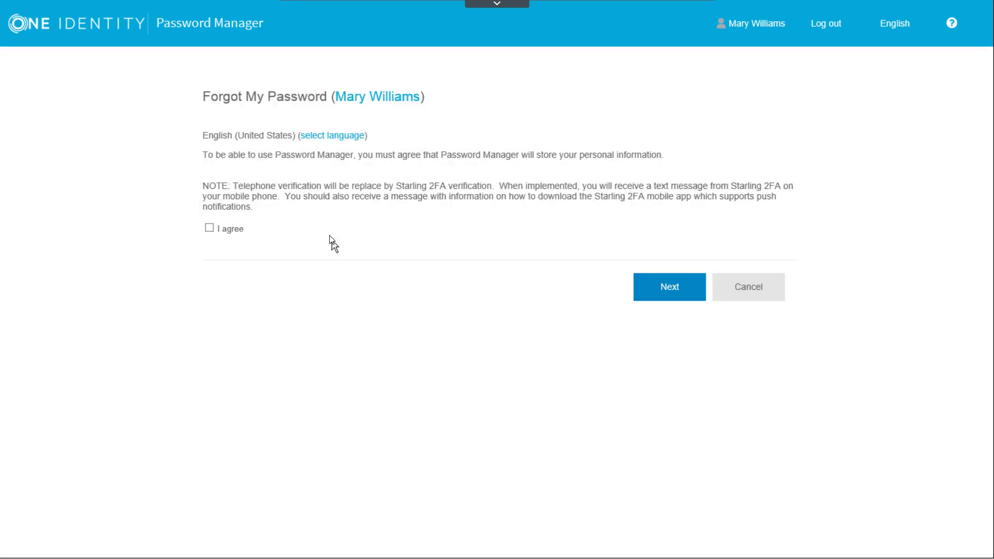
pyautogui.moveTo(409, 219)
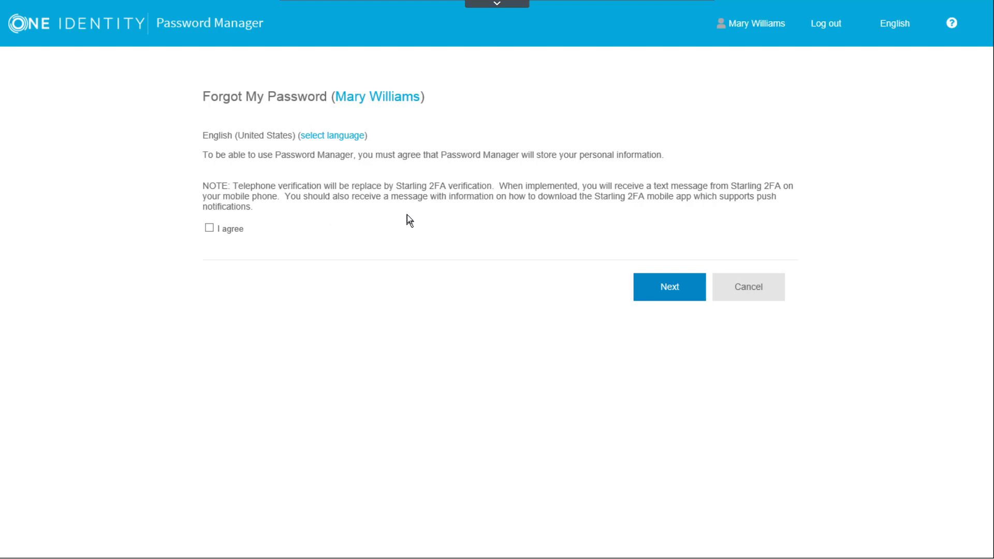
pyautogui.click(210, 229)
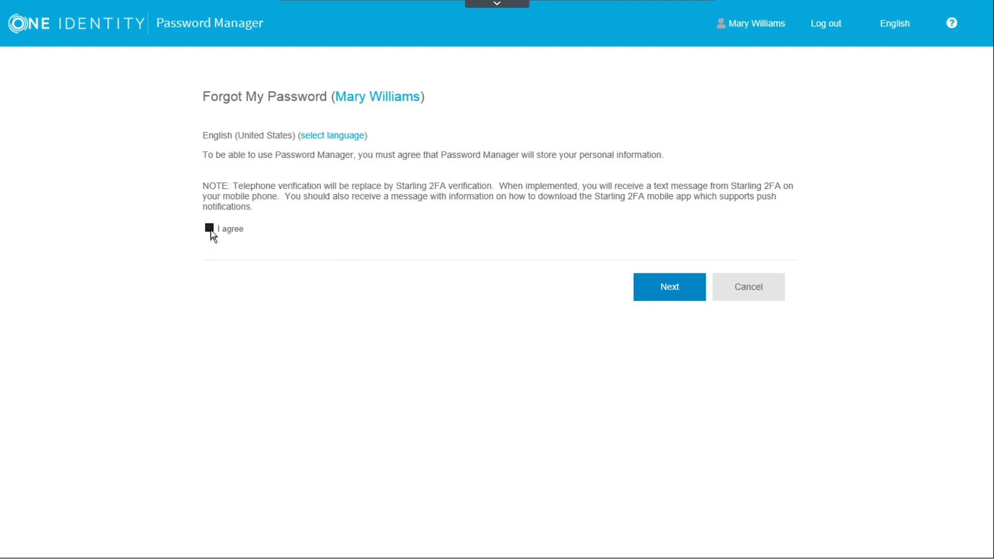
pyautogui.click(208, 229)
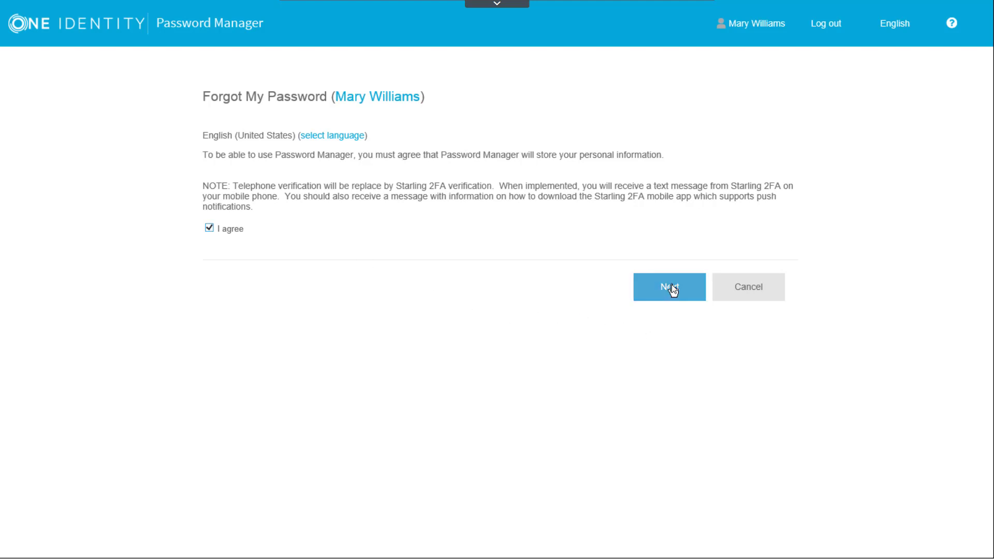
pyautogui.click(669, 287)
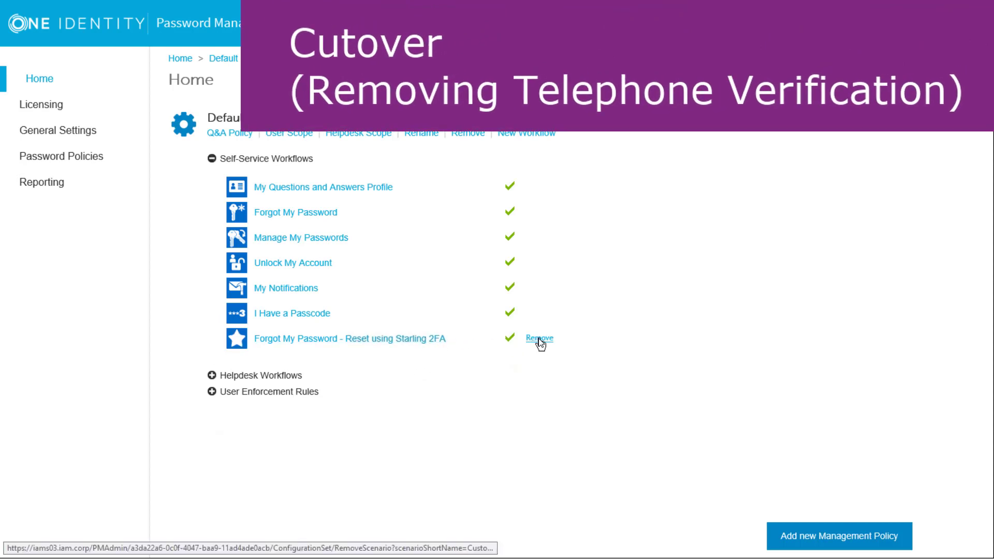
# Step: Remove the extra 'Forgot My Password - Reset using…' workflow from the Default Management Policy and confirm
pyautogui.click(539, 337)
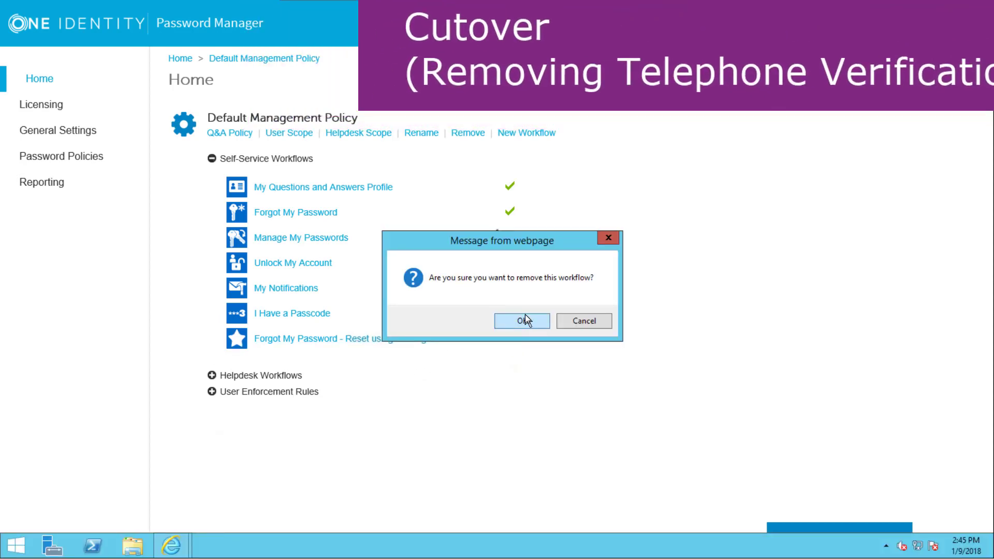
pyautogui.click(520, 321)
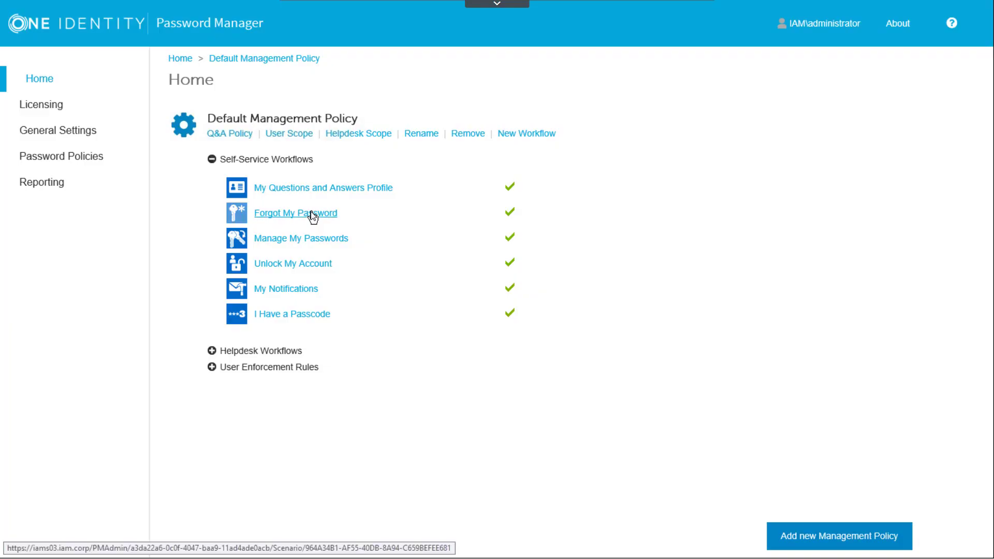
pyautogui.click(295, 213)
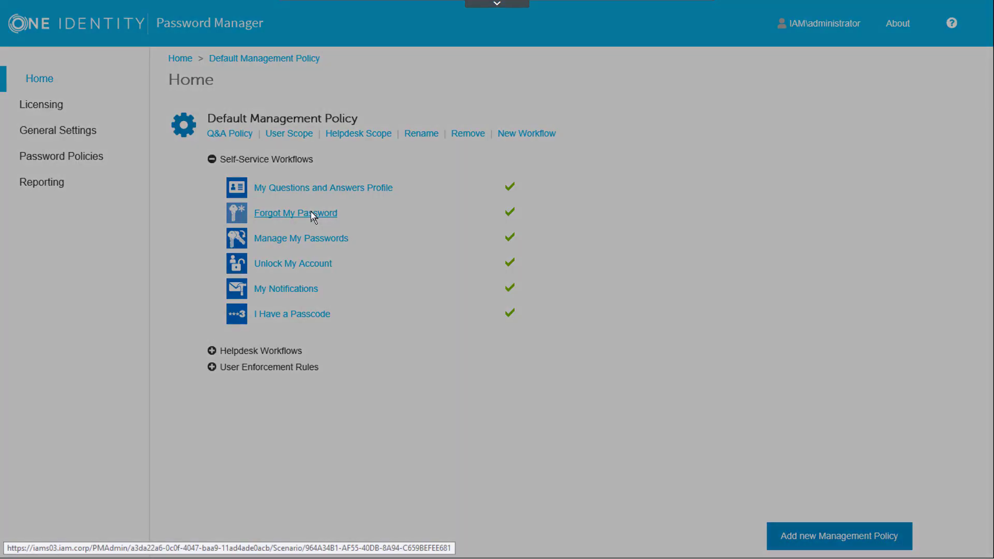
# Step: Review the 'Display user agreement' settings in the Forgot My Password workflow and close them unchanged
pyautogui.click(295, 212)
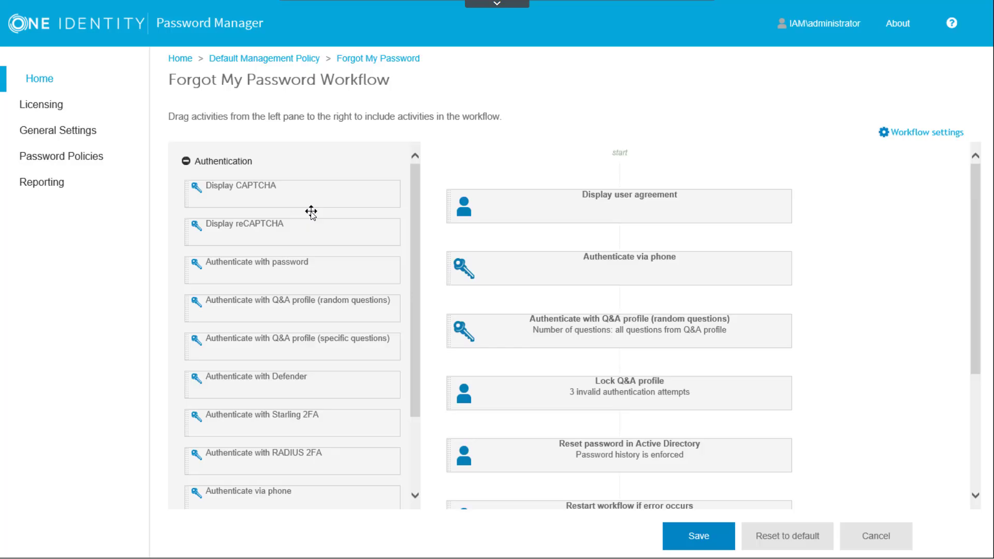
pyautogui.moveTo(670, 202)
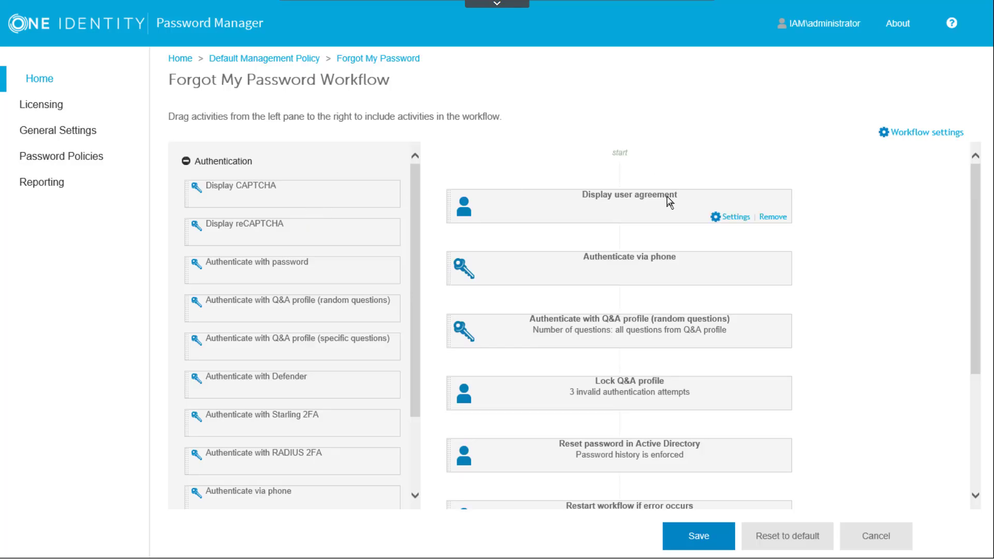
pyautogui.click(734, 217)
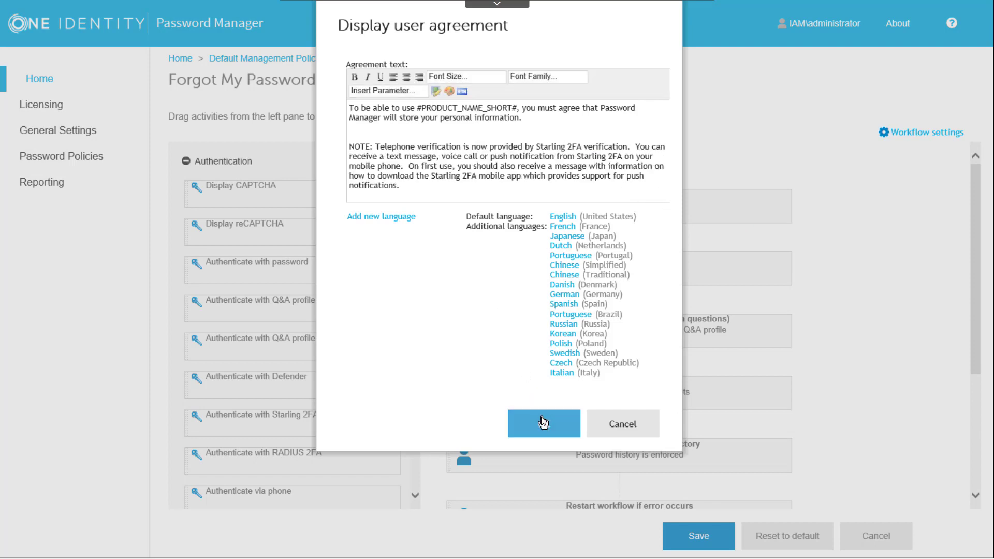
pyautogui.click(543, 424)
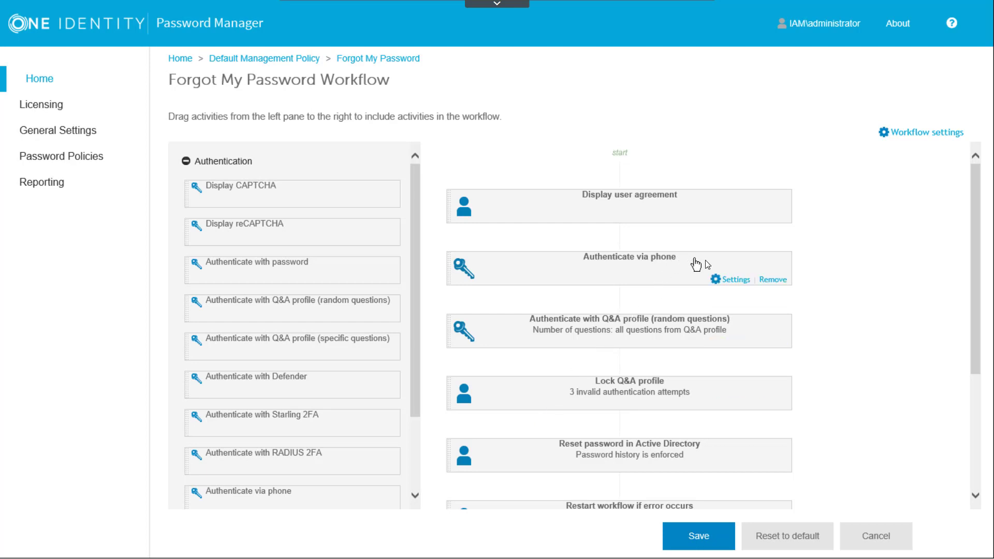
# Step: Remove 'Authenticate via phone', add 'Authenticate with Starling 2FA' as the second step, and save the workflow
pyautogui.click(773, 279)
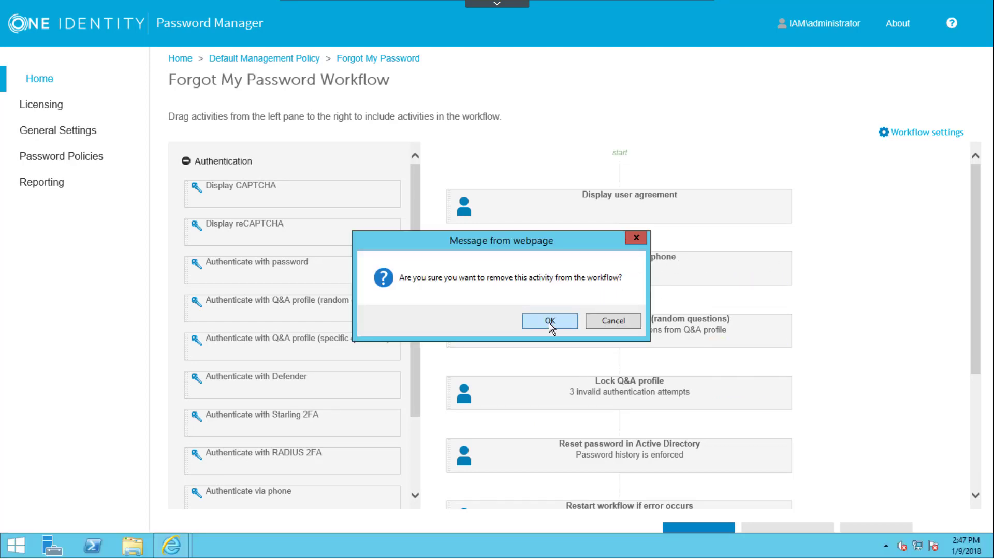
pyautogui.click(549, 321)
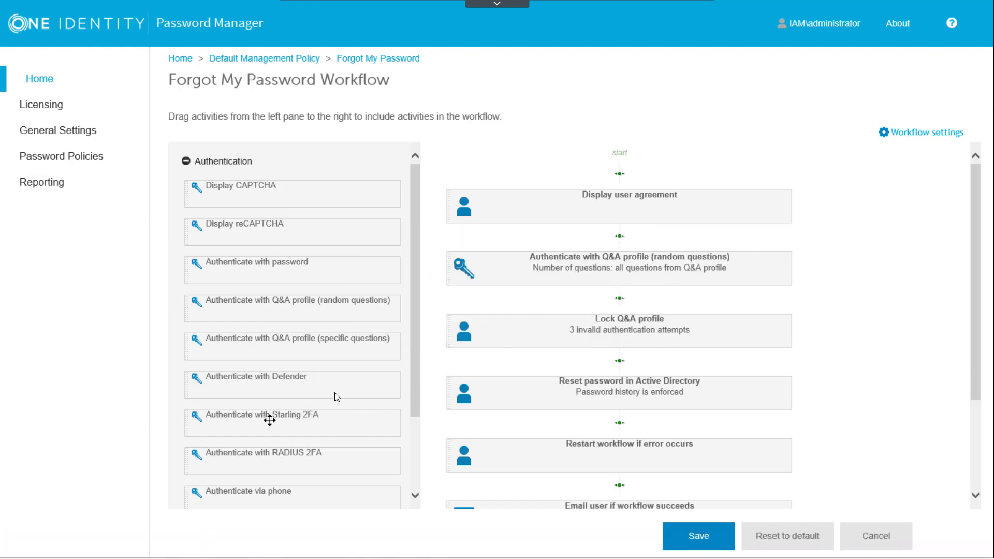
pyautogui.moveTo(269, 419); pyautogui.dragTo(556, 254)
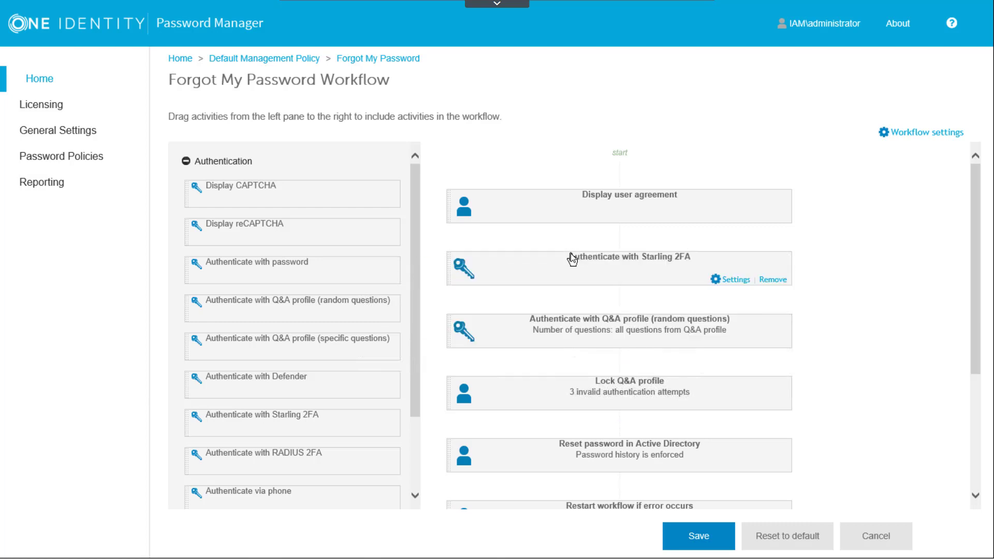
pyautogui.moveTo(849, 428)
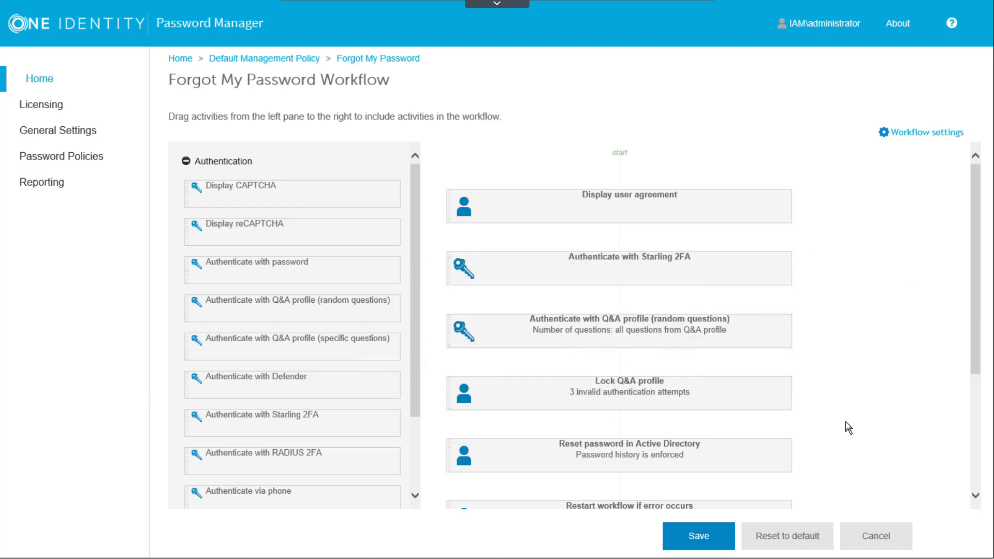
pyautogui.click(698, 536)
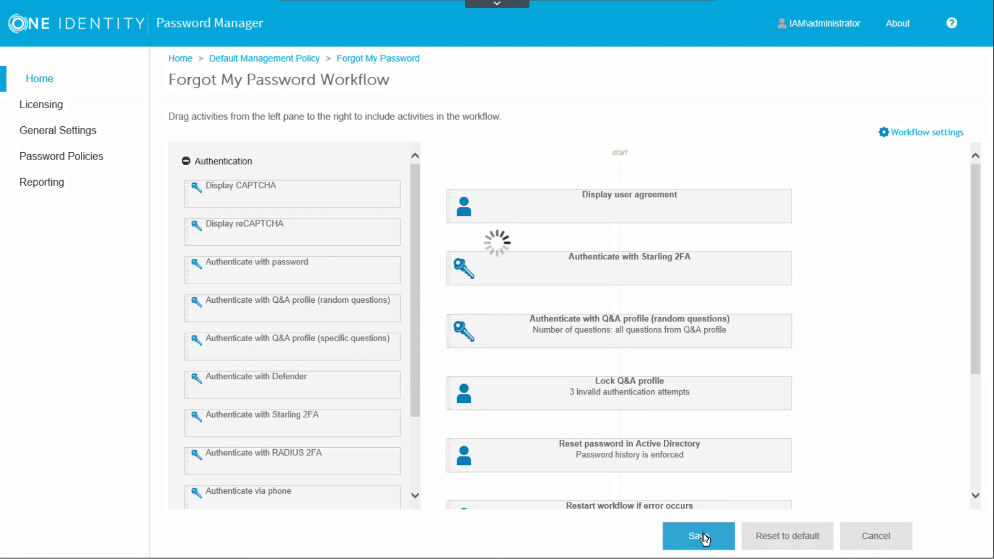
pyautogui.click(698, 536)
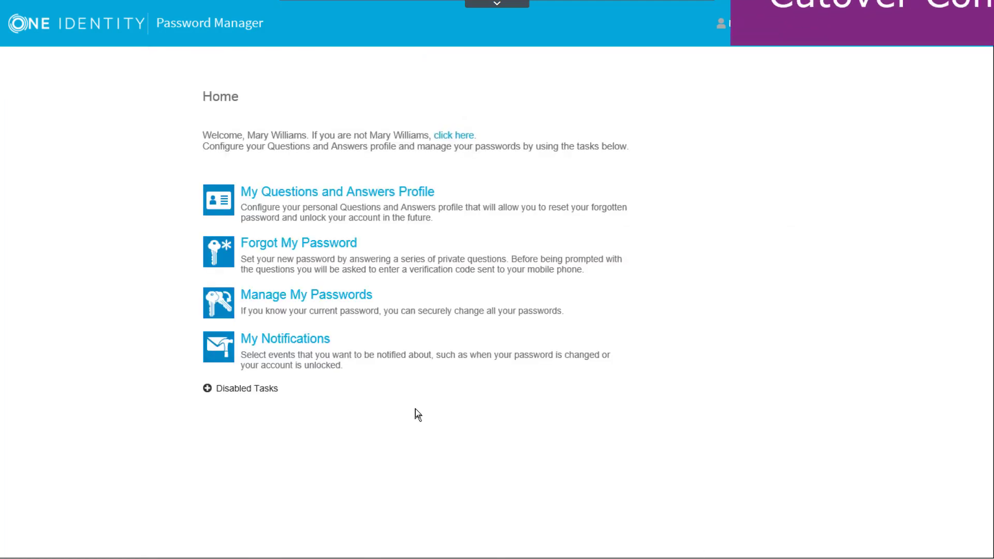
pyautogui.click(298, 243)
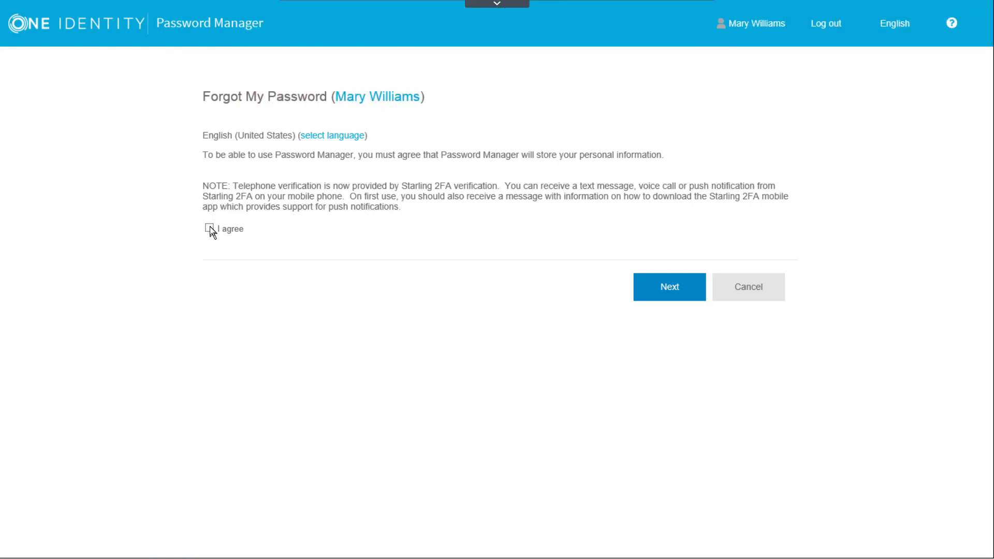
pyautogui.click(209, 229)
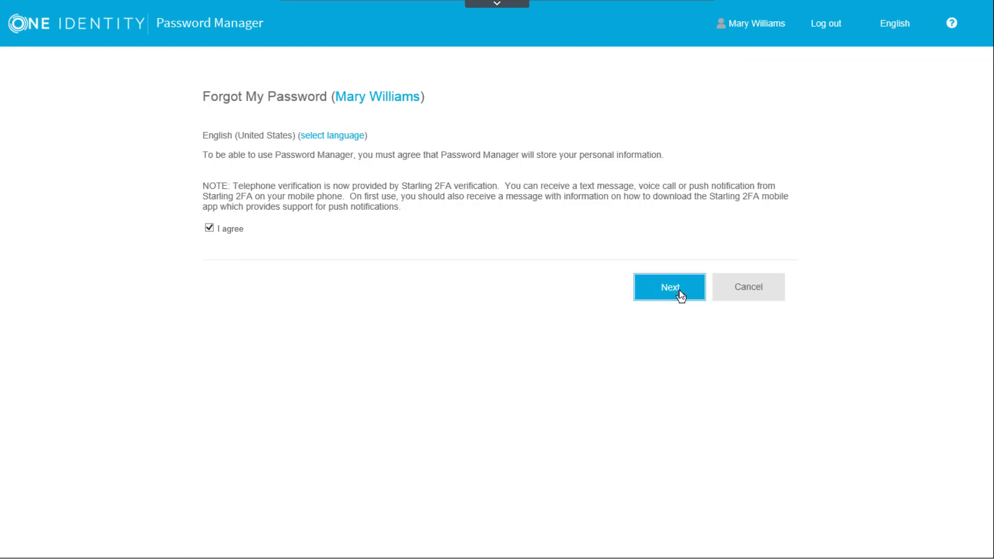
pyautogui.click(669, 287)
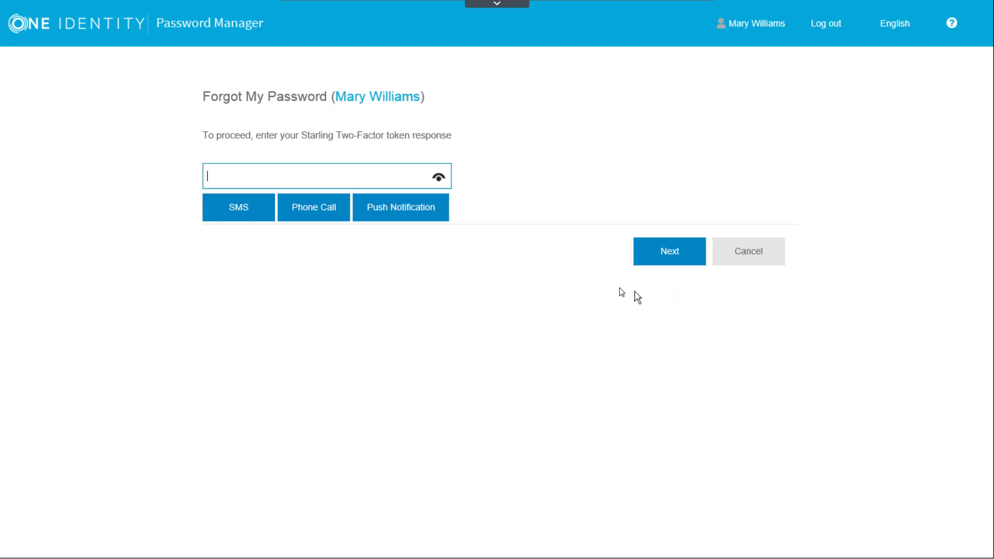
pyautogui.moveTo(425, 244)
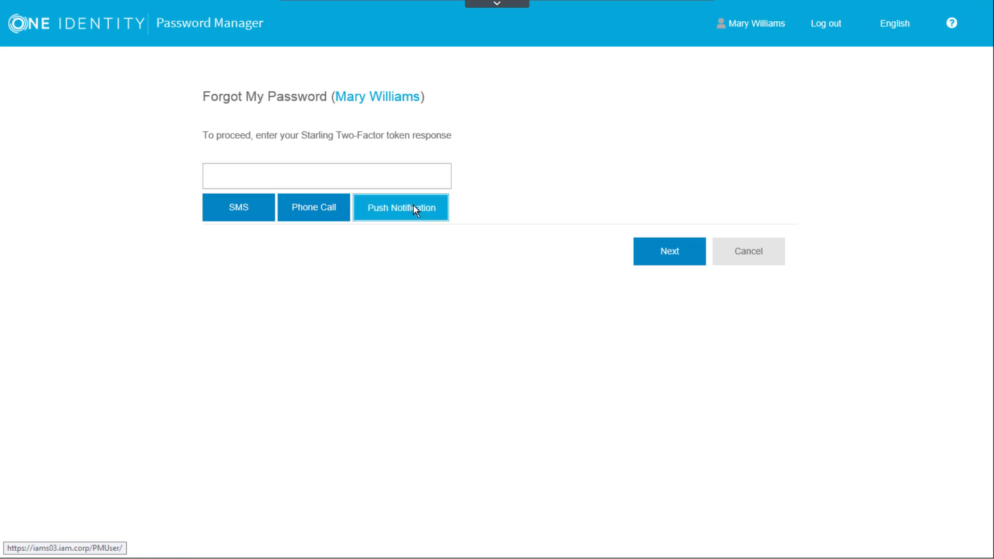
pyautogui.click(401, 208)
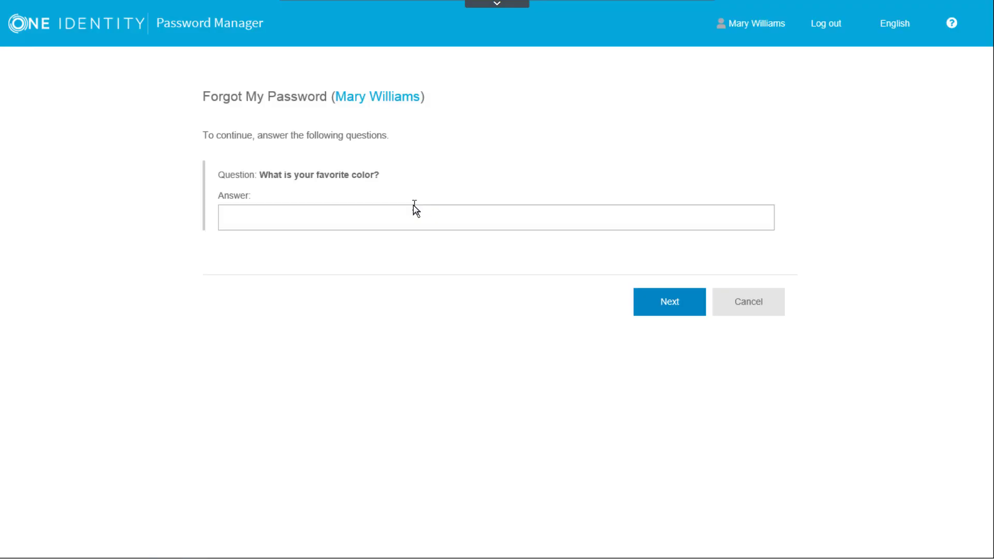
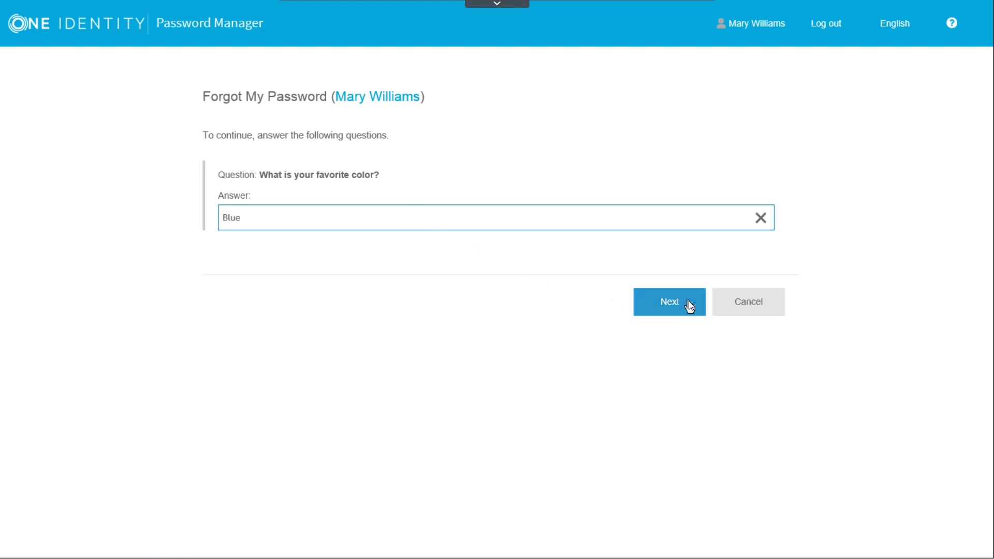
pyautogui.click(669, 301)
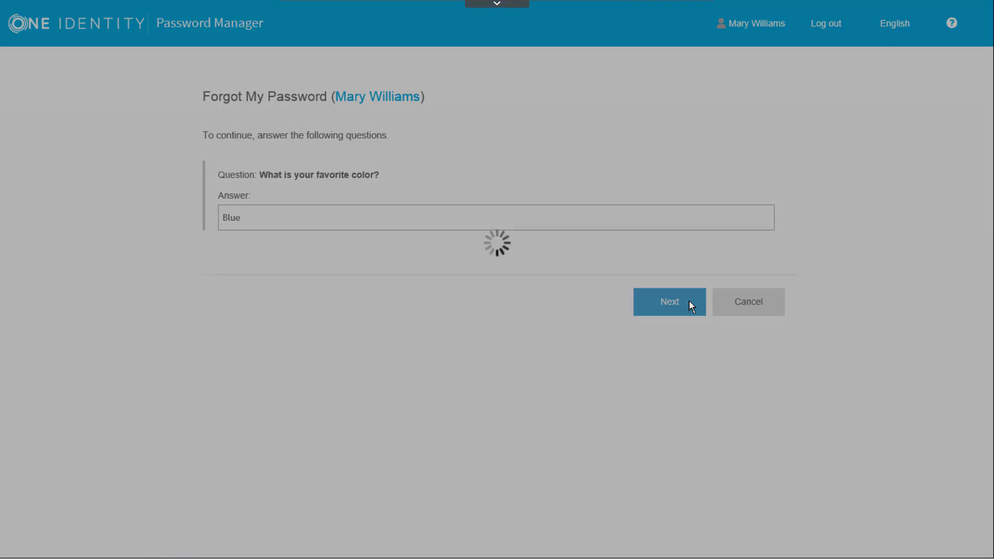
pyautogui.click(669, 302)
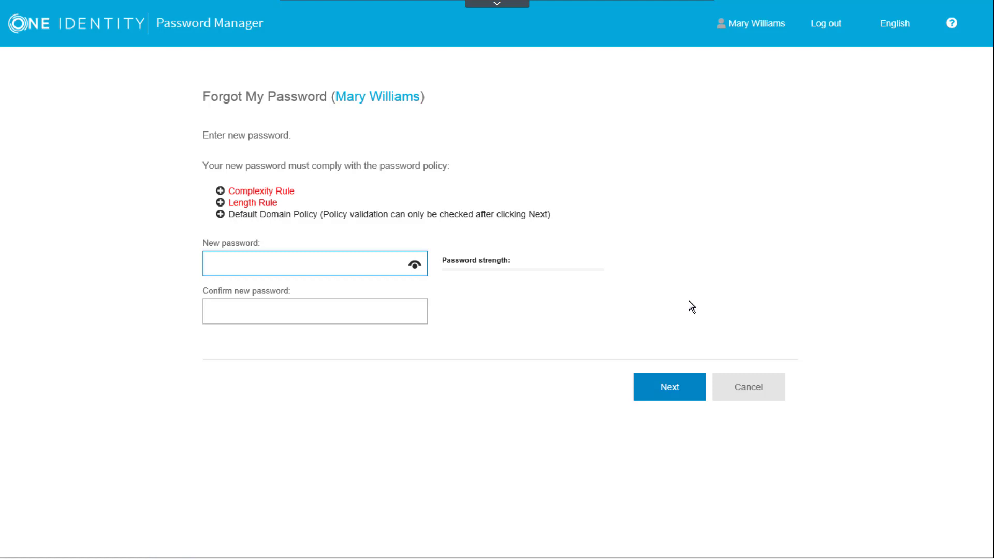
# Step: Enter and confirm a very strong new password to complete the reset
pyautogui.write('***')
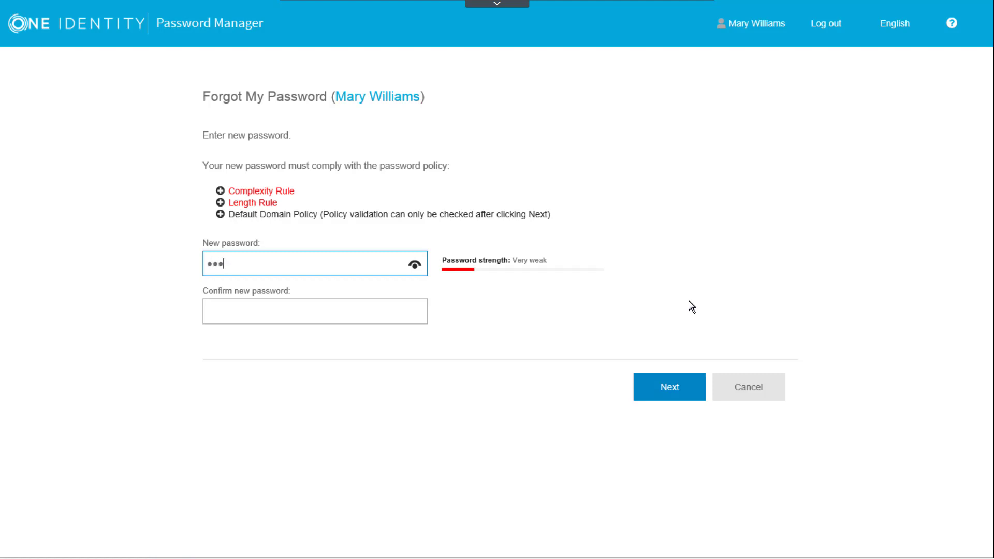
pyautogui.write('••')
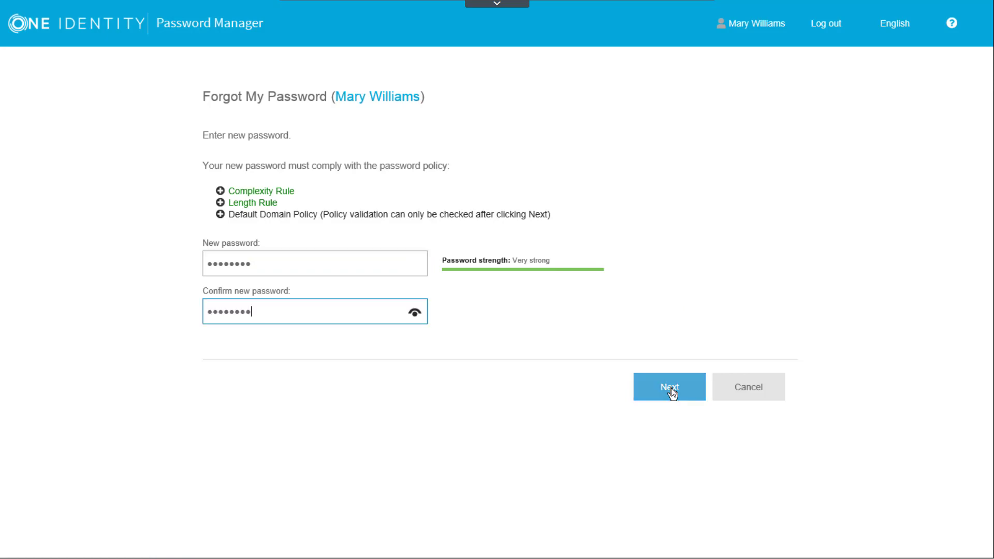
pyautogui.click(671, 387)
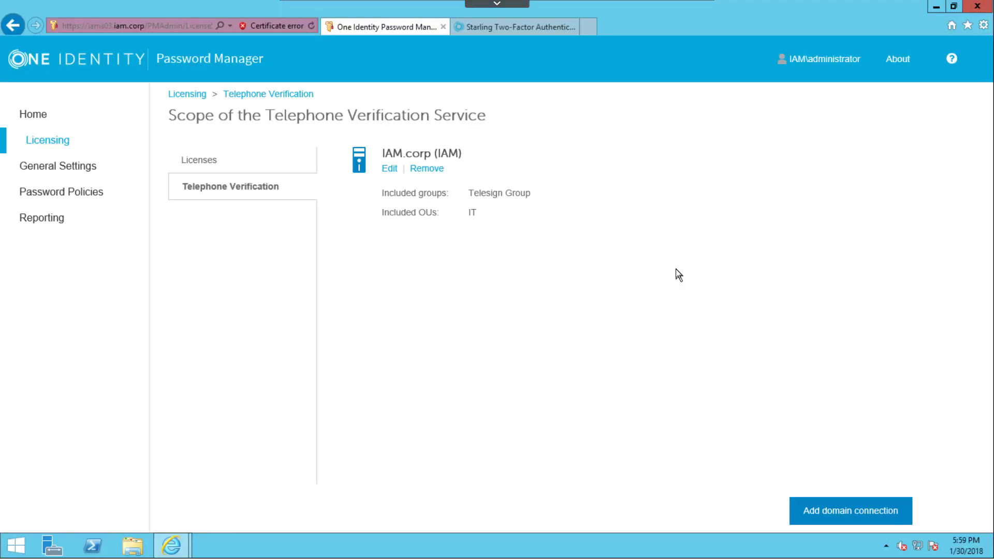
pyautogui.moveTo(395, 209)
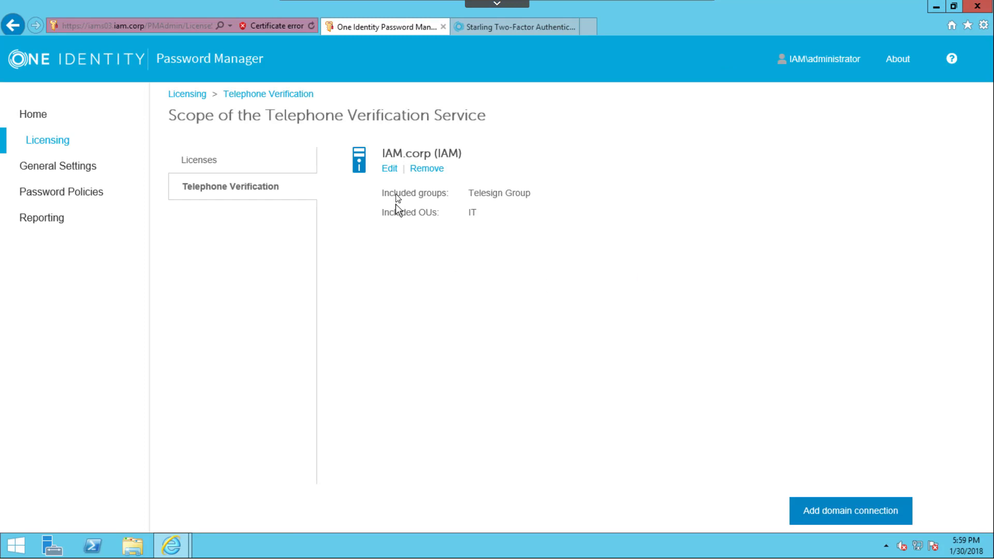
pyautogui.moveTo(428, 176)
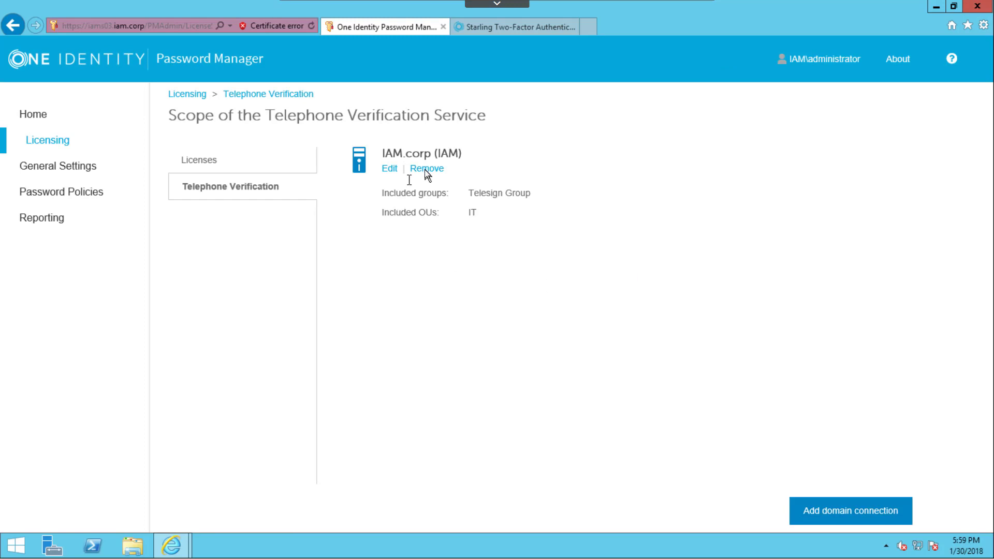
pyautogui.moveTo(425, 168)
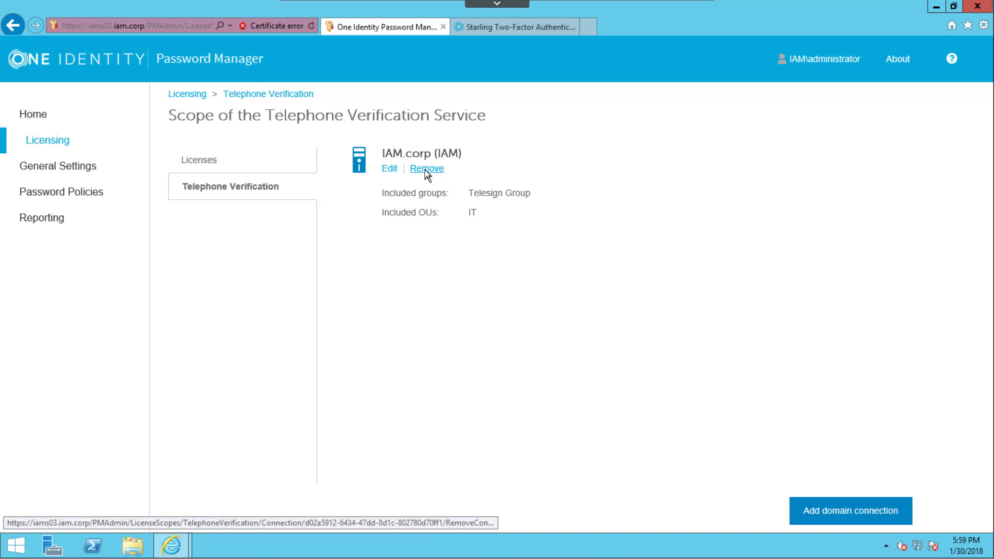
# Step: Remove the IAM.corp (IAM) domain from the Telephone Verification licensing scope and confirm
pyautogui.click(427, 169)
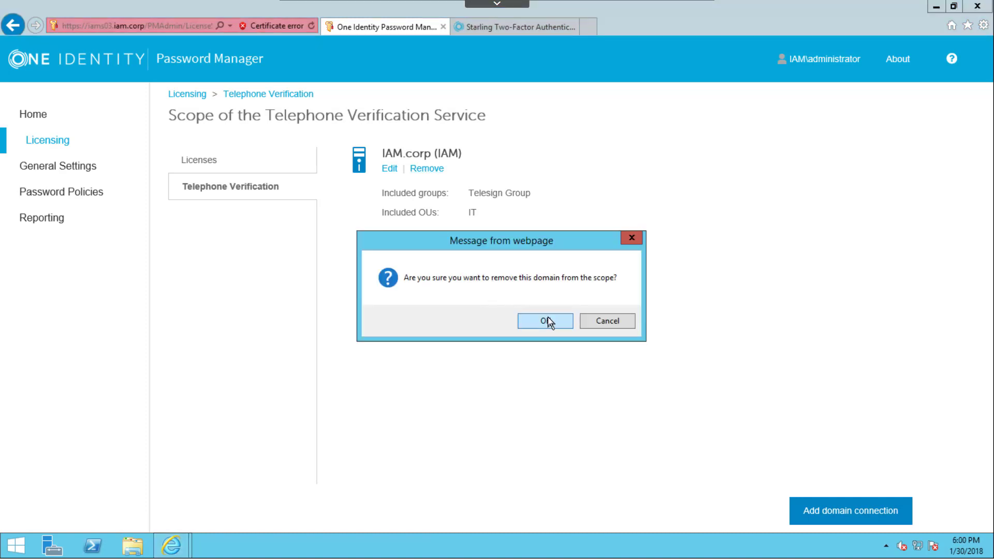
pyautogui.click(544, 321)
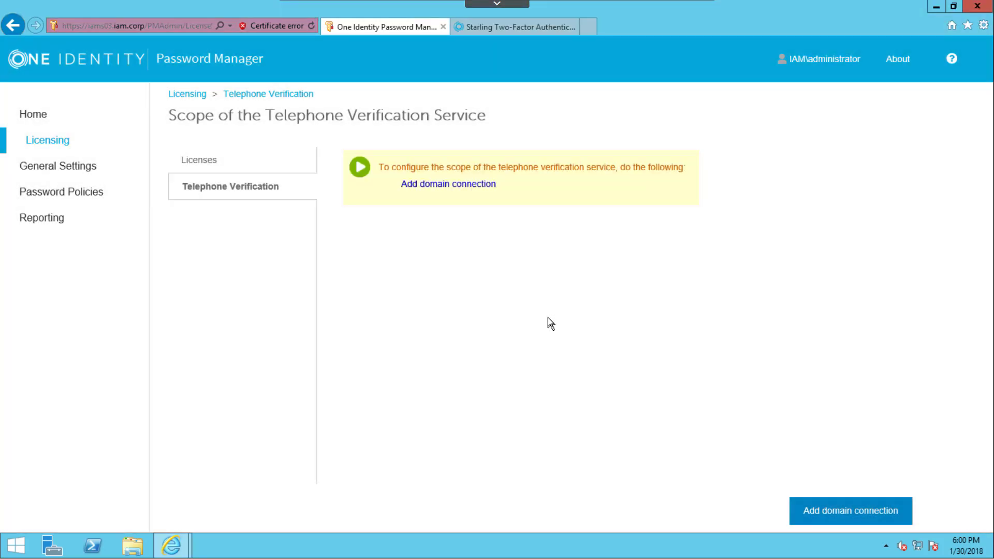
pyautogui.moveTo(815, 403)
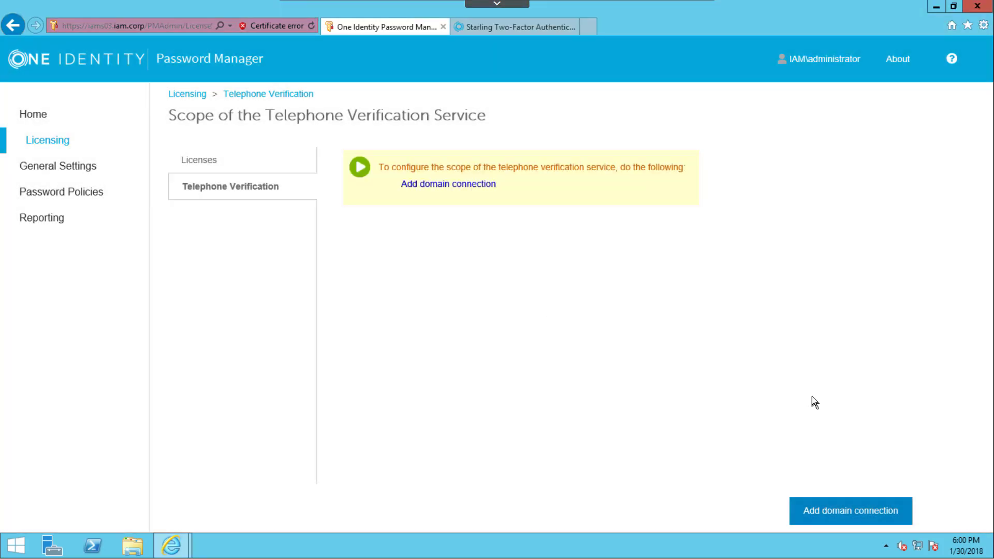